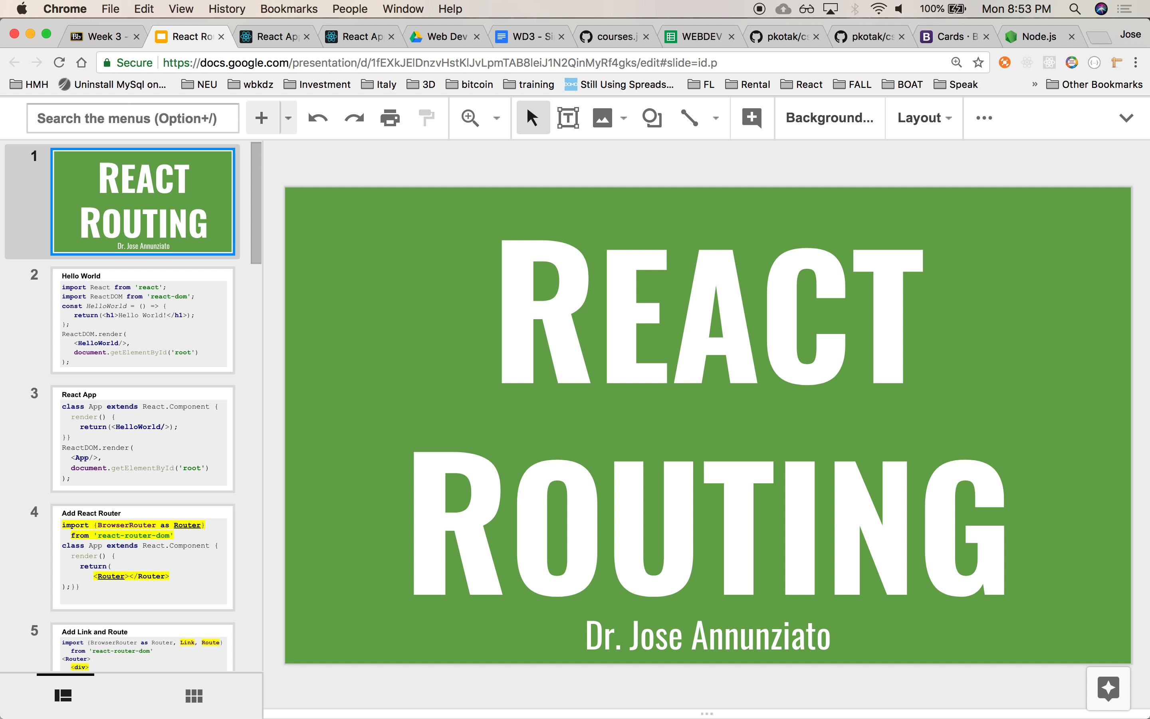
# Step: View the Hello World slide, then bring up the Whiteboard, Course Table and Grid deck
pyautogui.click(141, 321)
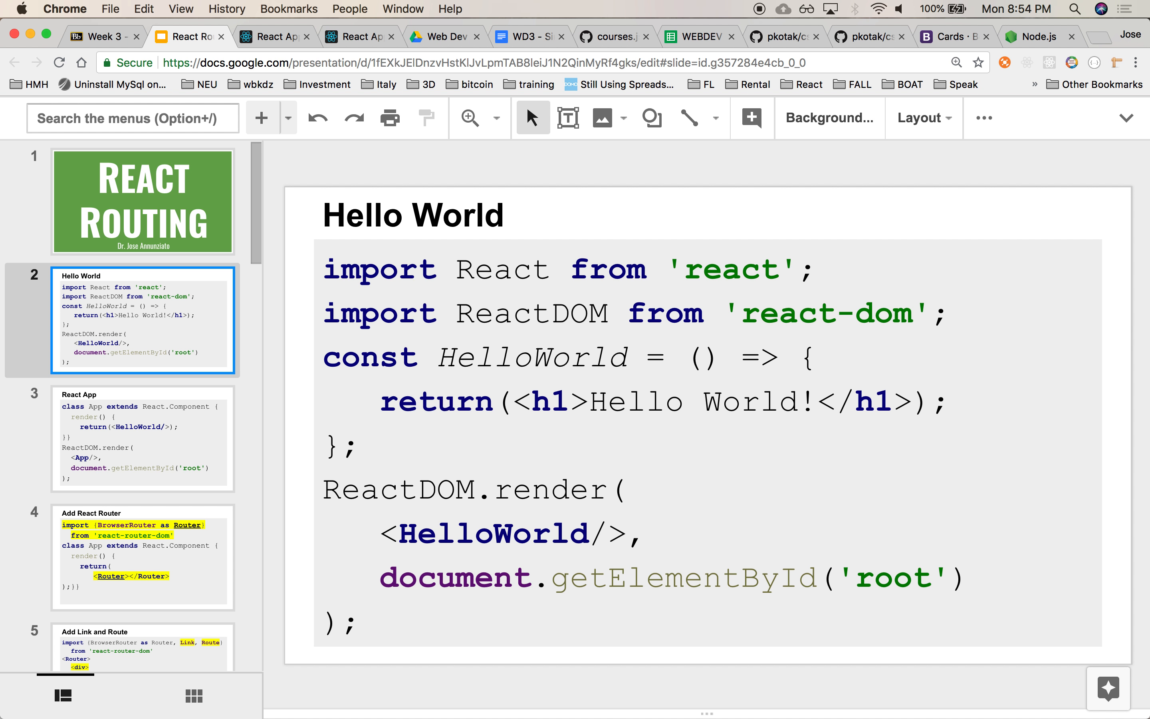
pyautogui.moveTo(236, 6)
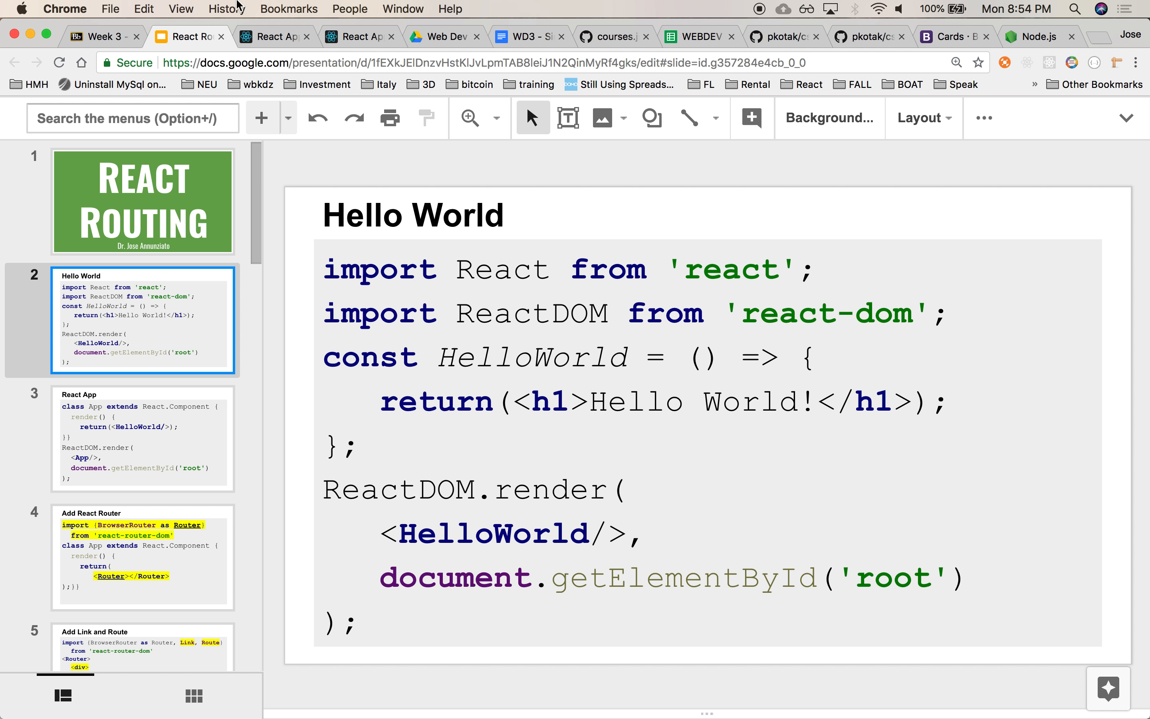
pyautogui.click(103, 36)
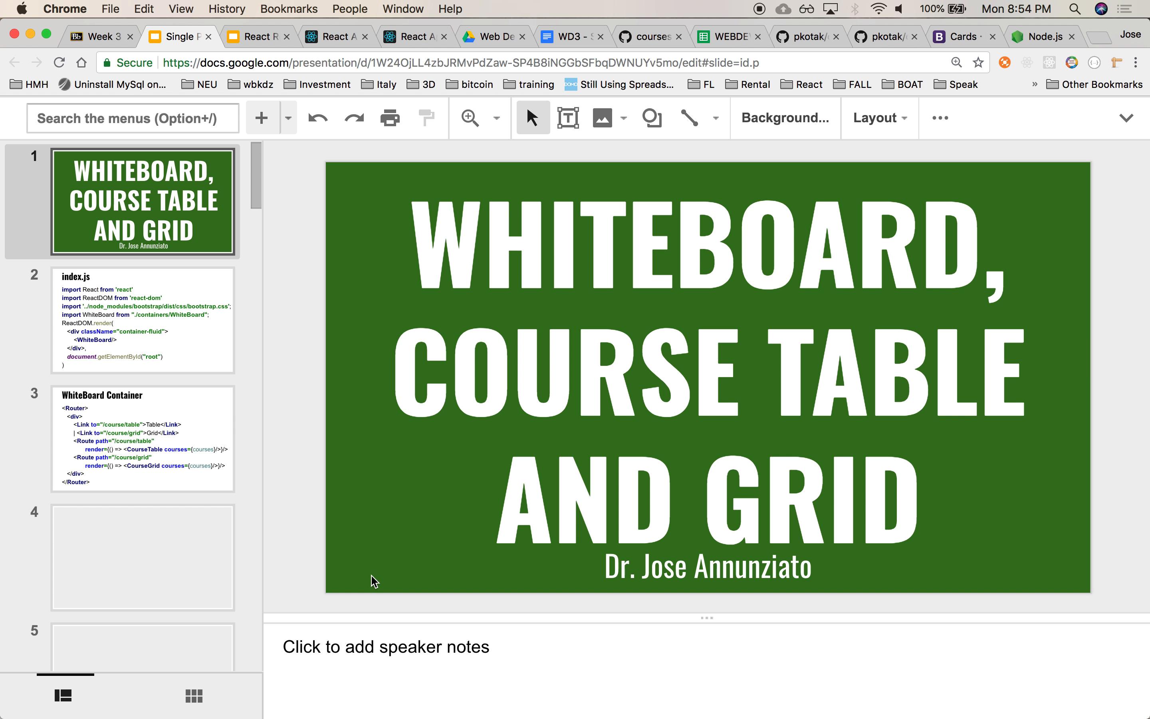
# Step: Review the index.js and WhiteBoard Container slides of the Whiteboard deck
pyautogui.scroll(-3)
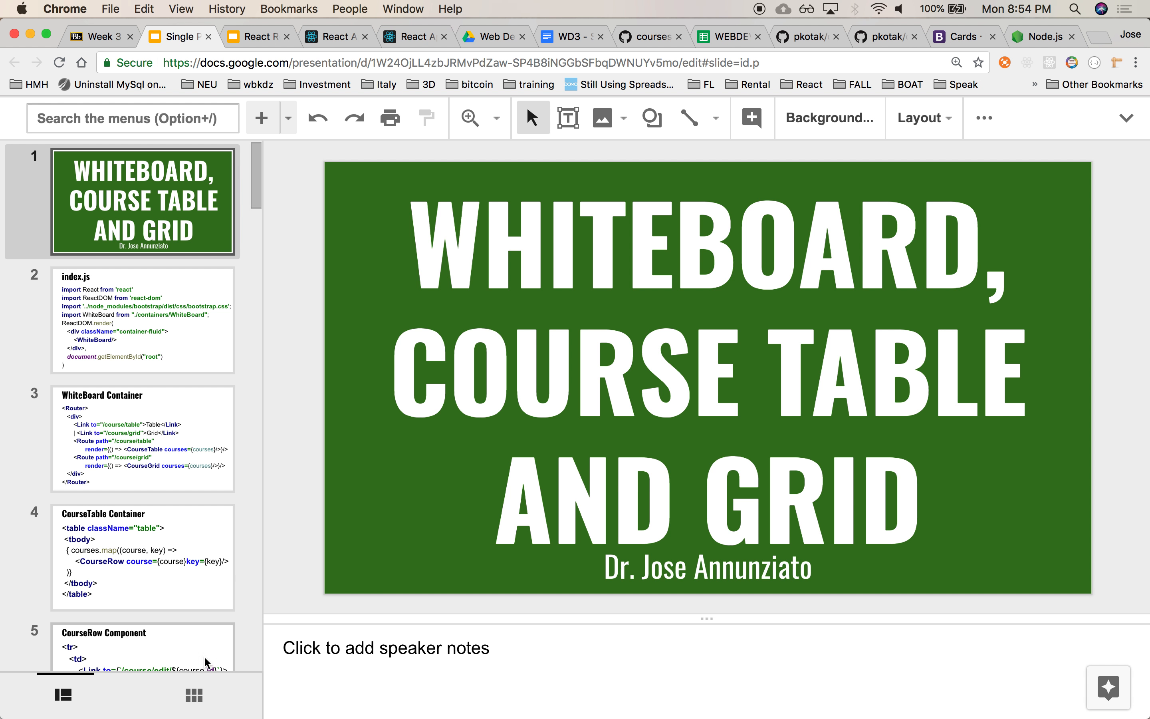
pyautogui.click(143, 321)
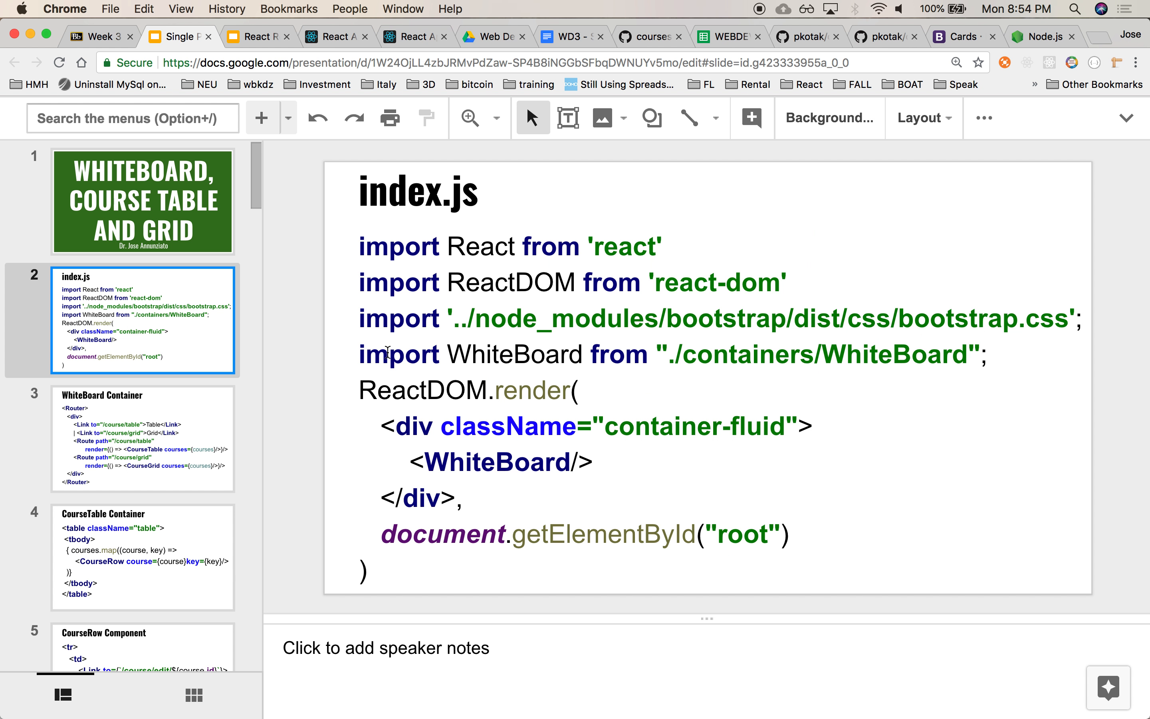
pyautogui.moveTo(484, 459)
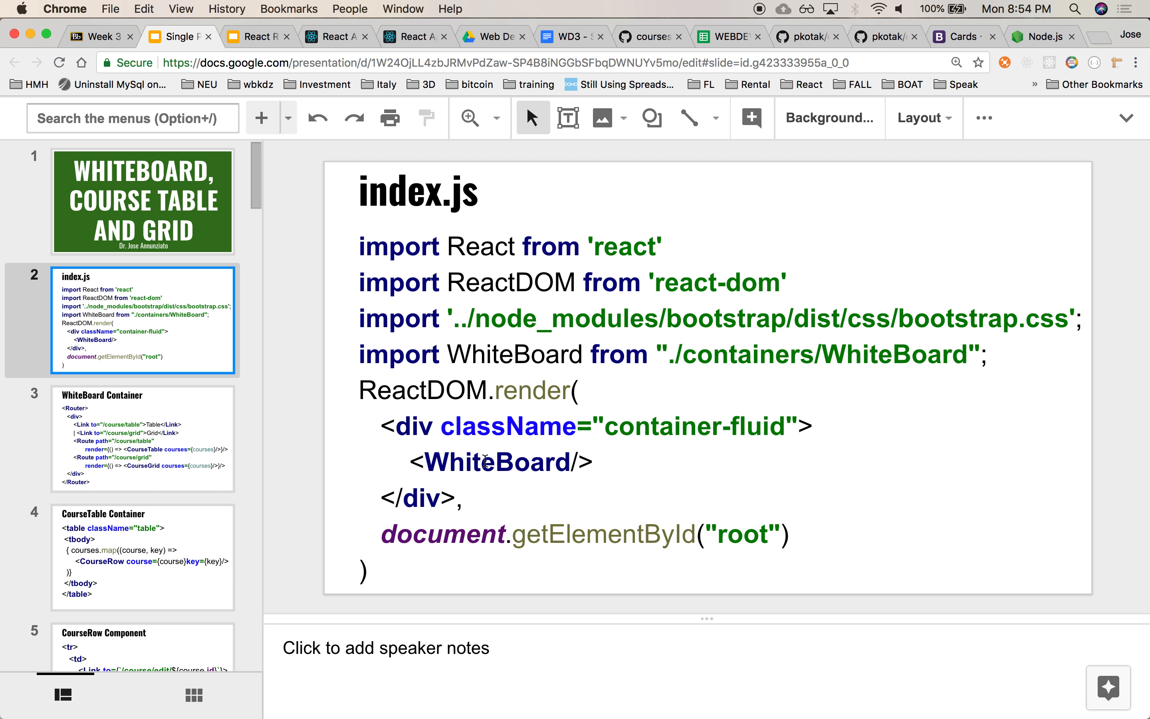
pyautogui.click(143, 439)
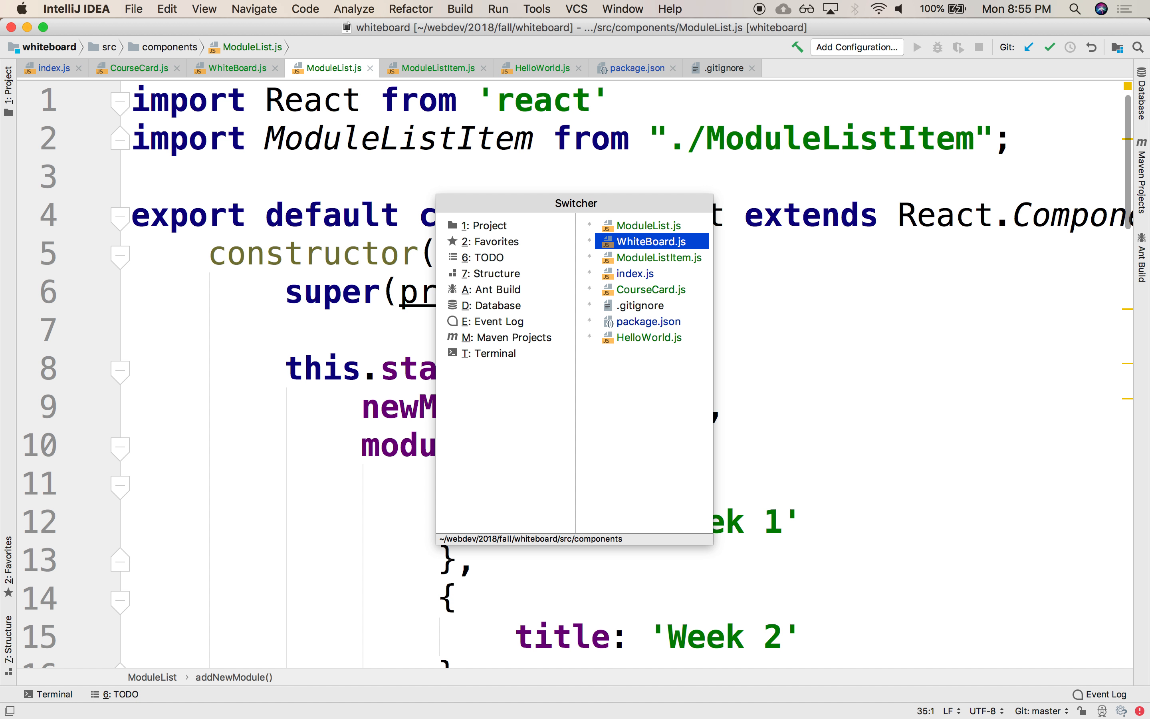
# Step: Comment out the ModuleList and card-deck course cards in WhiteBoard.js's render
pyautogui.click(650, 241)
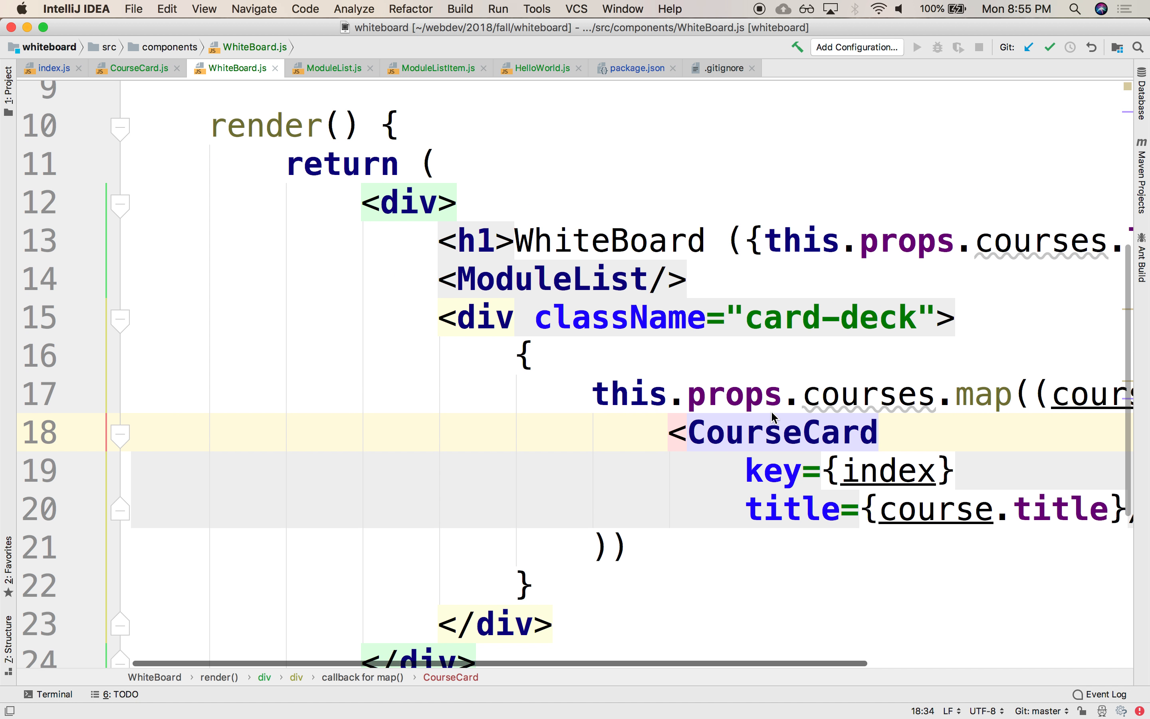
pyautogui.scroll(-3)
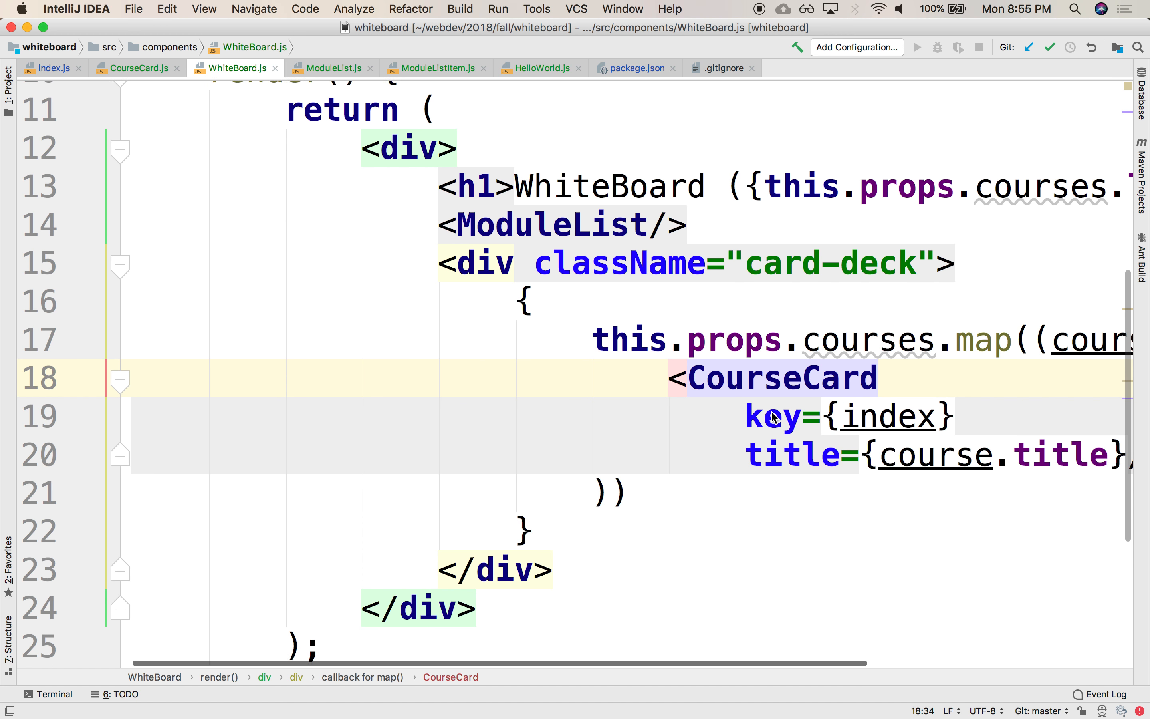
pyautogui.scroll(-3)
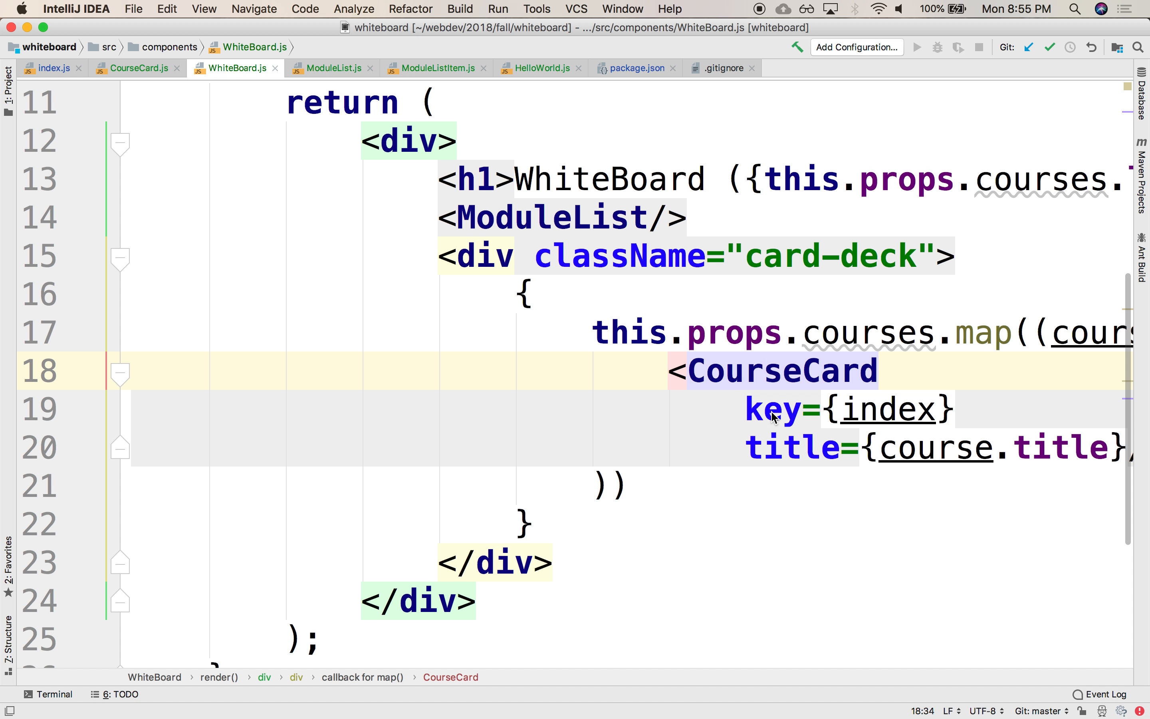
pyautogui.moveTo(697, 268)
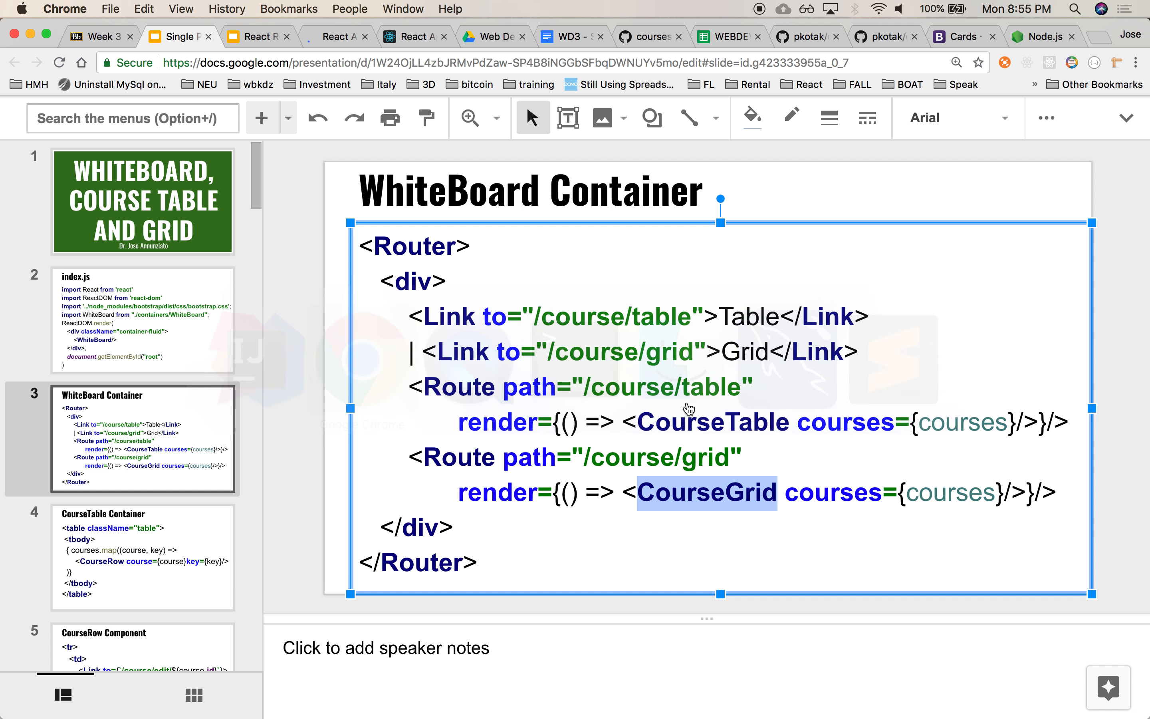
pyautogui.click(337, 35)
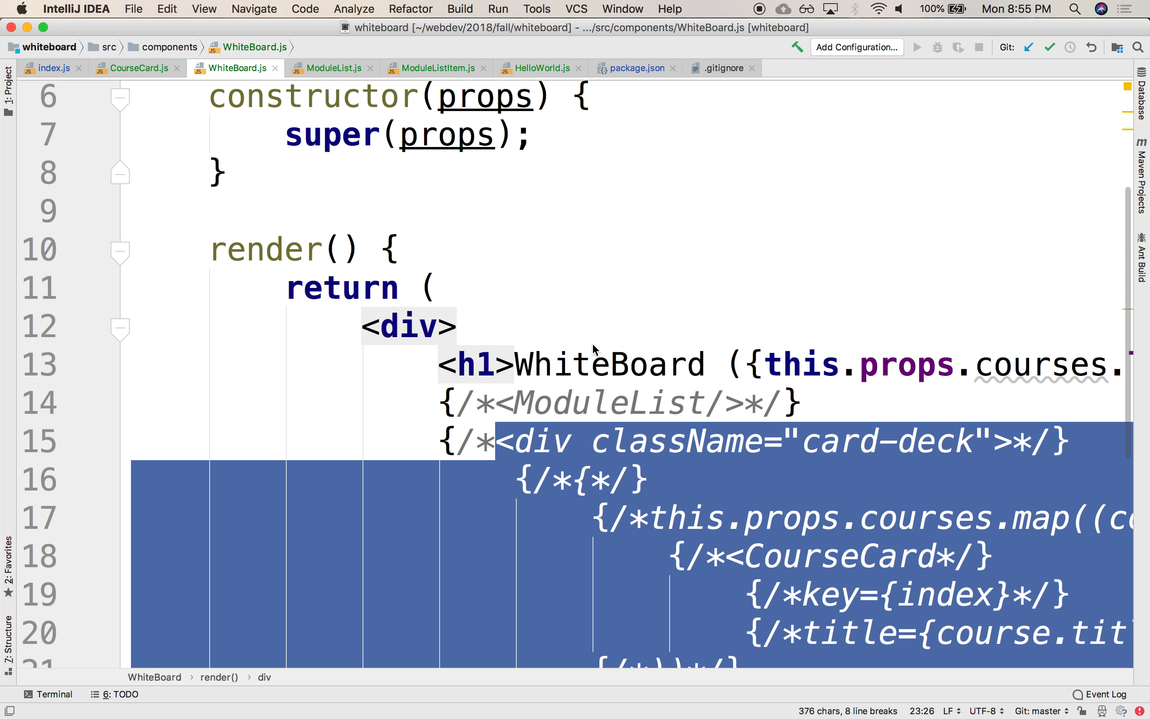
pyautogui.scroll(3)
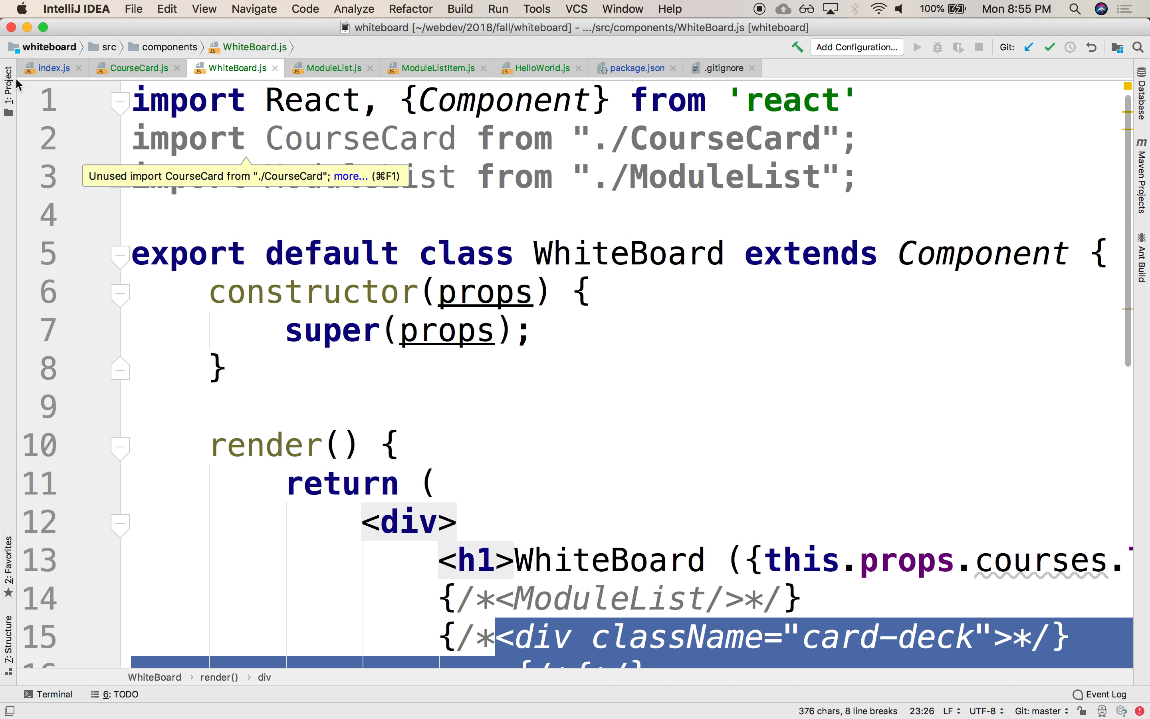
pyautogui.click(11, 73)
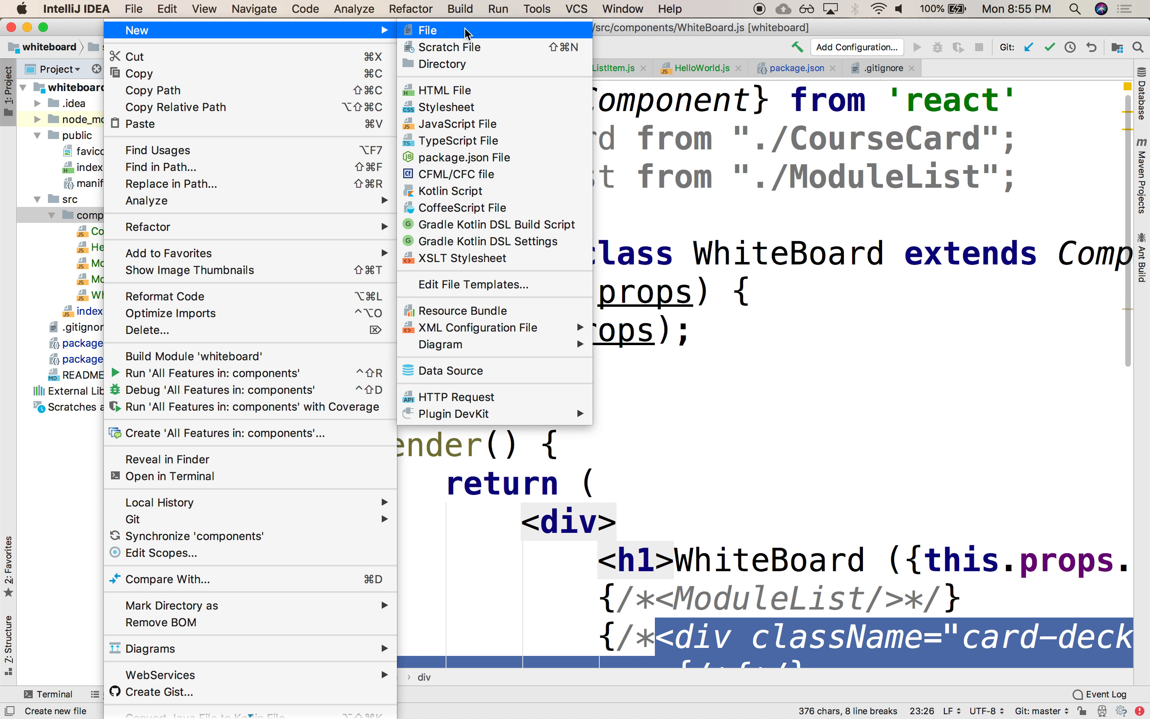
# Step: Create a new file CourseGrid.js in the components folder
pyautogui.click(427, 30)
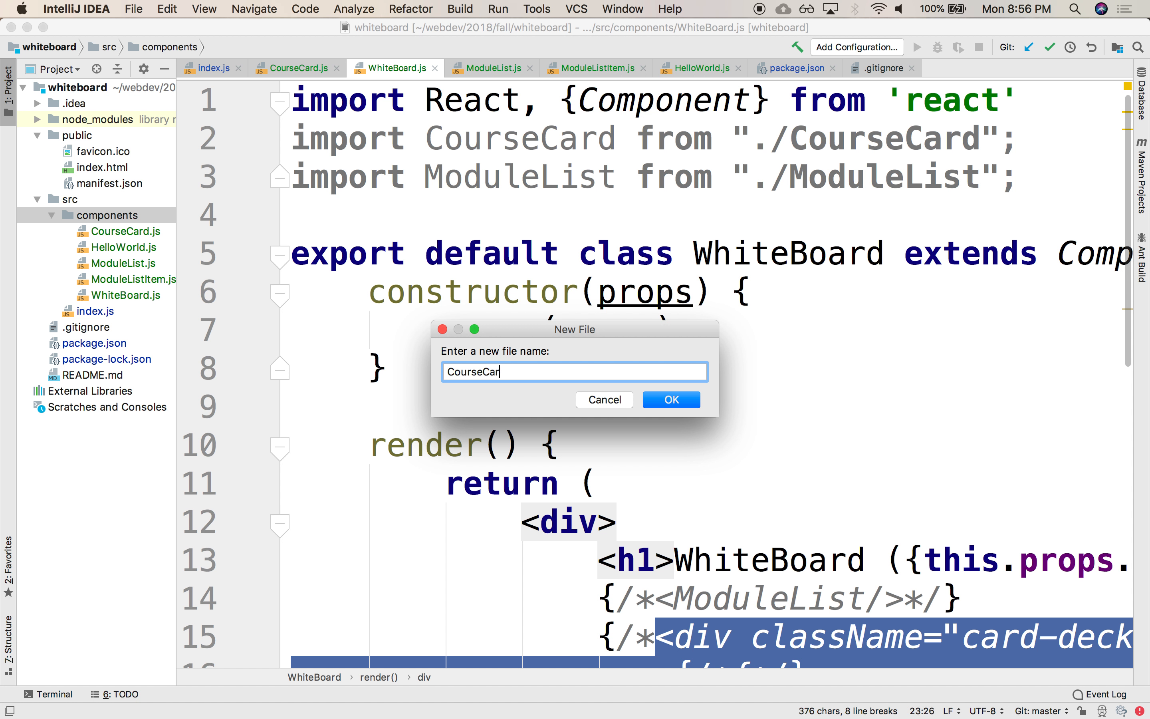
pyautogui.write('d.js')
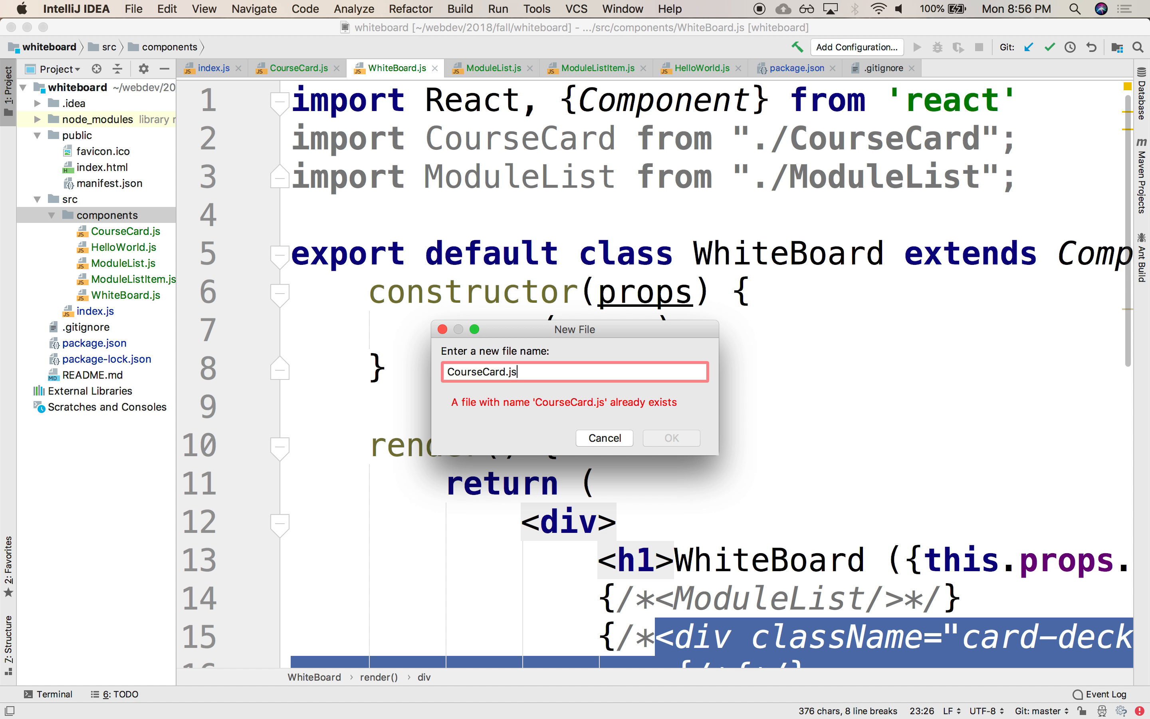
pyautogui.press('Backspace')
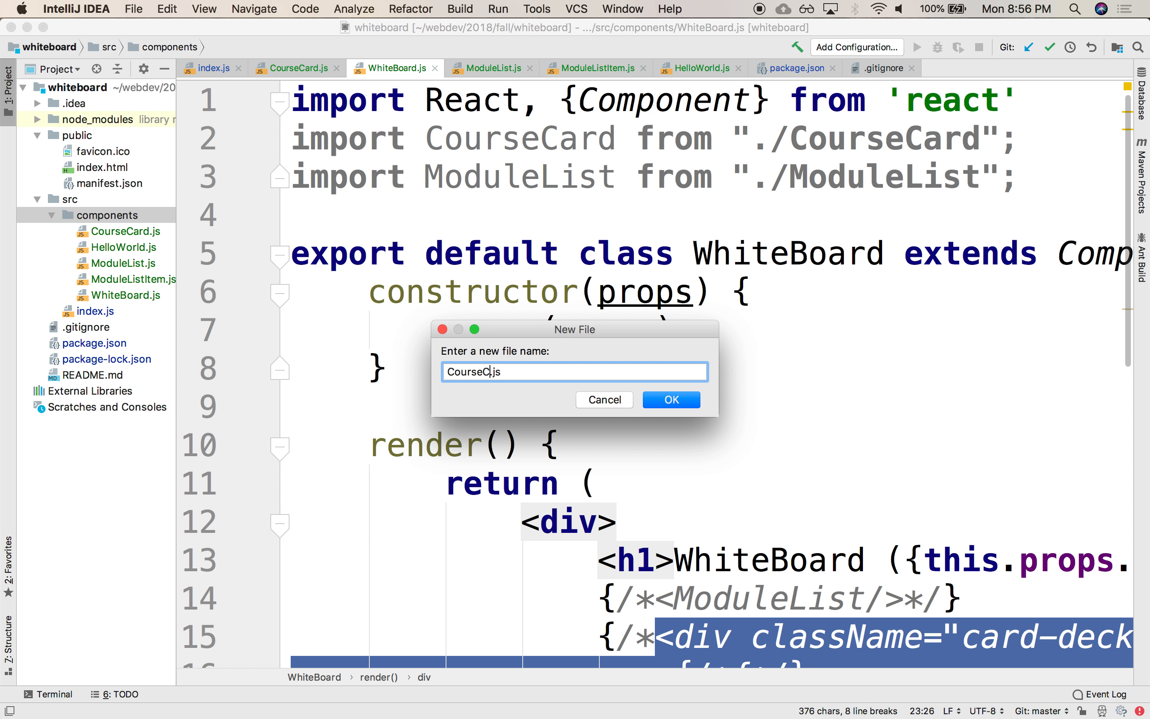
pyautogui.click(669, 399)
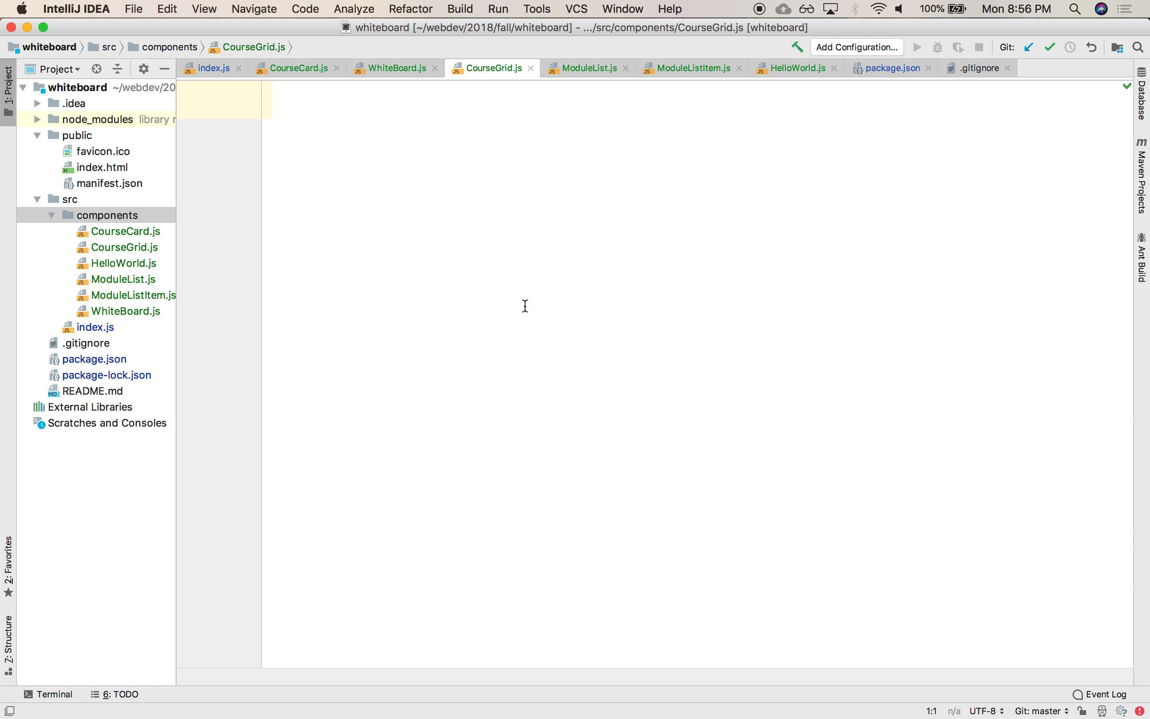
# Step: Write CourseGrid importing React, taking {courses} and rendering an h2 'Course Grid'
pyautogui.write('import')
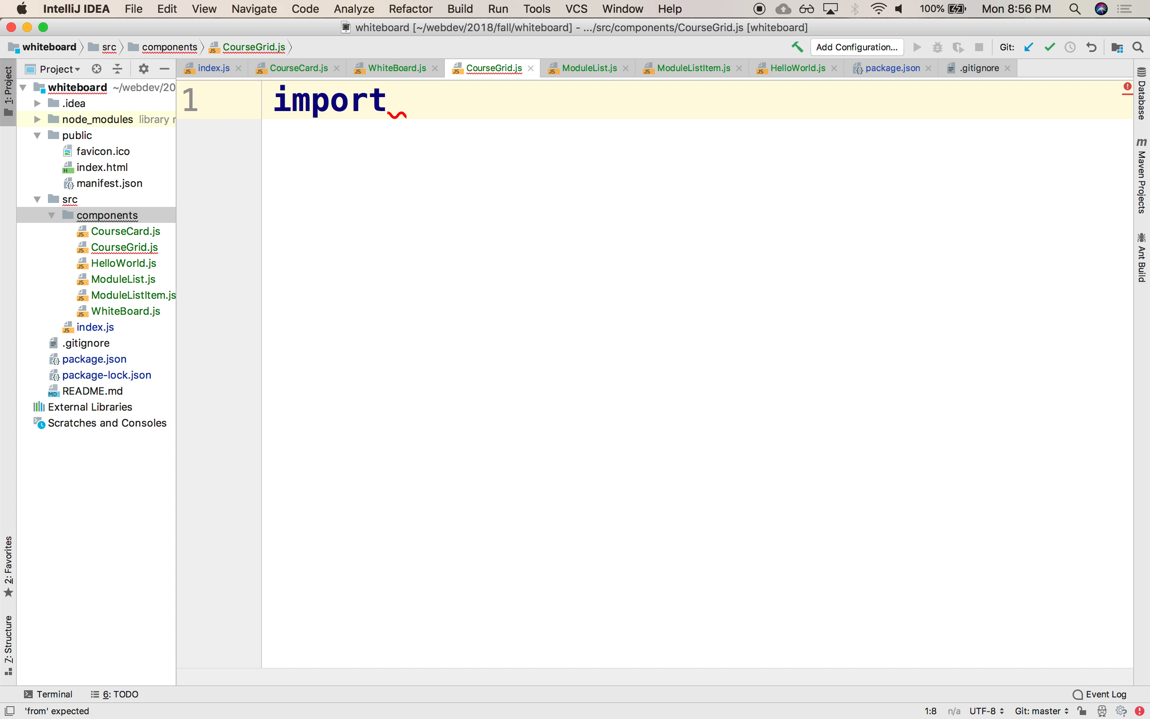
pyautogui.write("React from 'react")
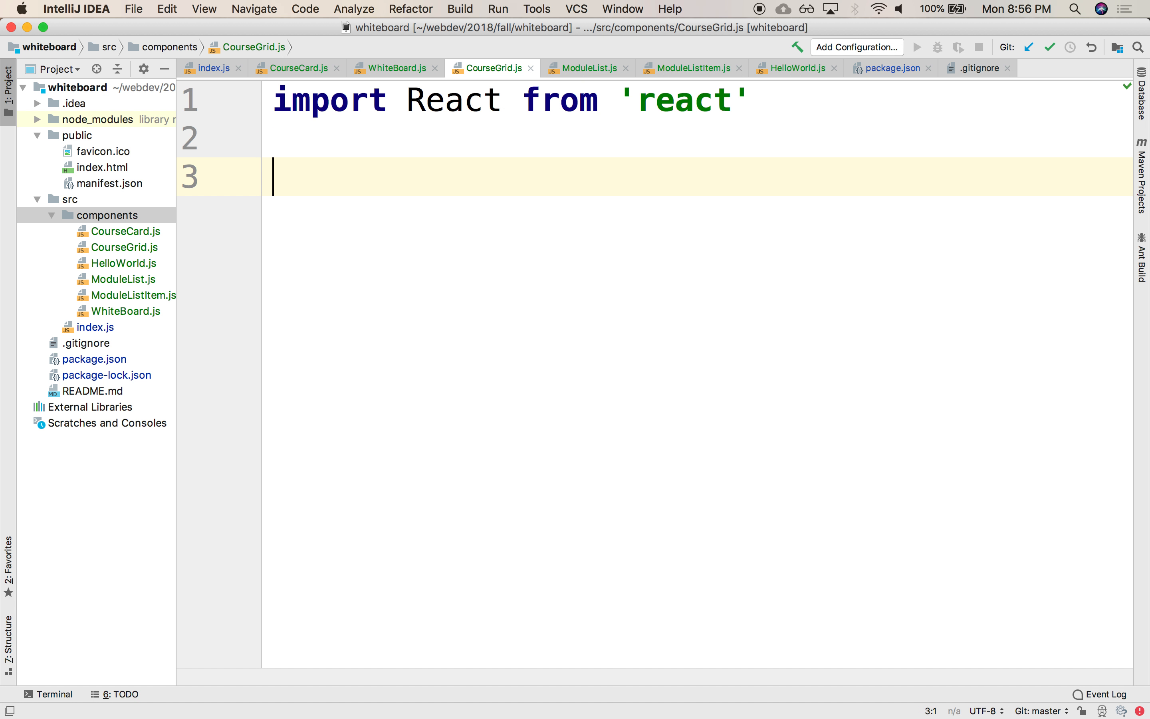
pyautogui.write('const Cour')
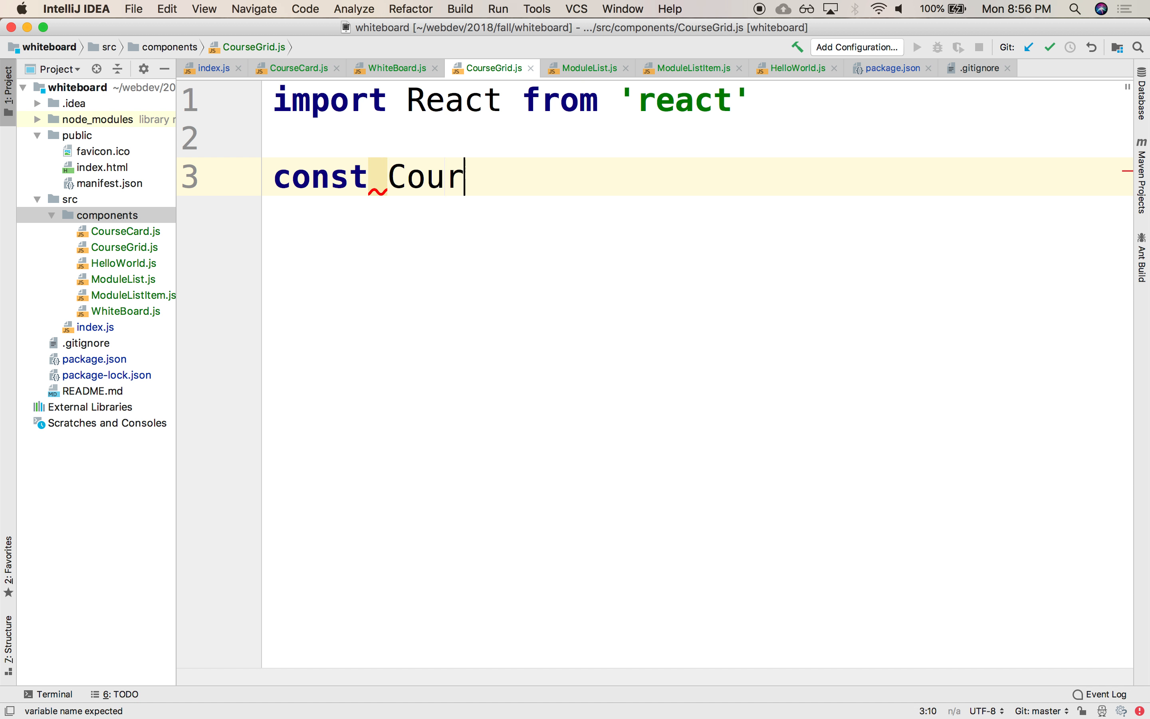
pyautogui.write('seGrid')
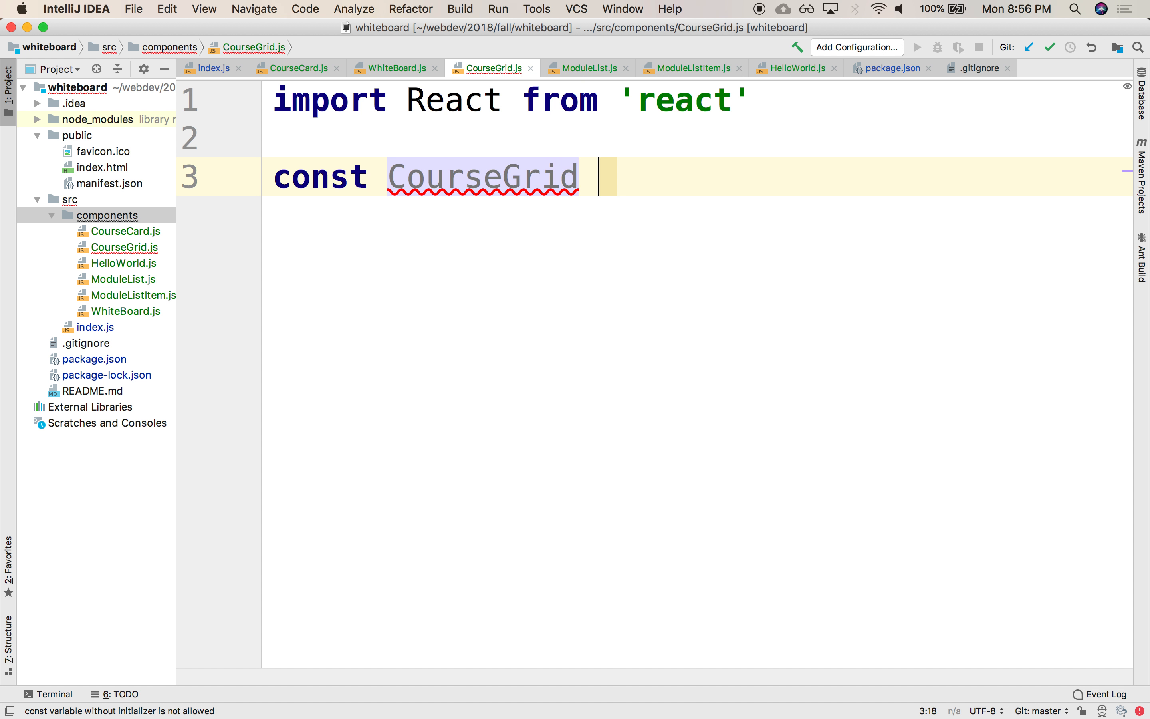
pyautogui.write('= () =>')
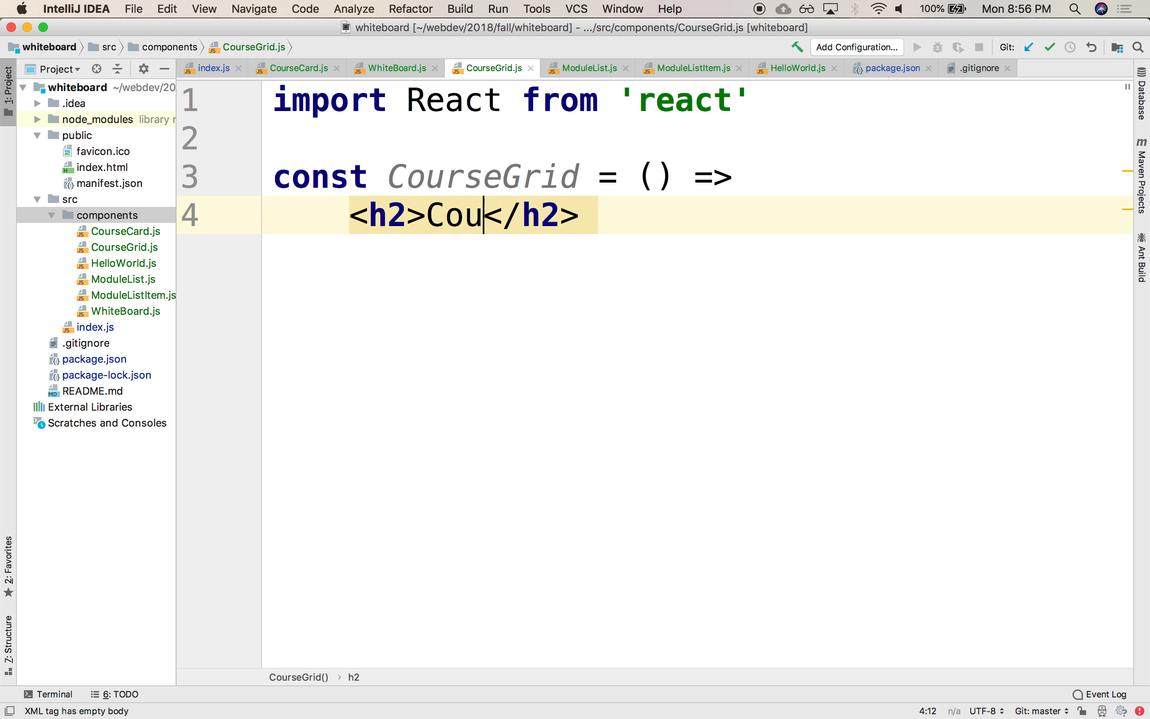
pyautogui.write('rse Grid')
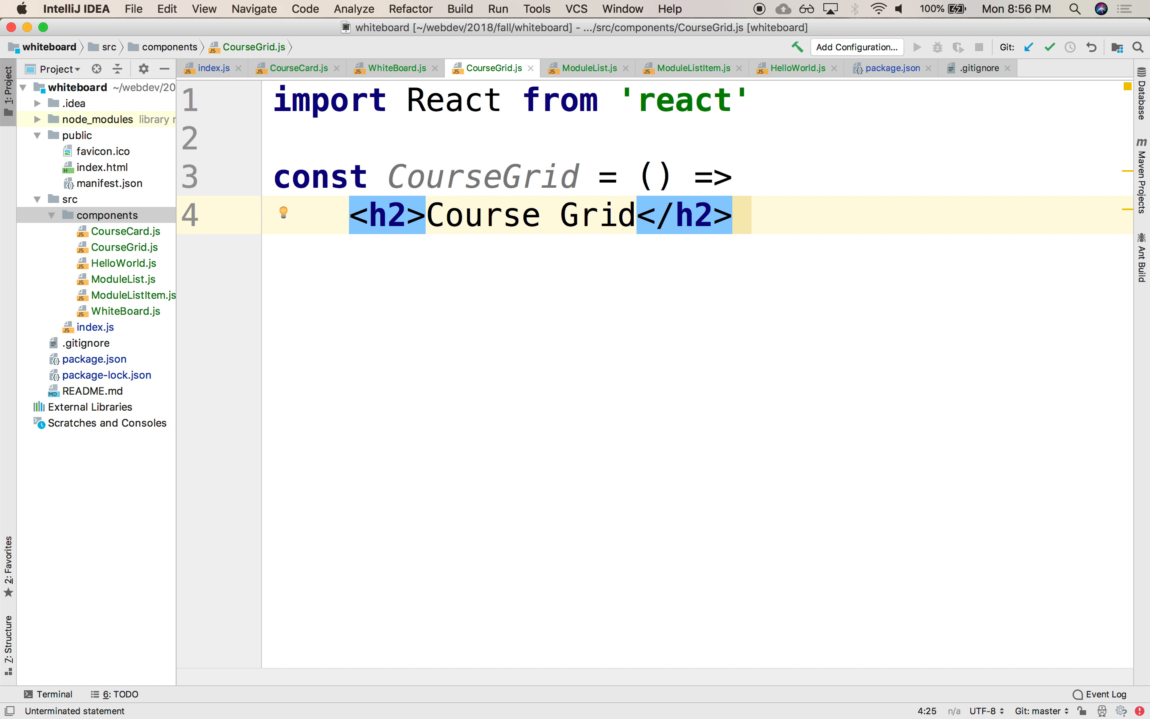
pyautogui.click(655, 176)
pyautogui.write('{courses}')
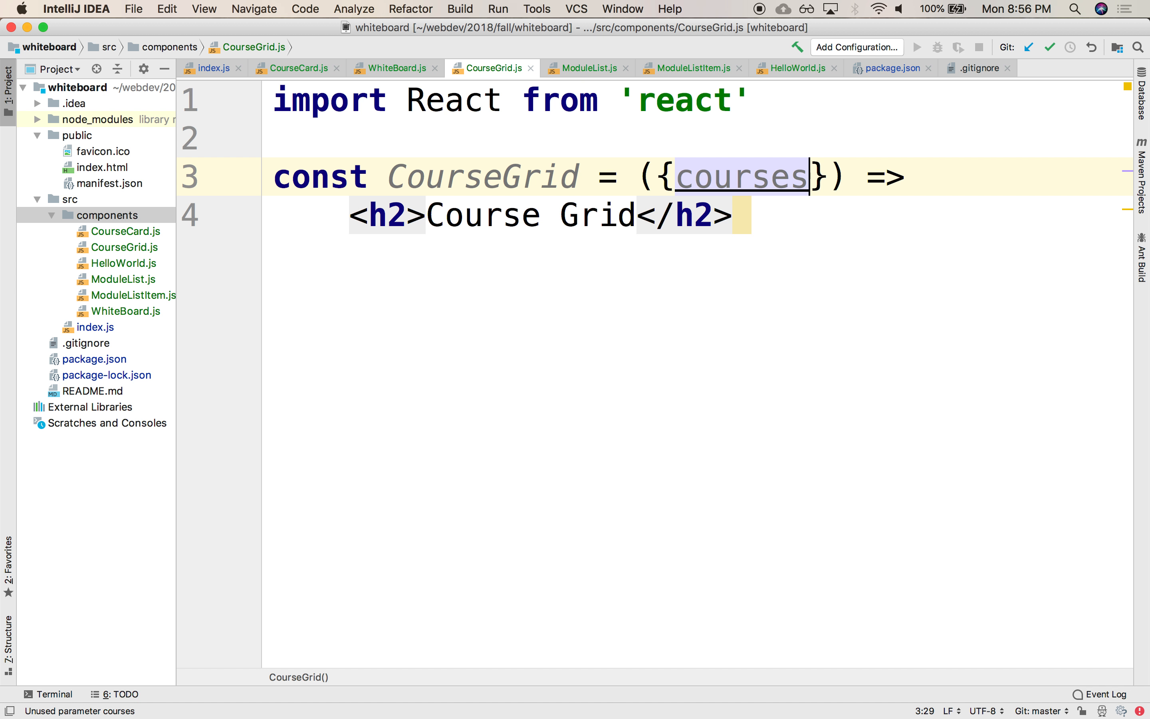
pyautogui.moveTo(411, 281)
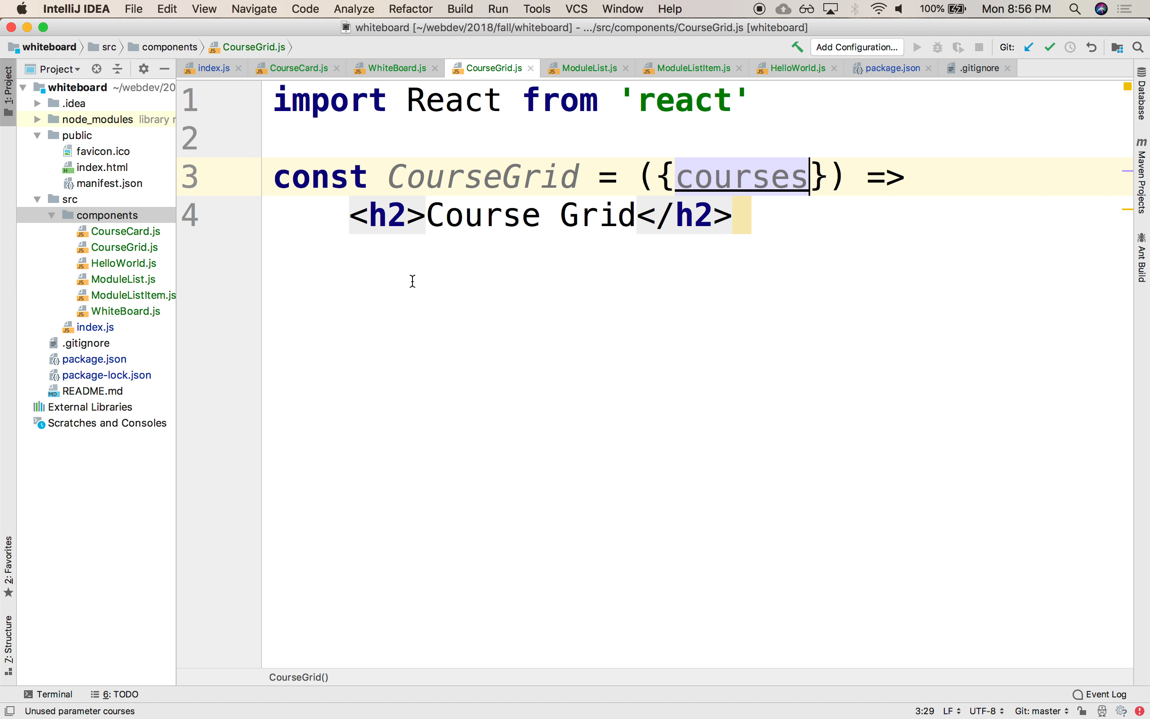
pyautogui.click(125, 246)
pyautogui.write('CourseTable.js')
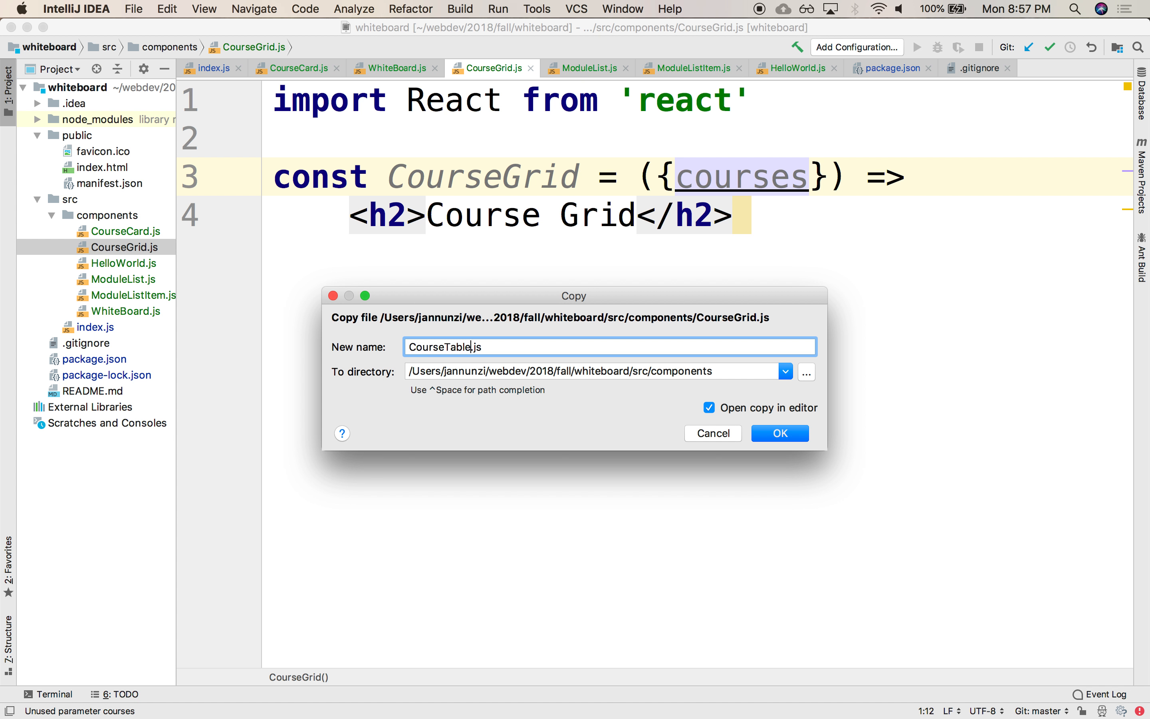
# Step: Copy to CourseTable.js, rename to CourseTable with 'Course Table' heading and default export
pyautogui.click(779, 433)
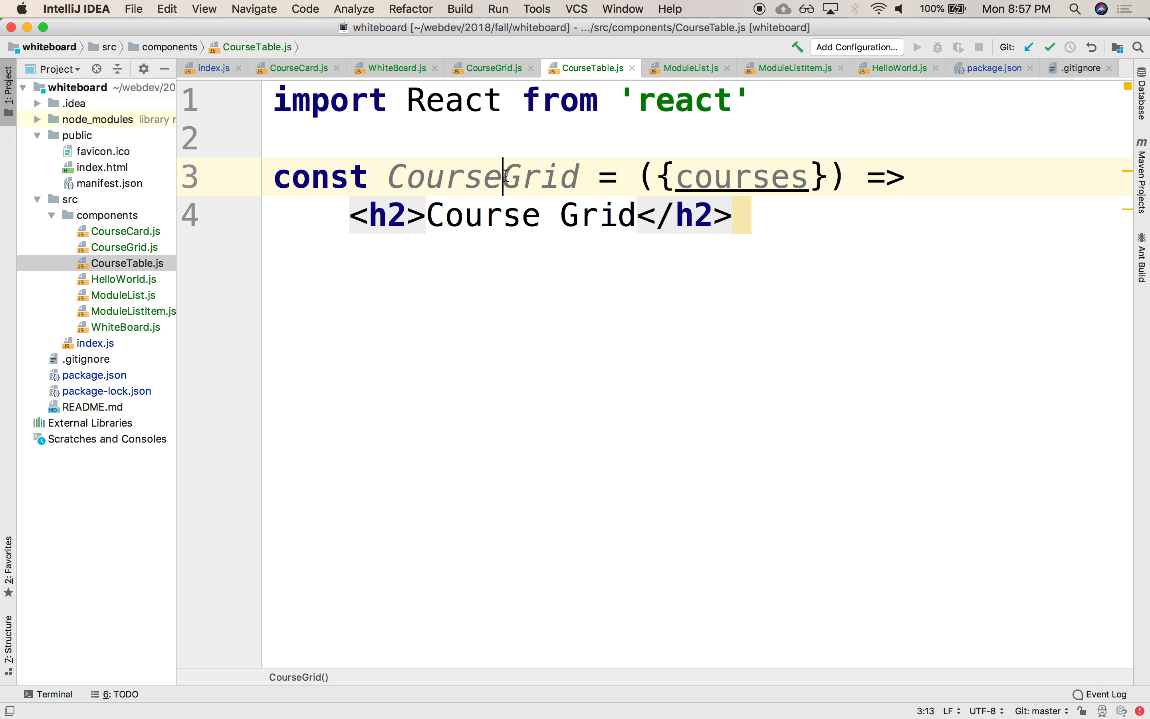
pyautogui.write('T')
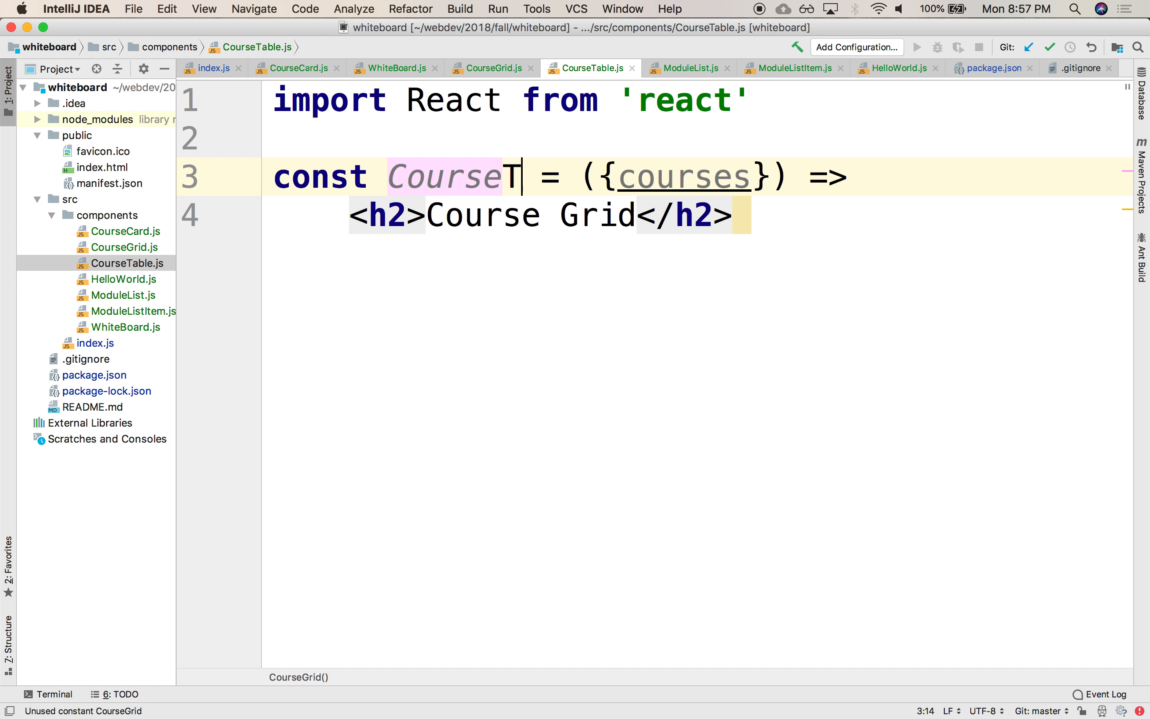
pyautogui.write('able')
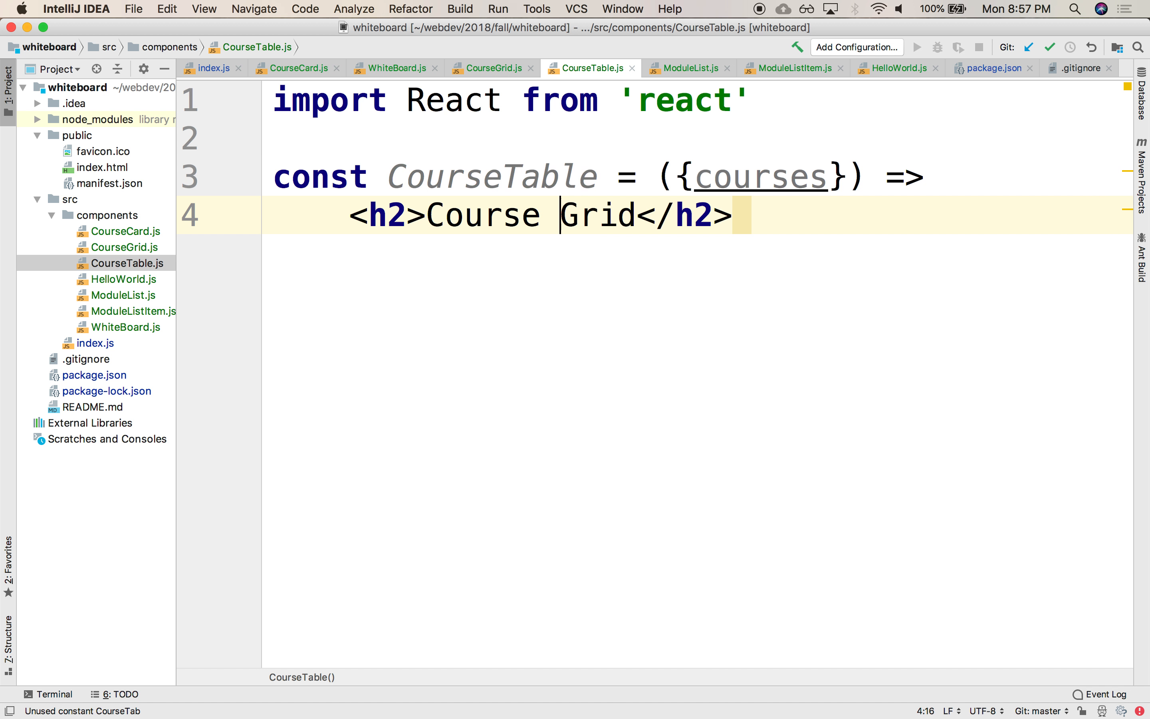
pyautogui.write('Table')
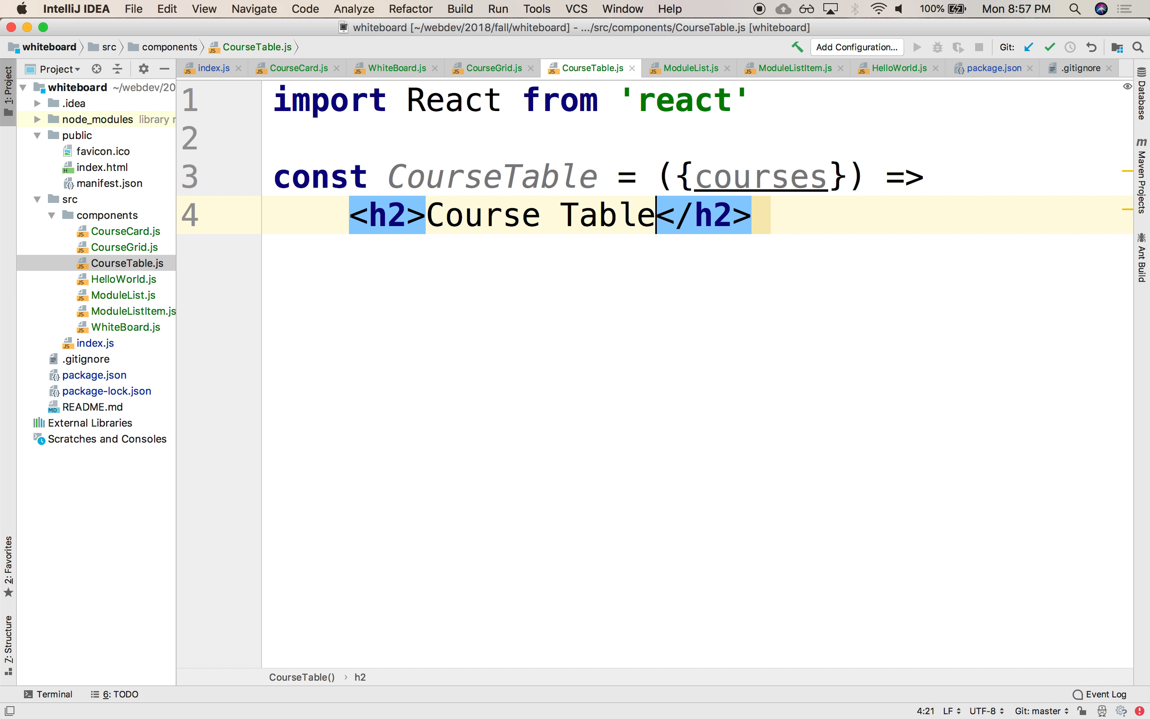
pyautogui.press('enter')
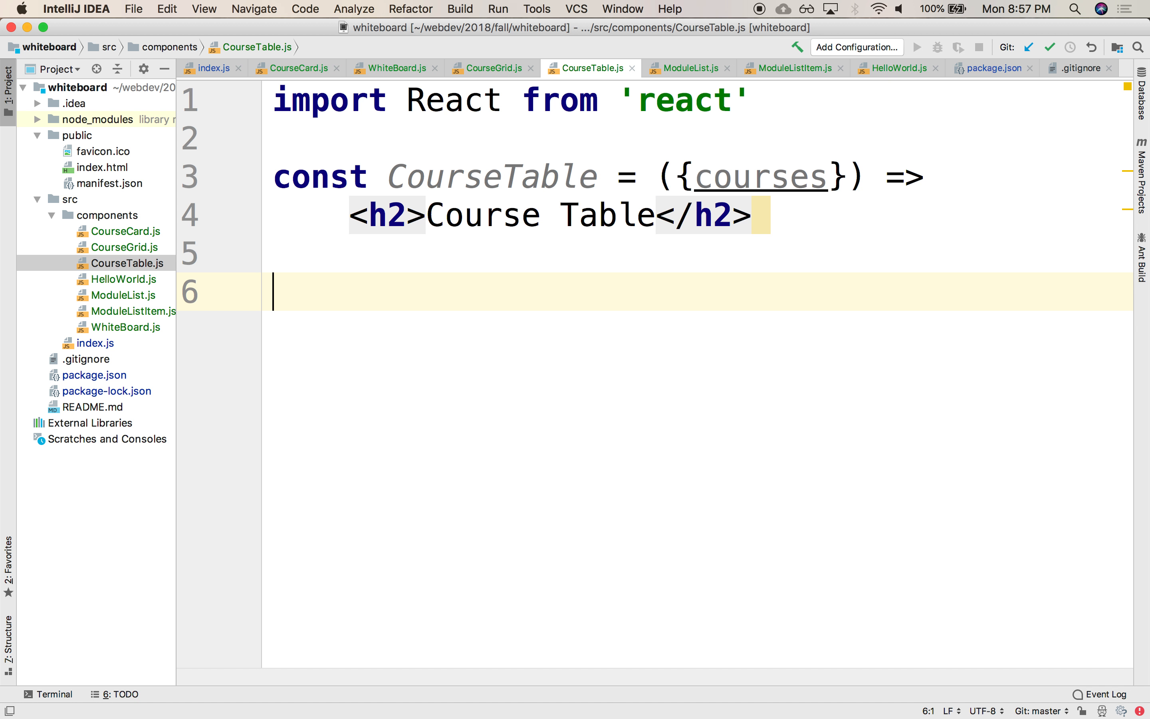
pyautogui.write('export default CourseTable')
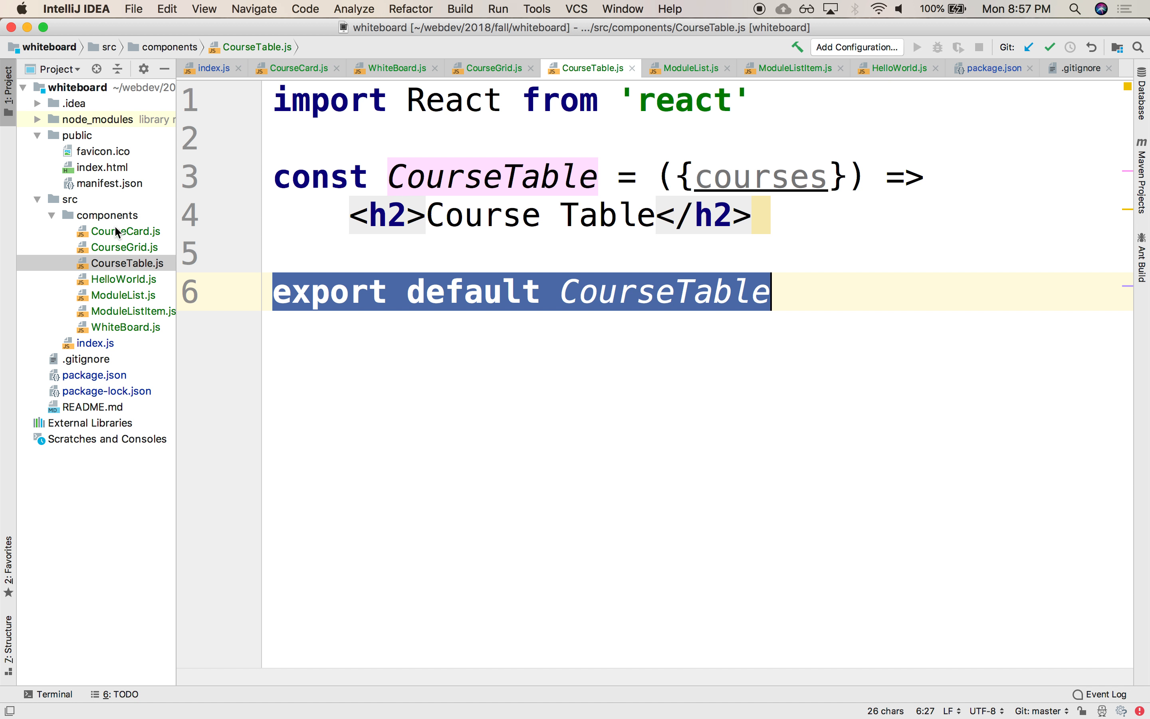
pyautogui.click(490, 67)
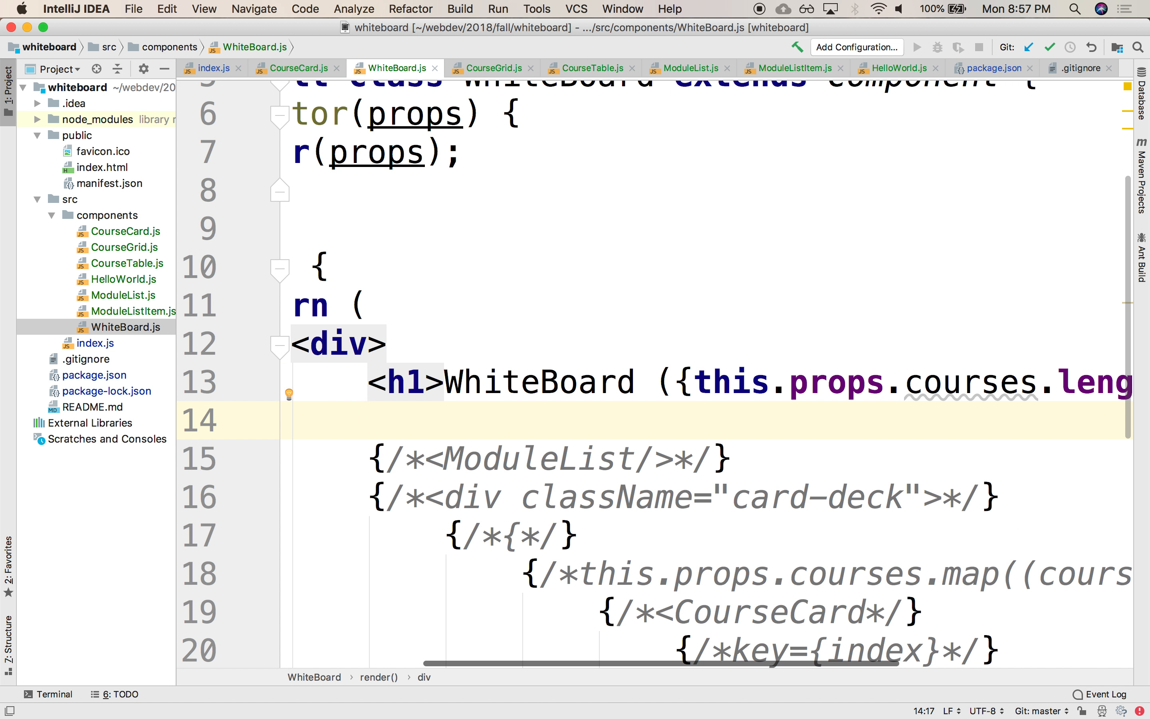
# Step: Render <CourseGrid/> and <CourseTable/> with href="#" links Table and Grid above them
pyautogui.write('<Cours')
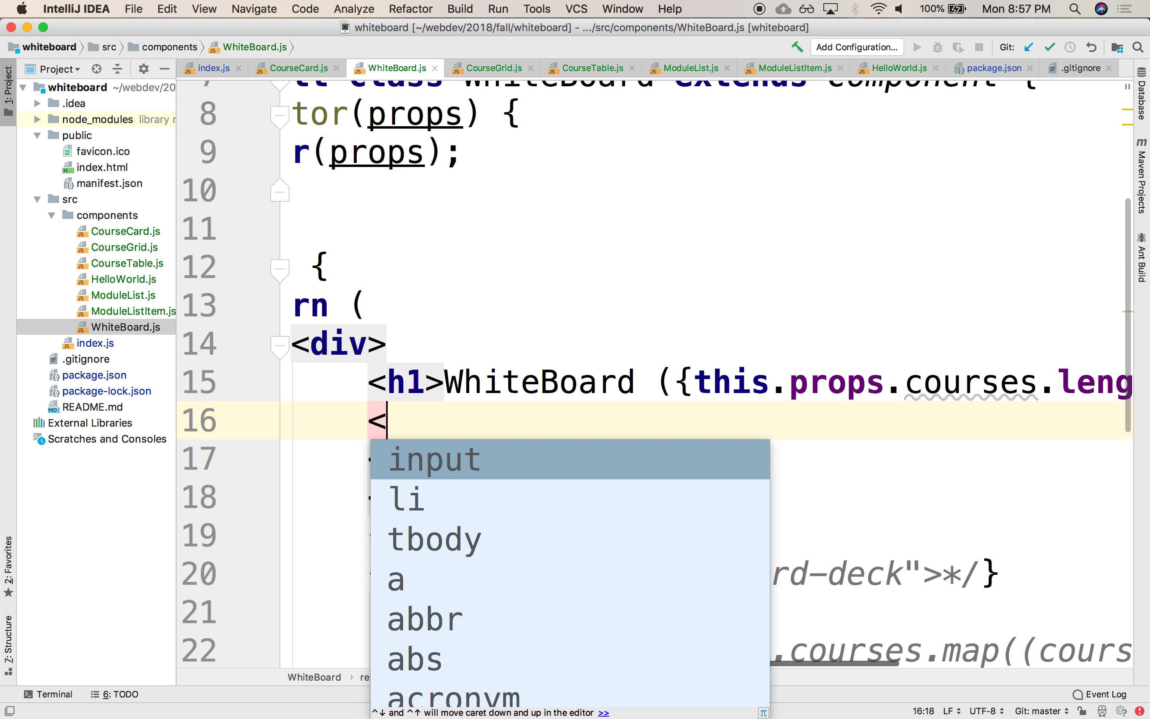
pyautogui.write('a href={')
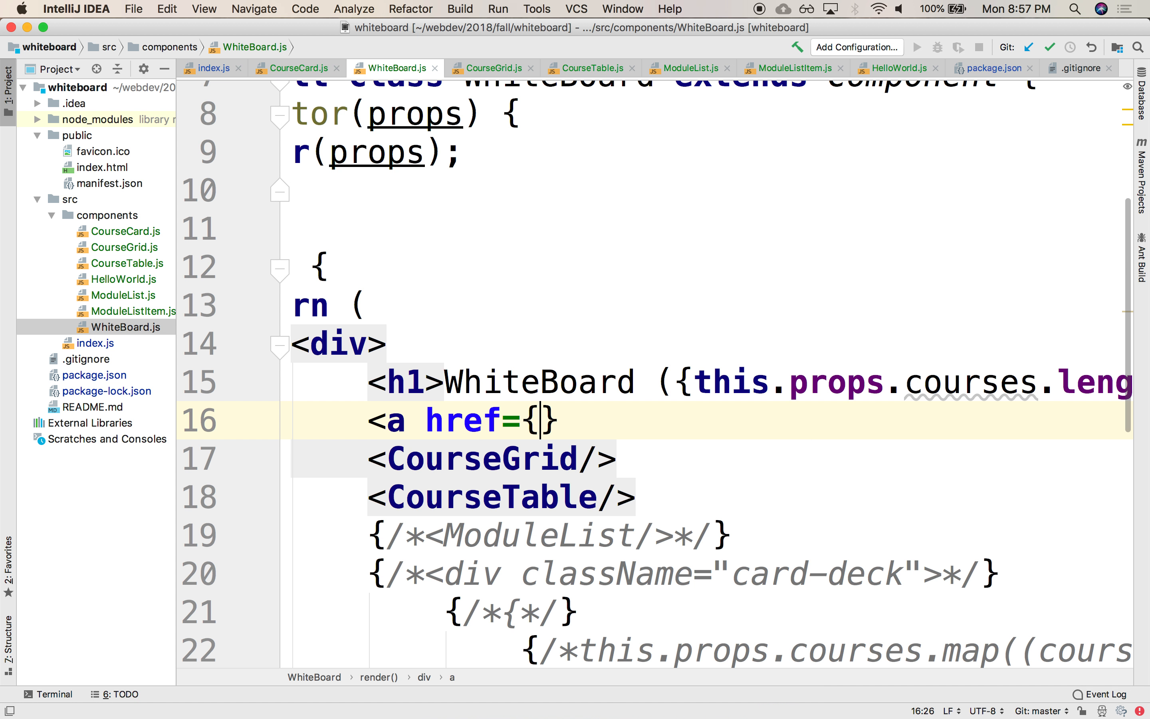
pyautogui.write('"')
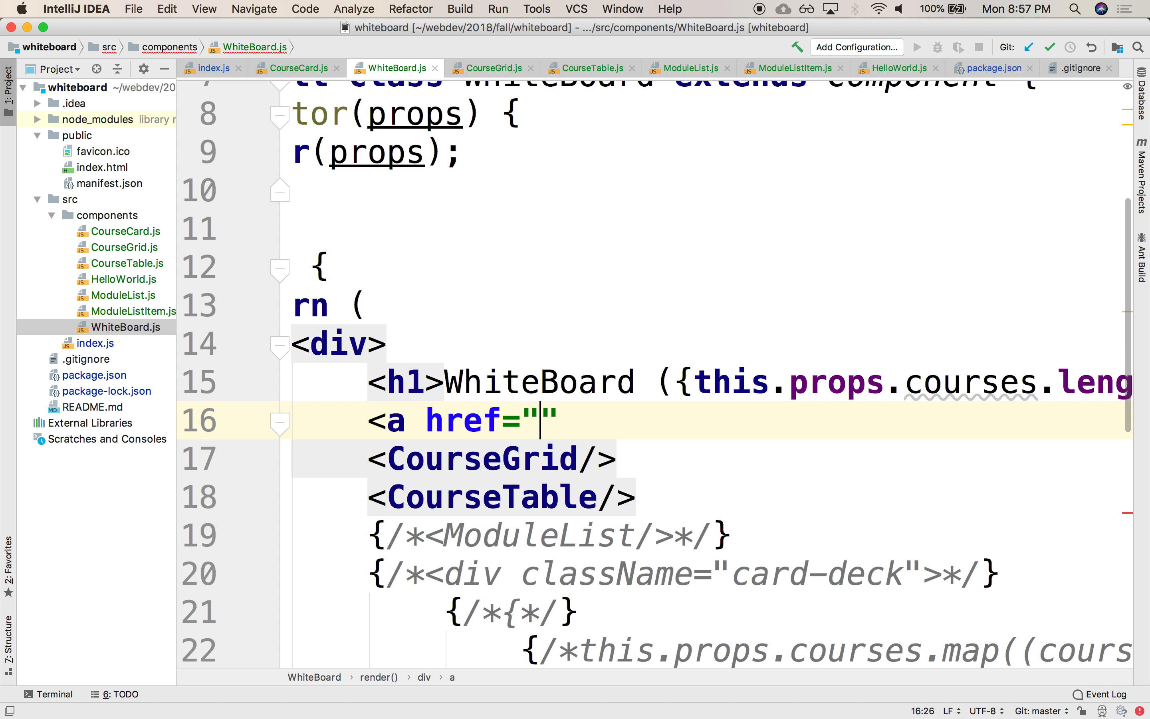
pyautogui.write('#>')
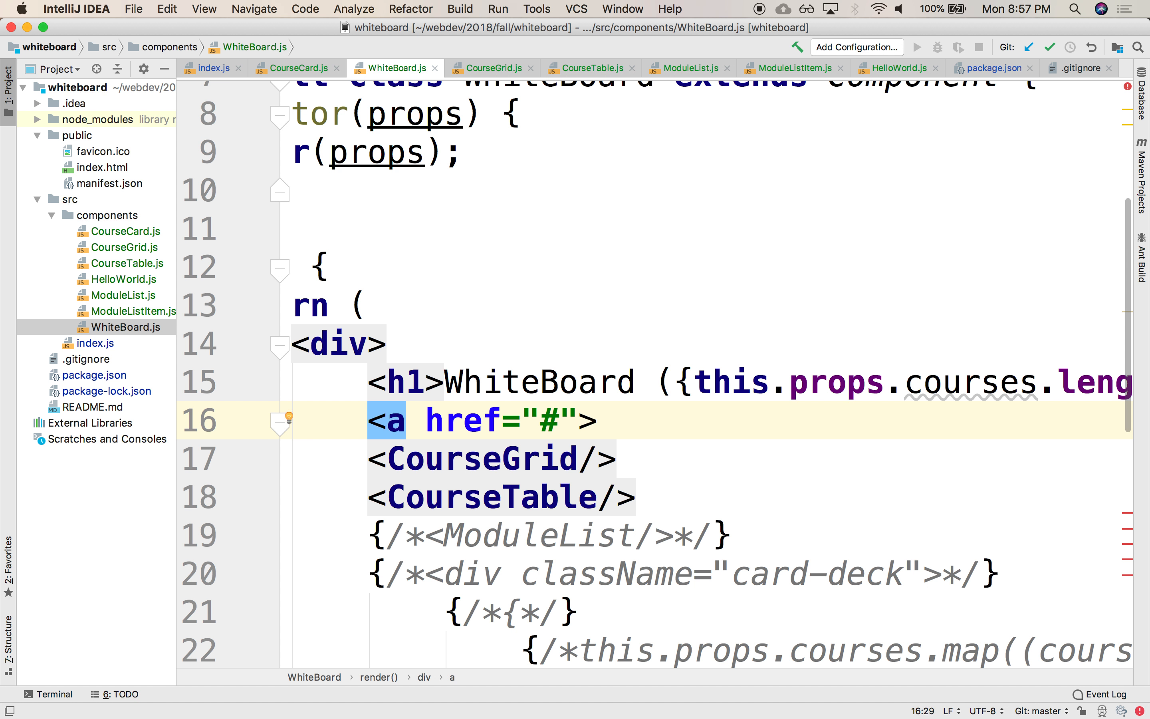
pyautogui.write('Tabel')
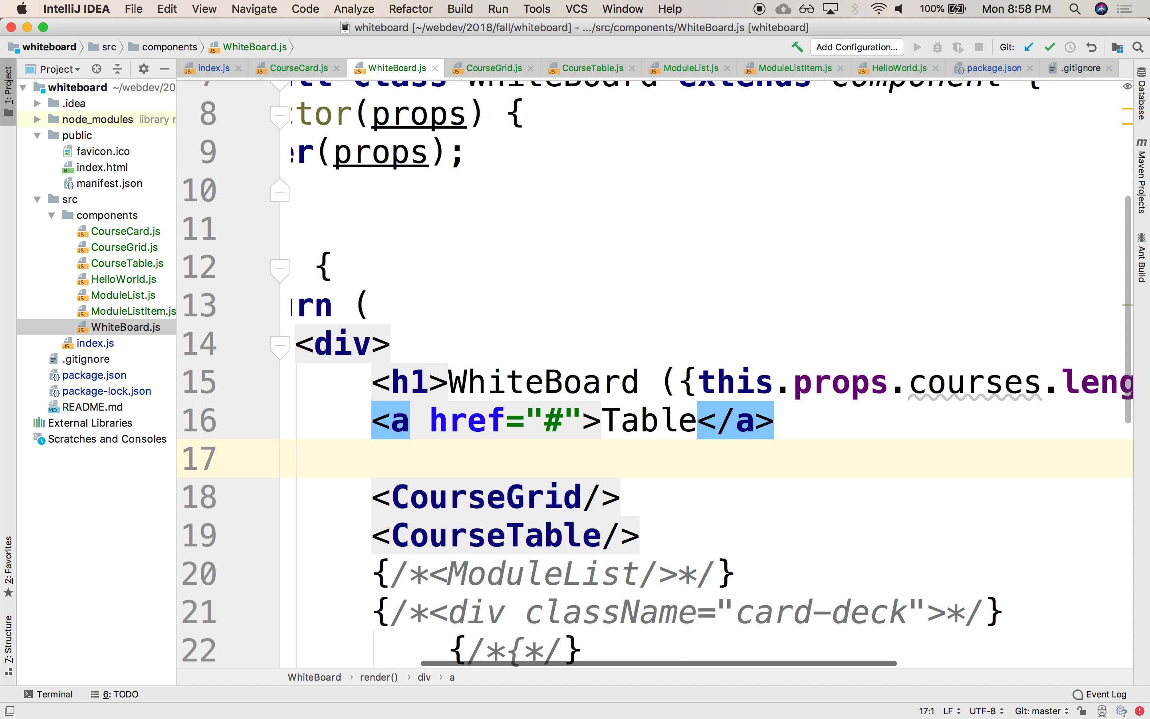
pyautogui.write('<a href="#">G</a>')
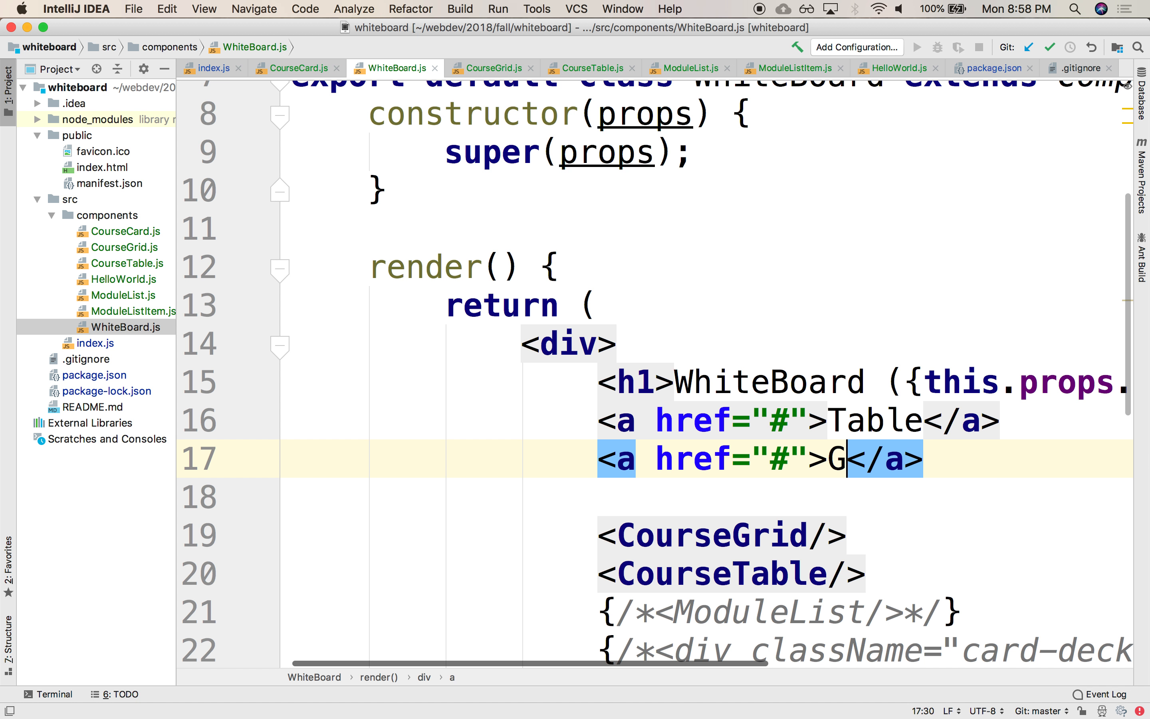
pyautogui.write('rid')
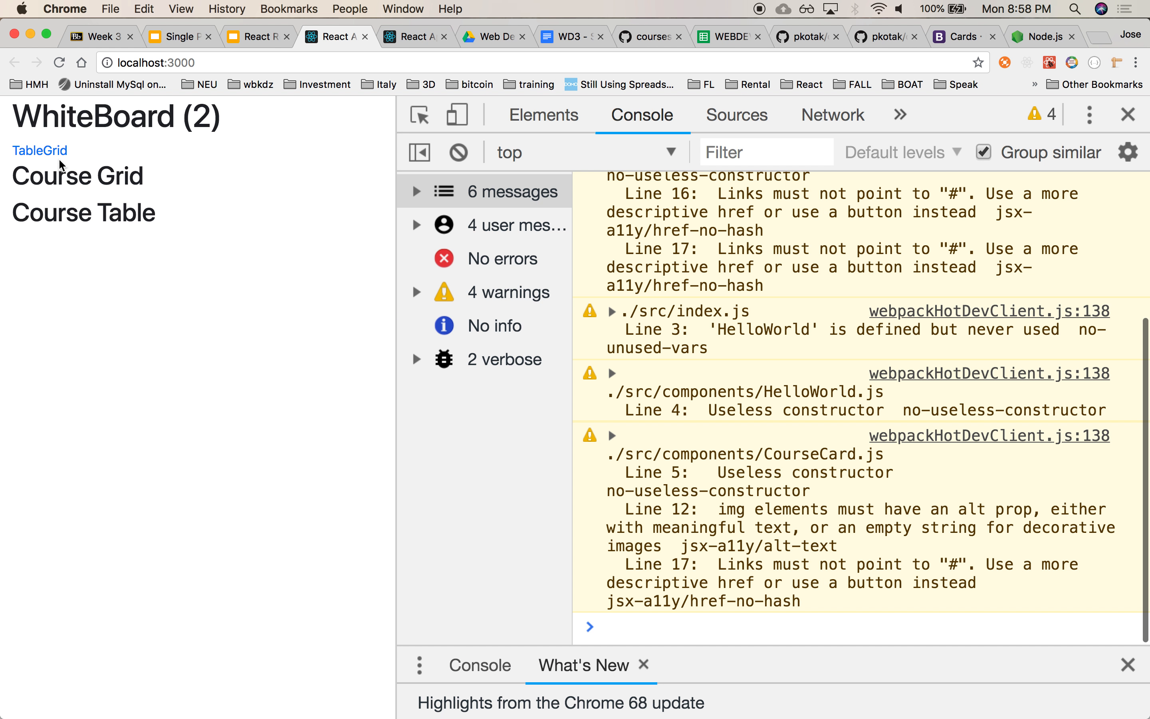
# Step: Try the Table and Grid links on localhost:3000, then return to the React Routing deck
pyautogui.click(40, 150)
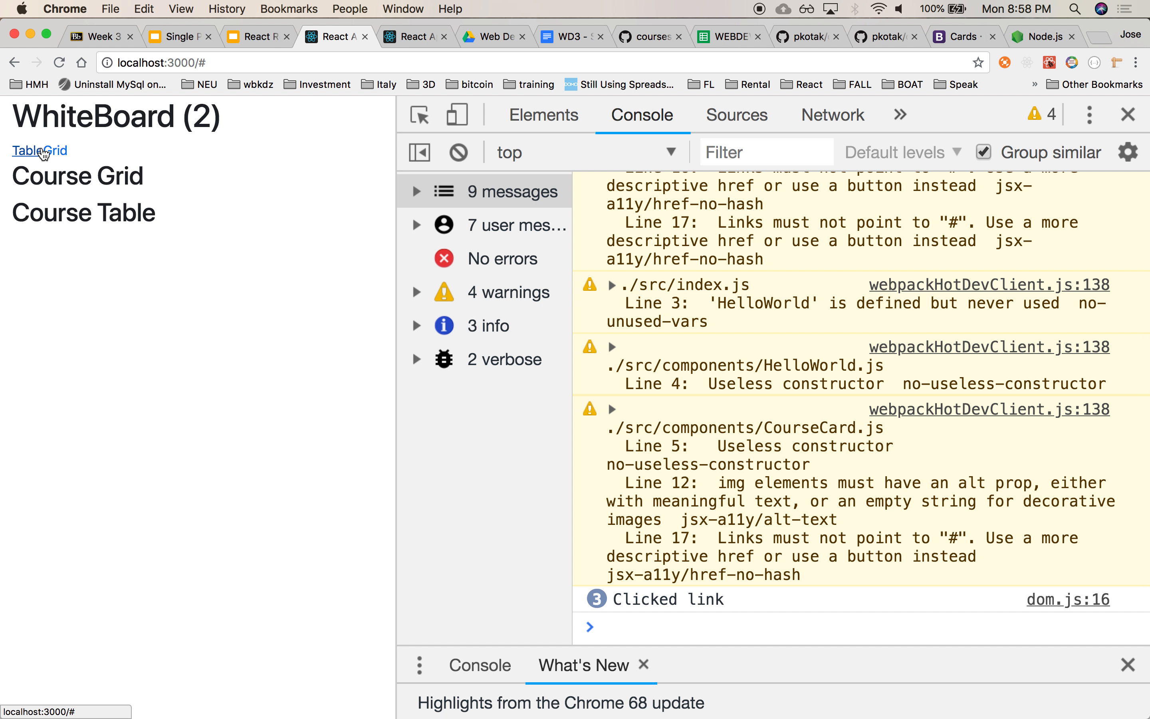
pyautogui.click(56, 151)
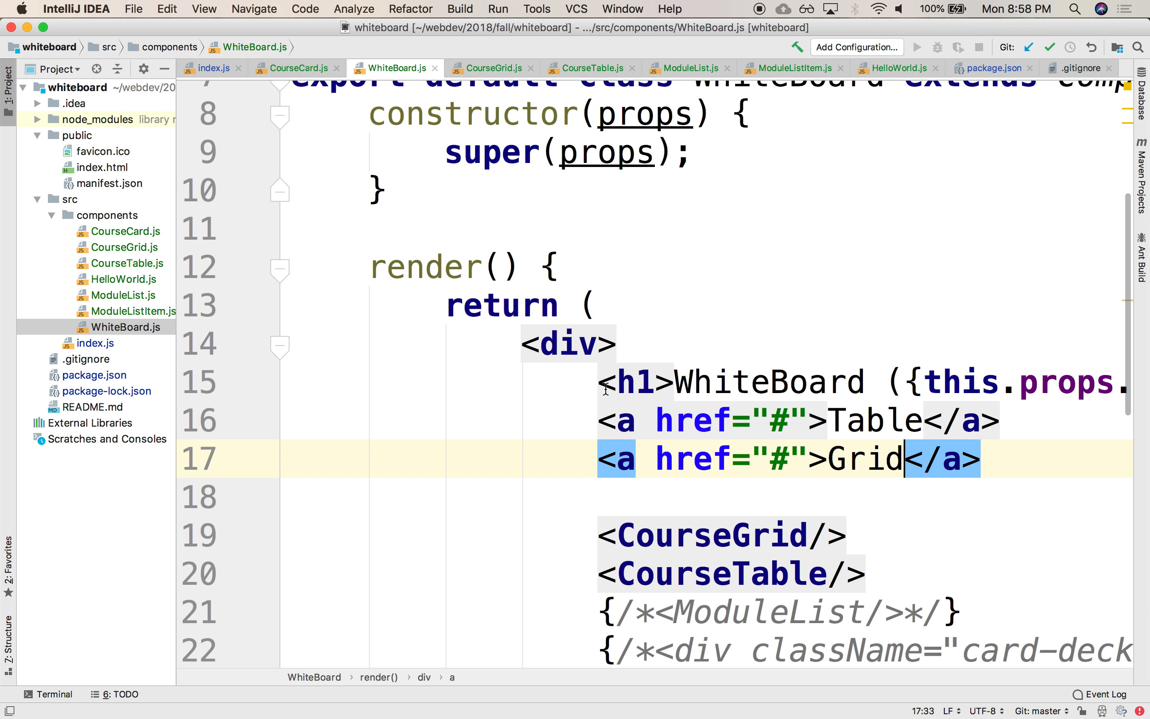
pyautogui.scroll(3)
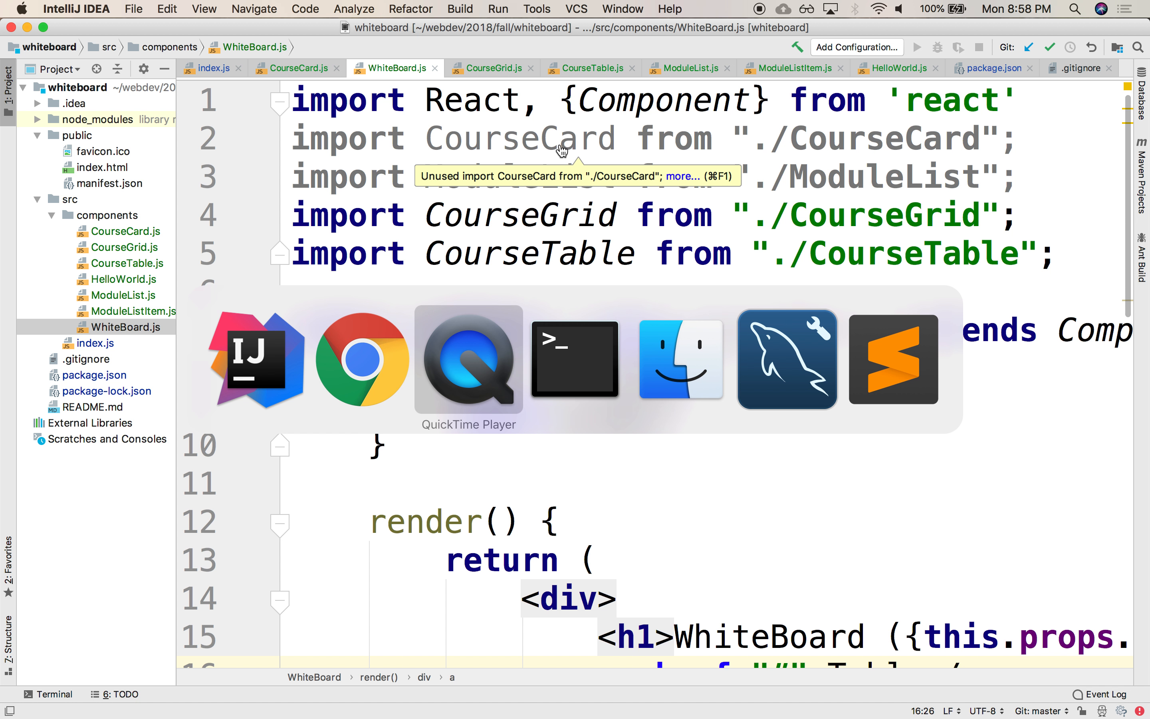
pyautogui.click(361, 359)
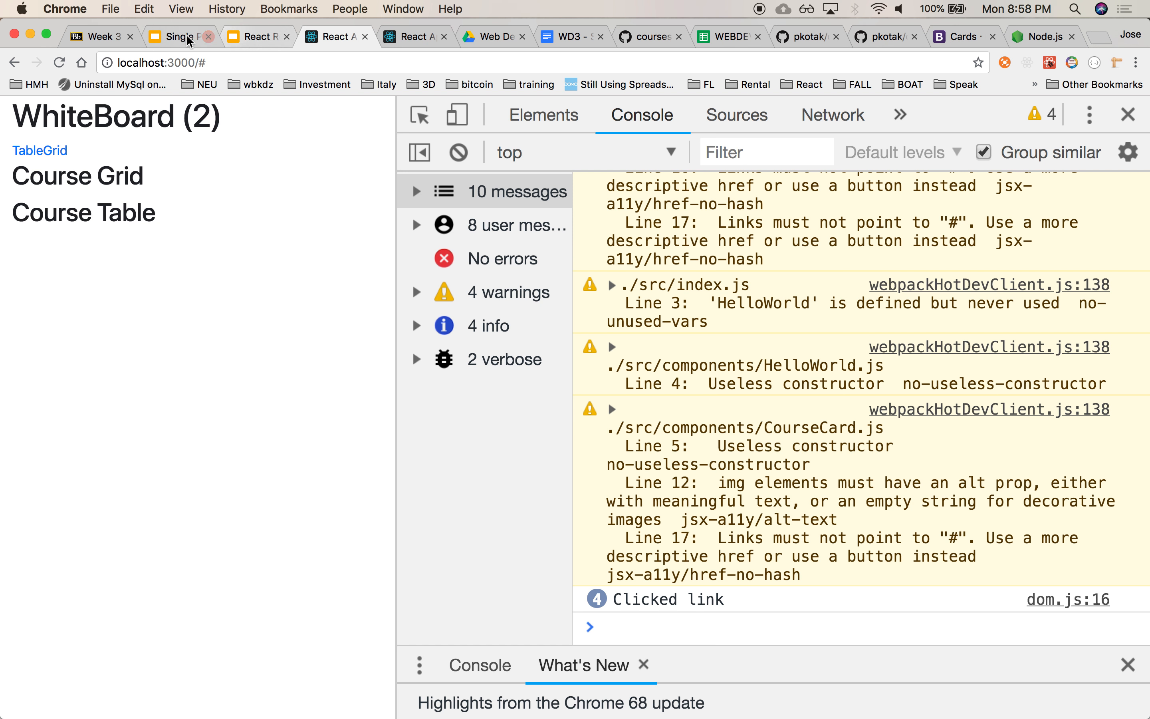
pyautogui.click(254, 36)
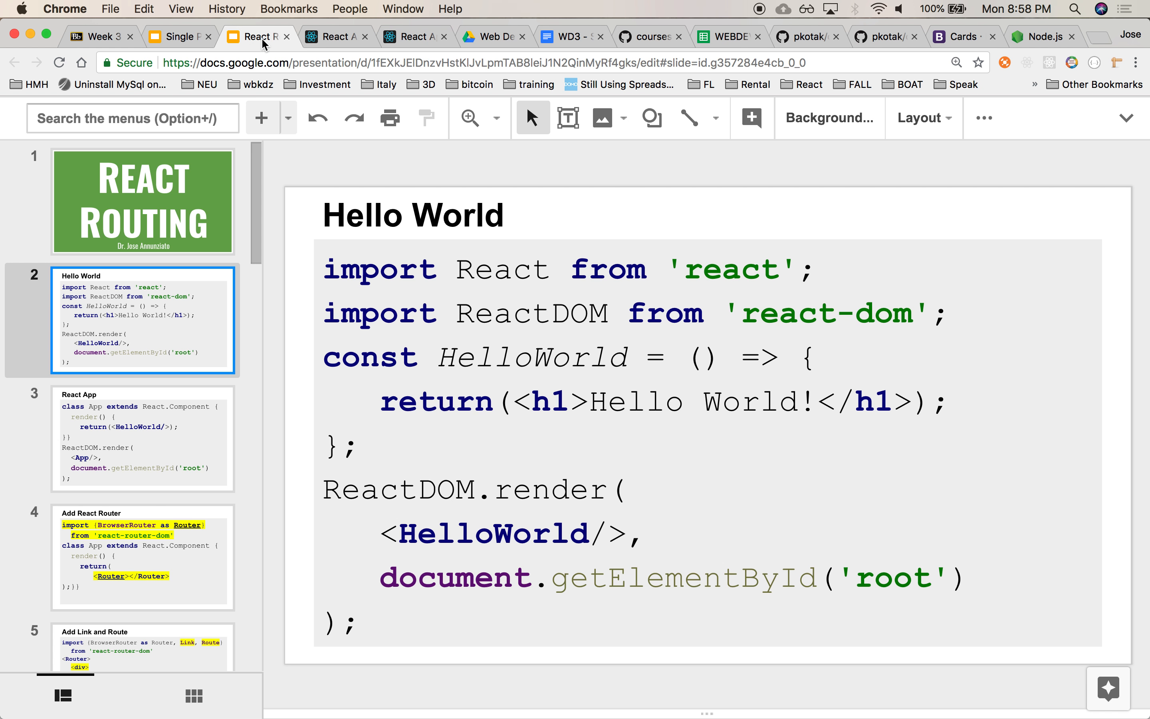
pyautogui.moveTo(206, 395)
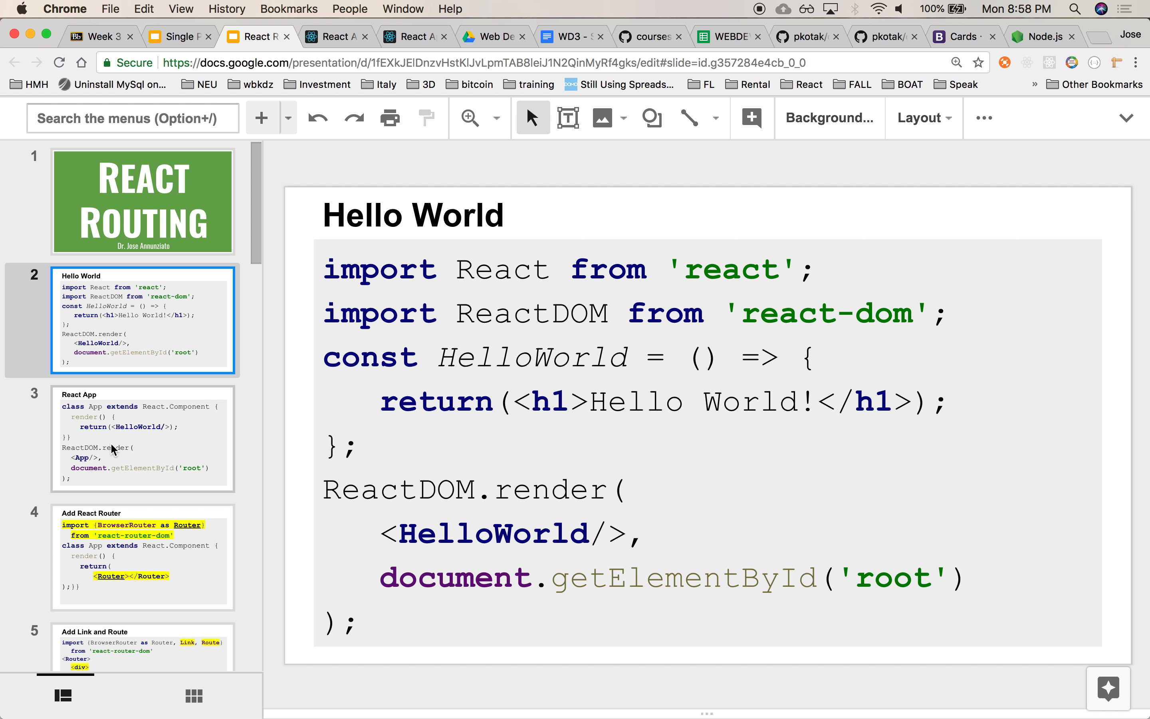
# Step: Advance through the React App slide to the Add React Router slide
pyautogui.click(142, 438)
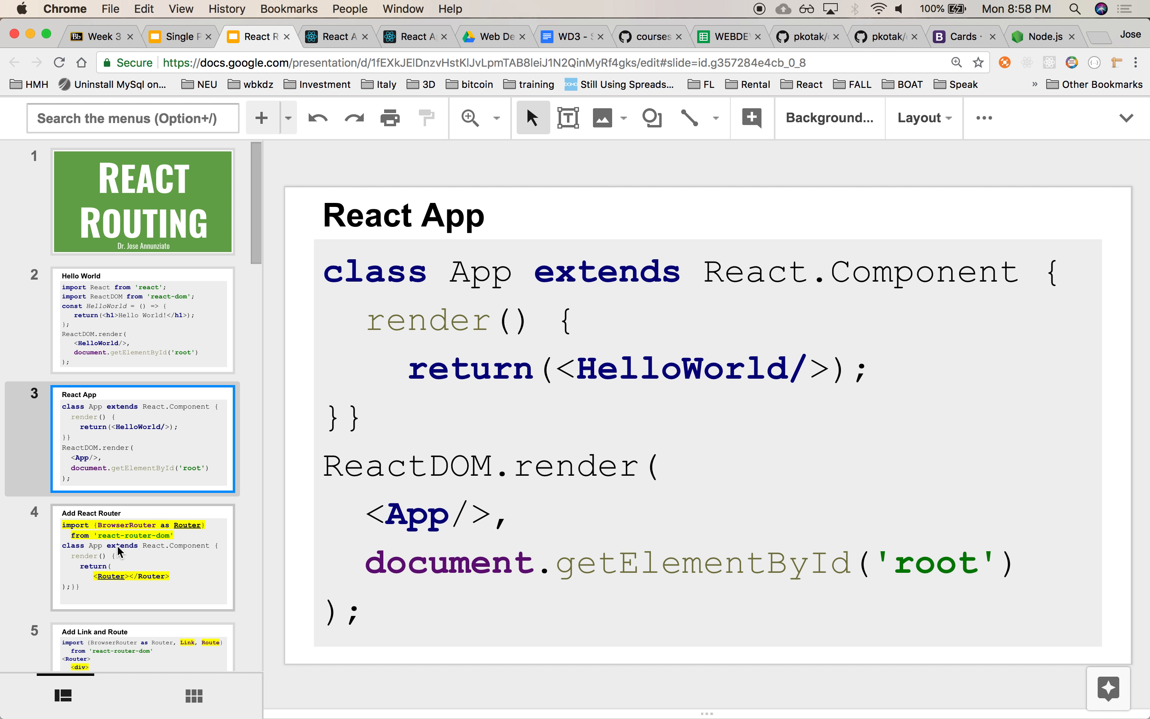
pyautogui.click(143, 558)
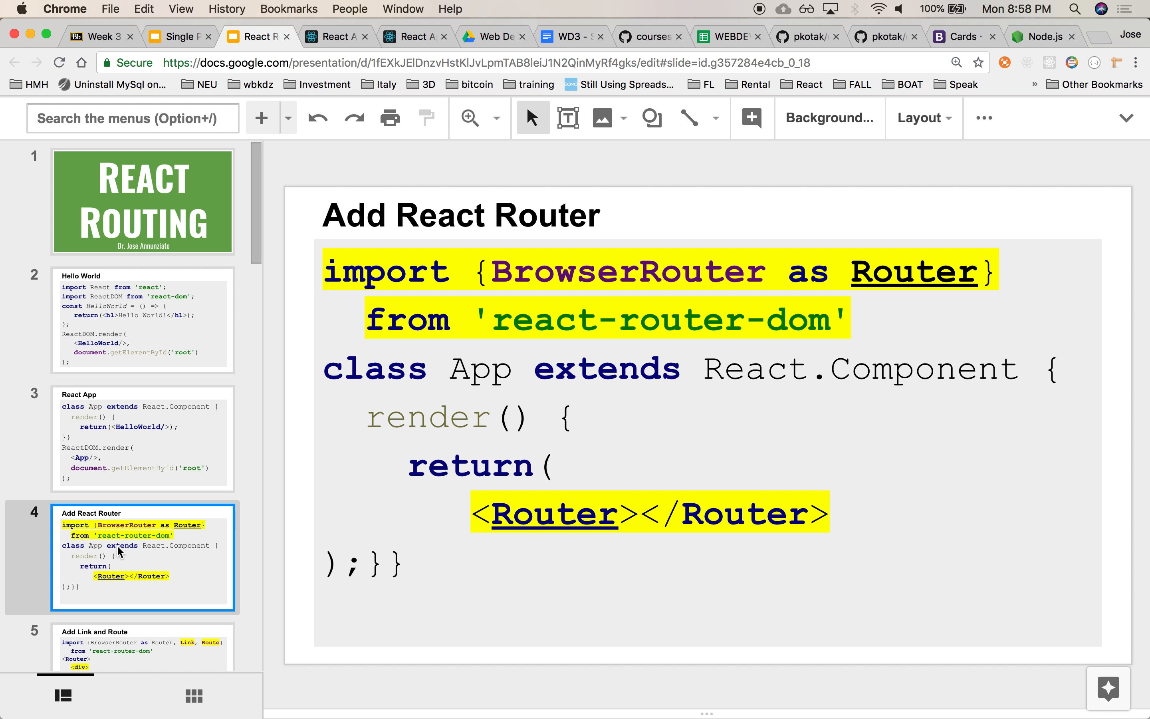
pyautogui.moveTo(370, 476)
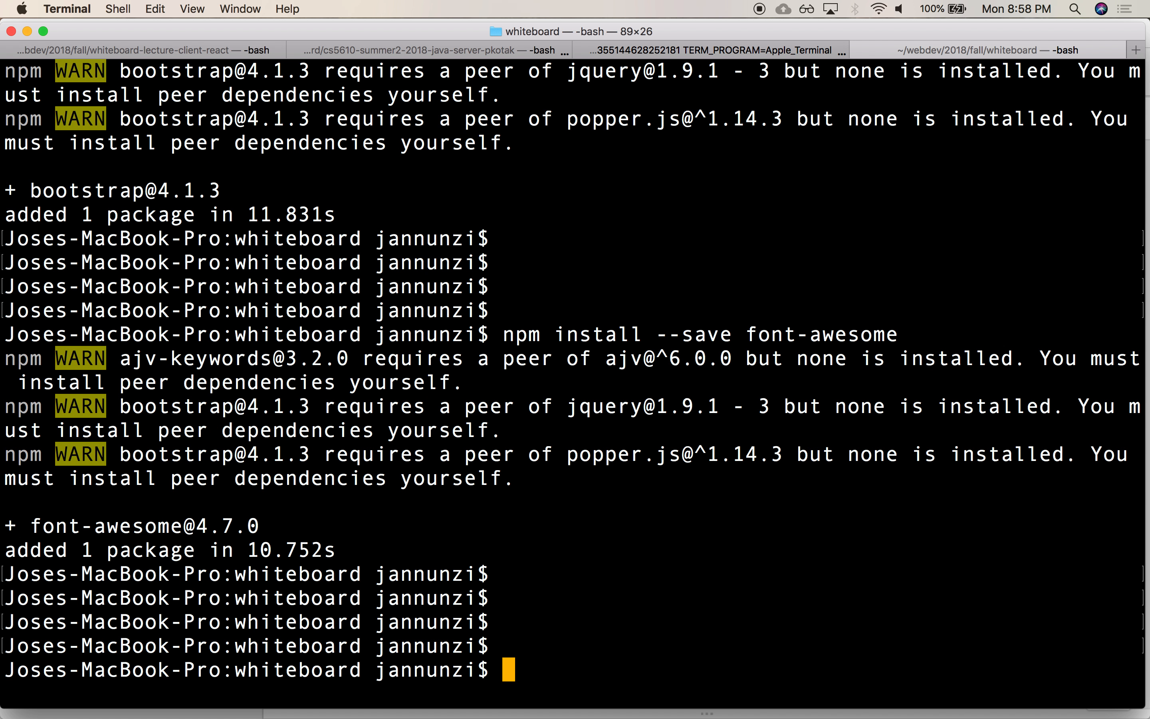
# Step: Run npm install react-router-dom --save in the whiteboard project
pyautogui.write('npm install')
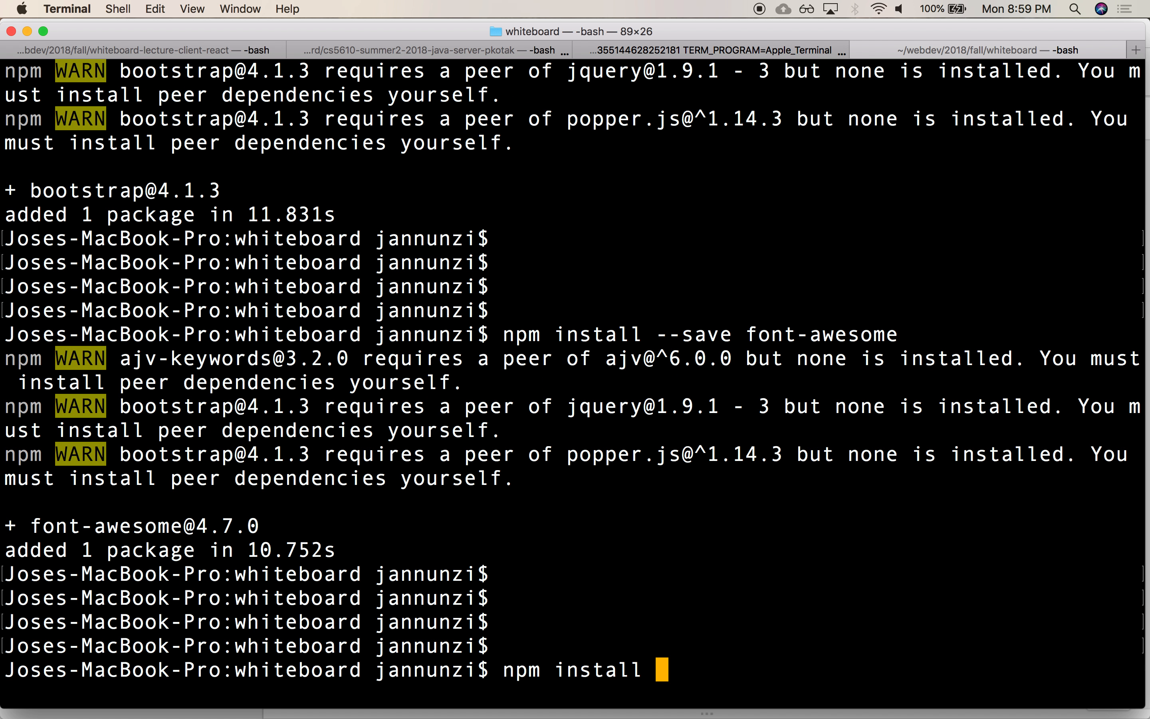
pyautogui.write('react-router-dom --s')
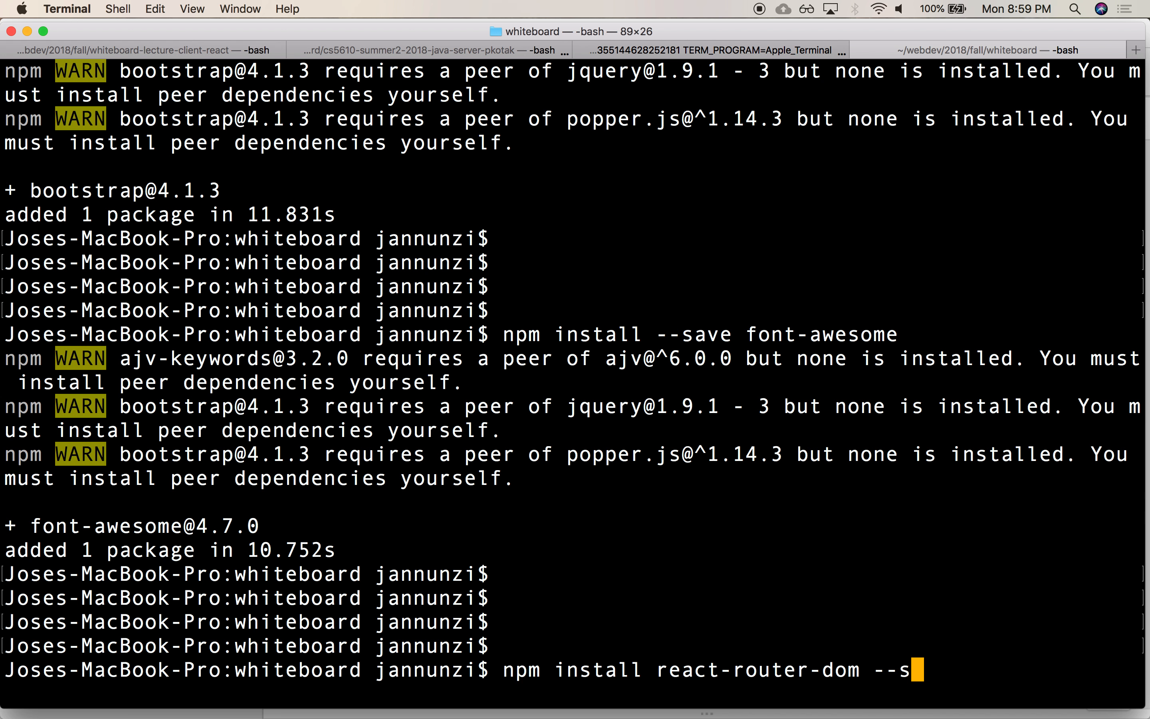
pyautogui.press('Return')
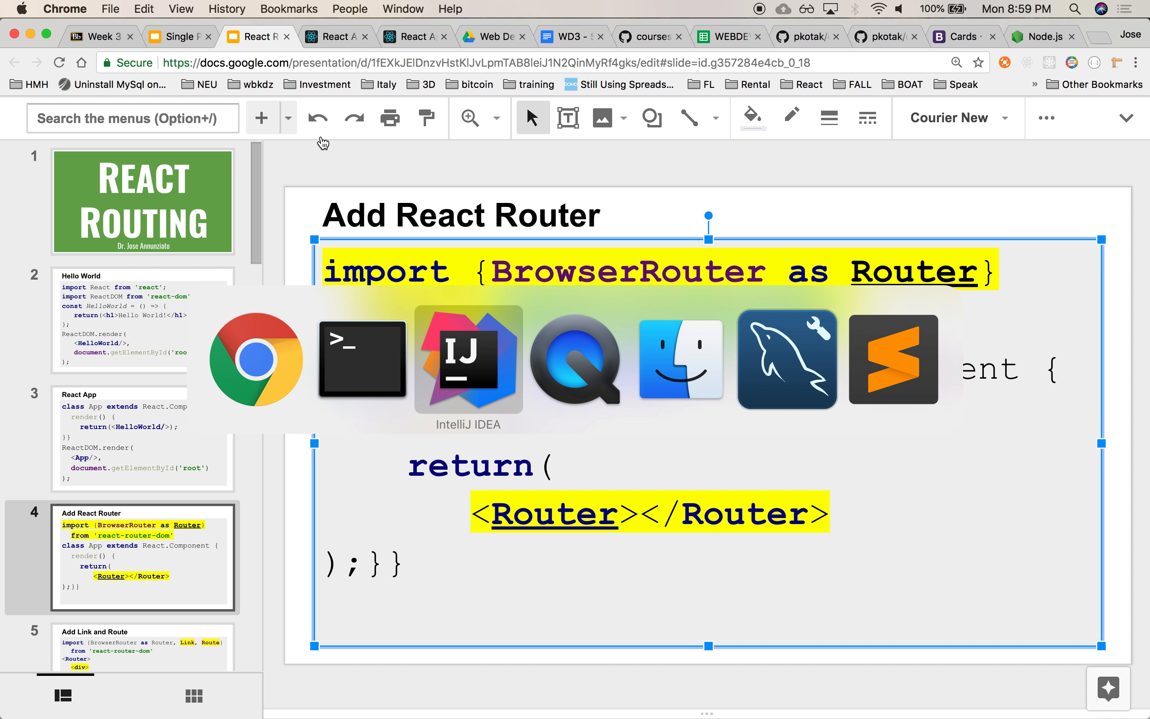
pyautogui.click(468, 359)
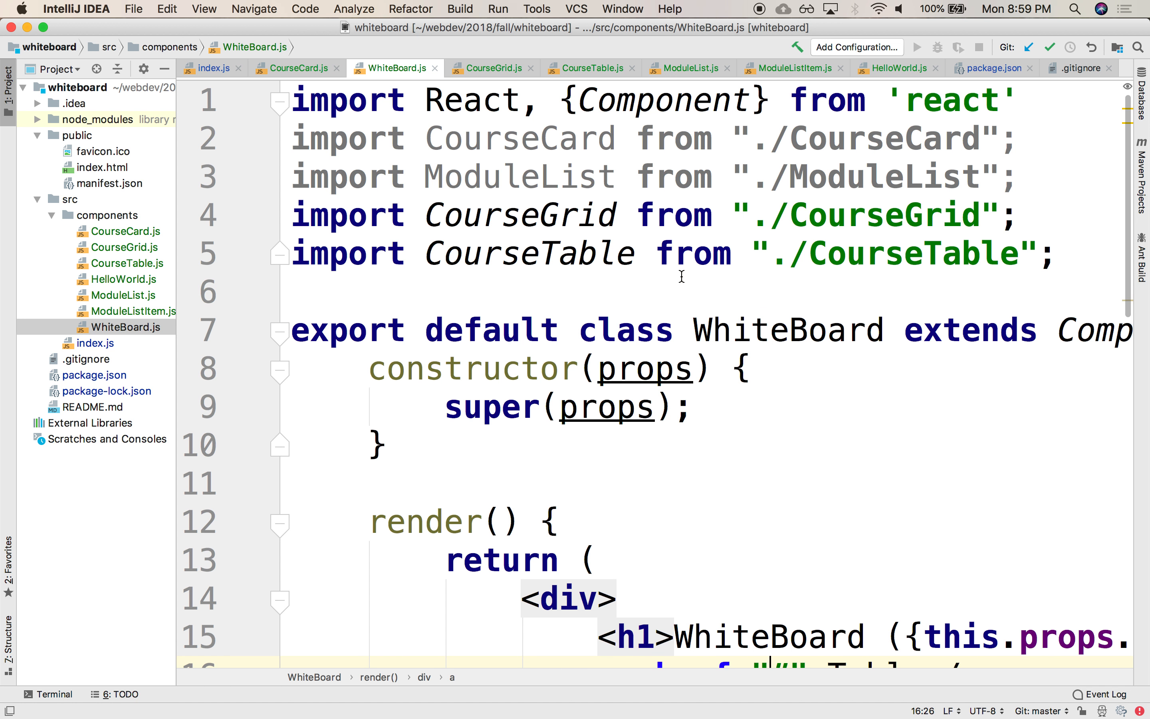
pyautogui.scroll(-3)
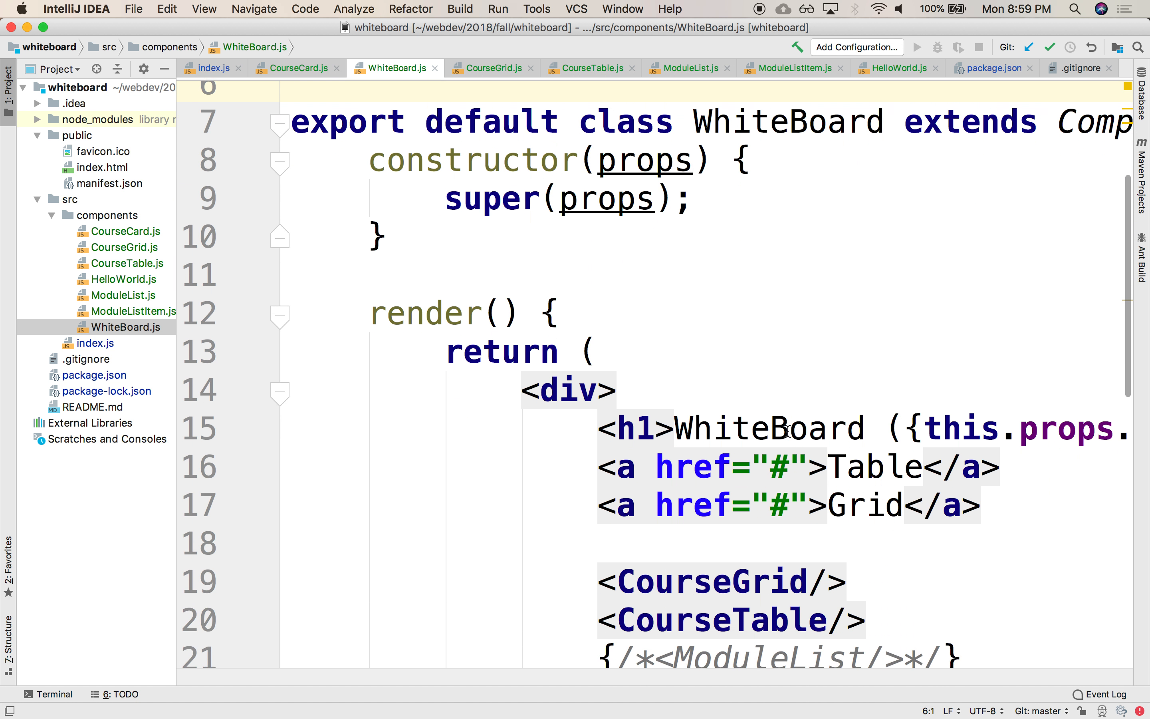
pyautogui.scroll(-3)
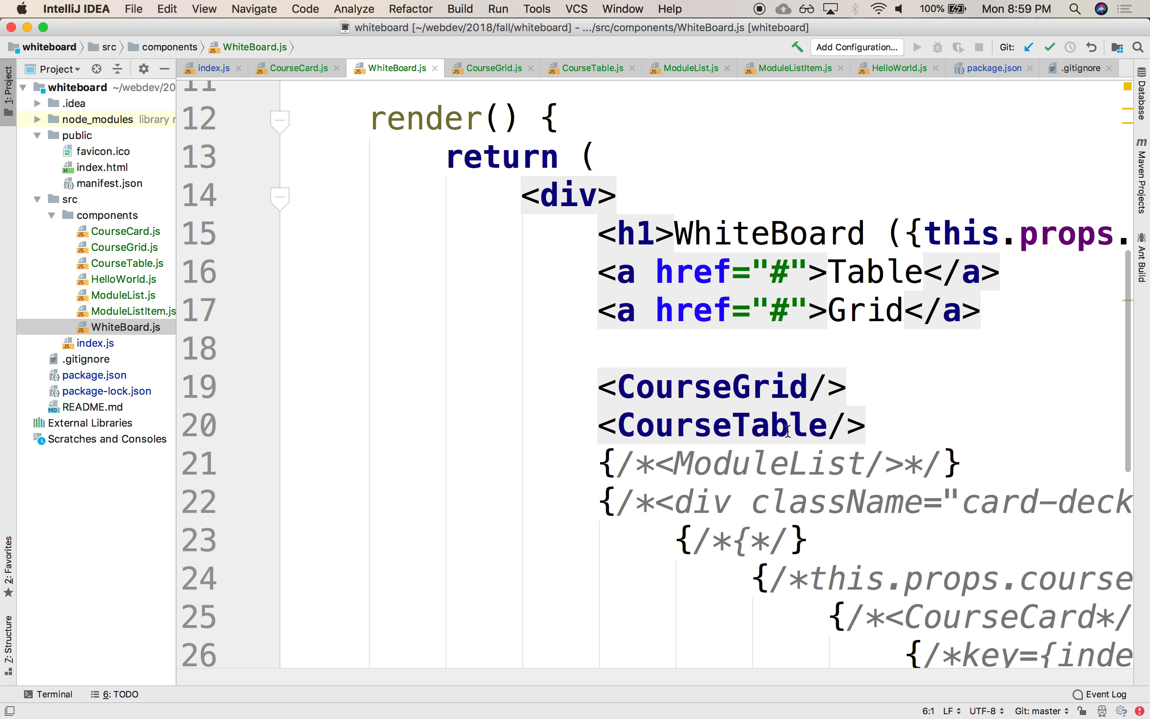
pyautogui.scroll(3)
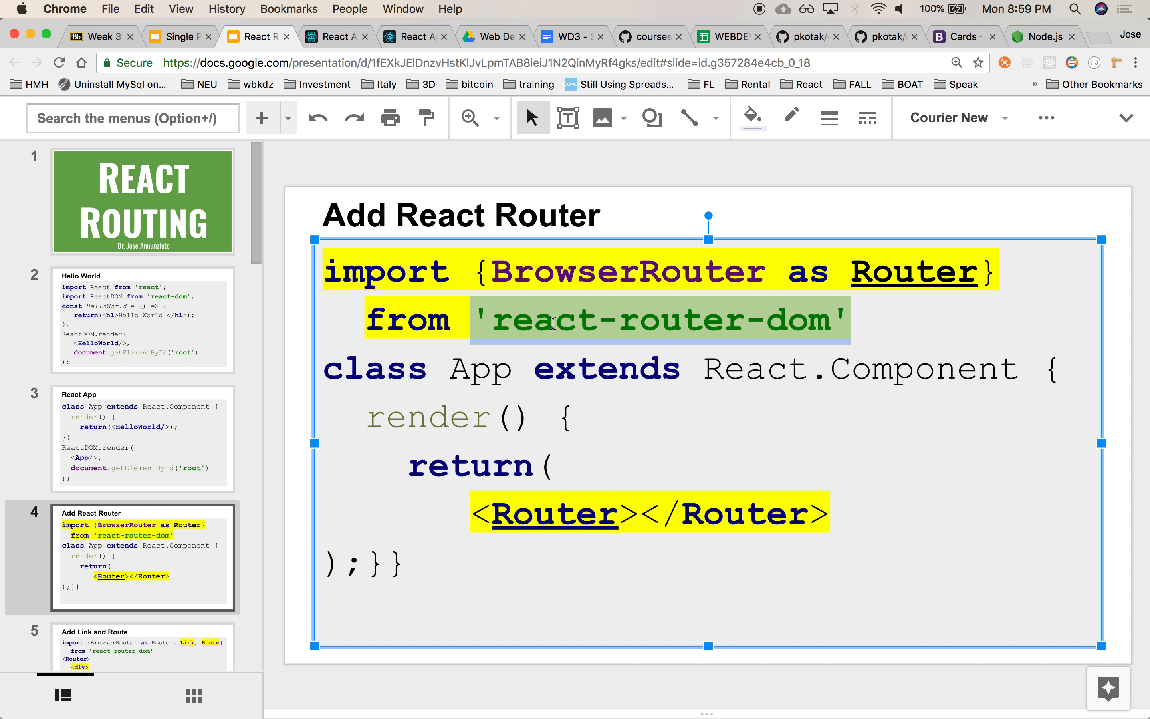
pyautogui.moveTo(433, 309)
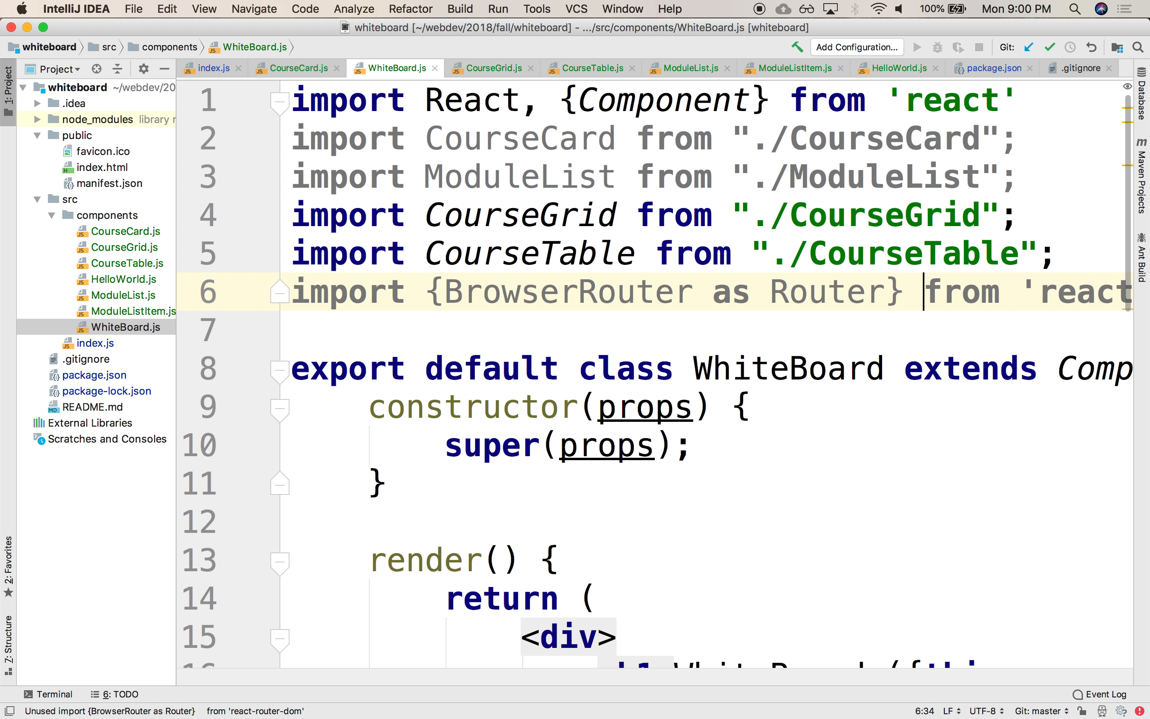
pyautogui.moveTo(558, 289)
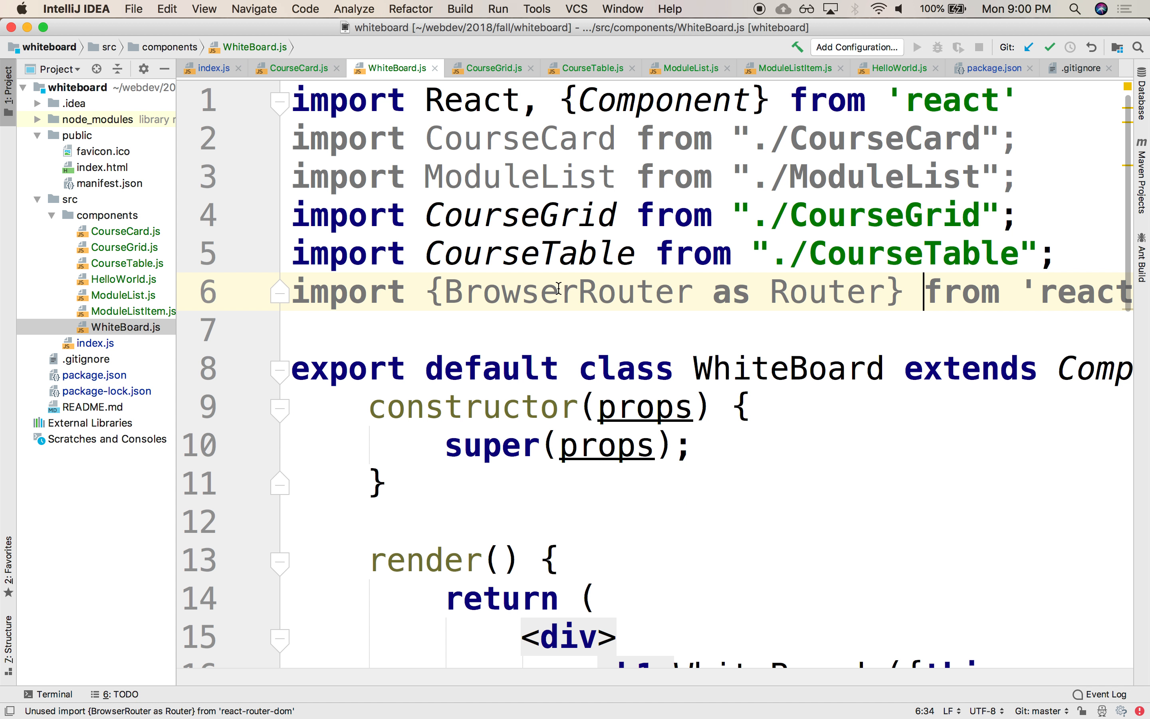
pyautogui.click(8, 80)
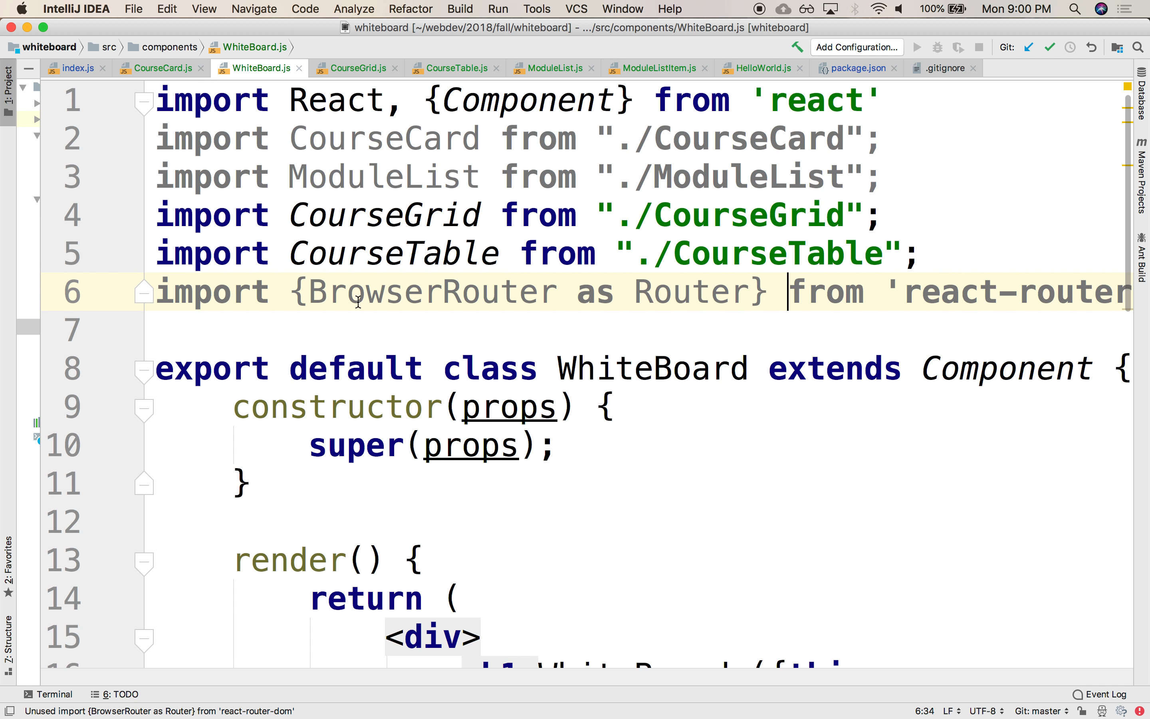
pyautogui.doubleClick(433, 291)
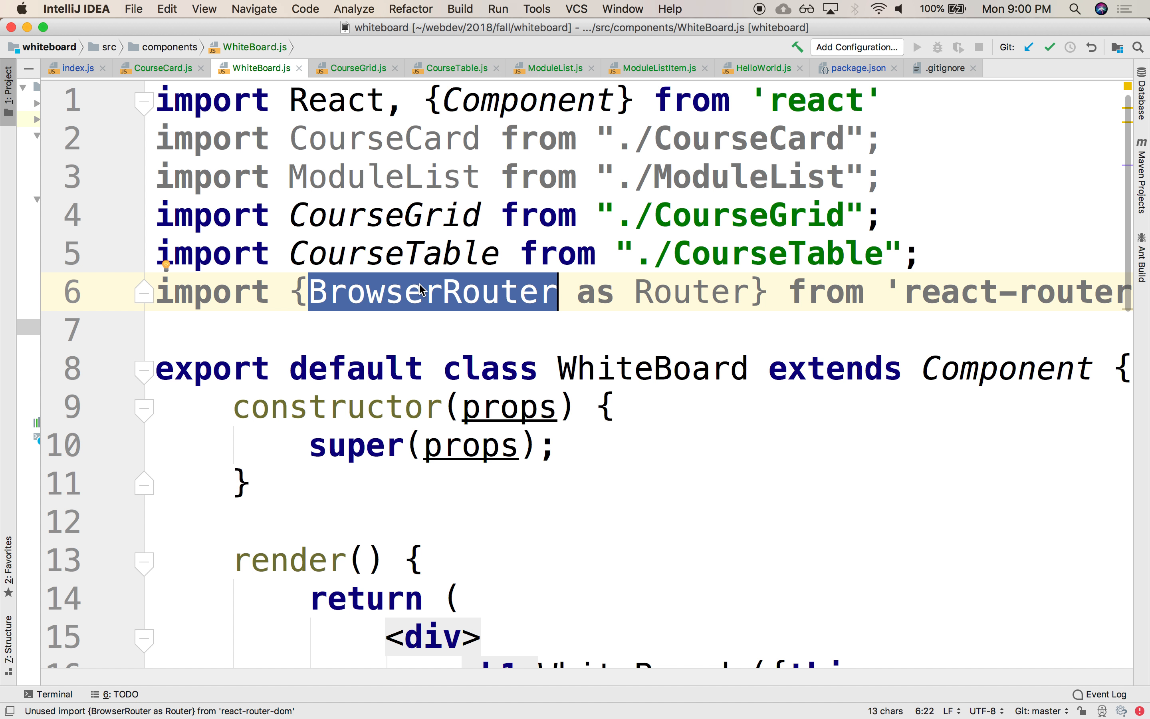
pyautogui.moveTo(712, 287)
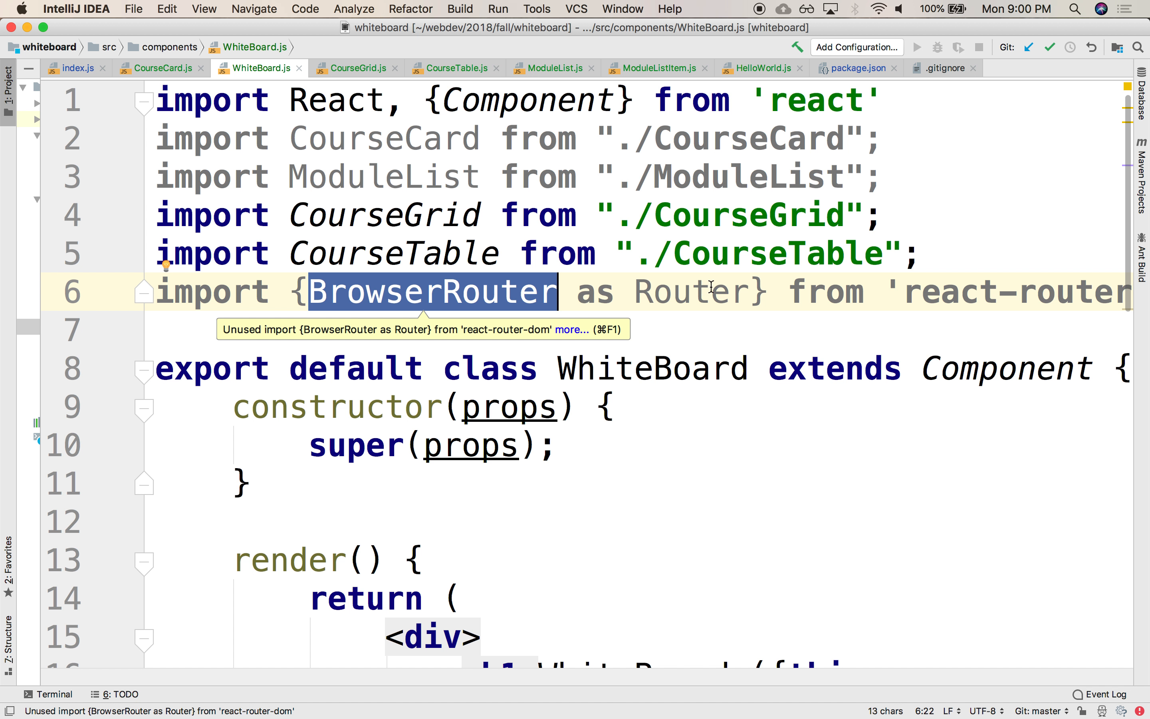
pyautogui.doubleClick(690, 291)
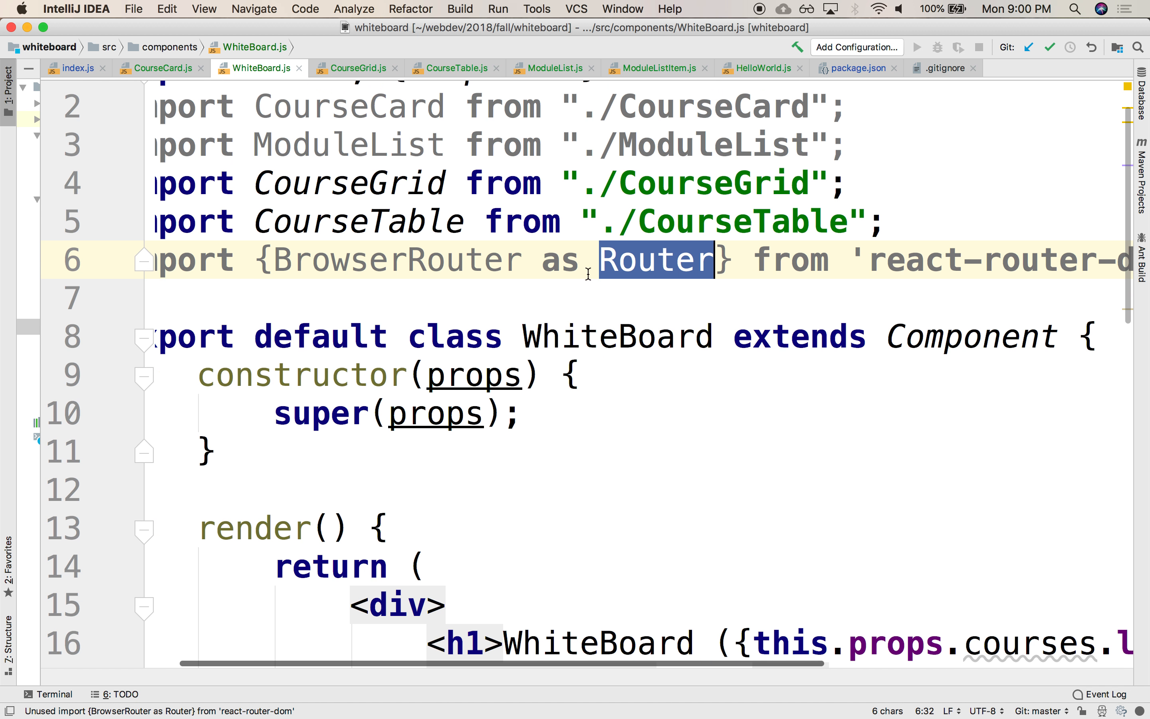
pyautogui.click(65, 9)
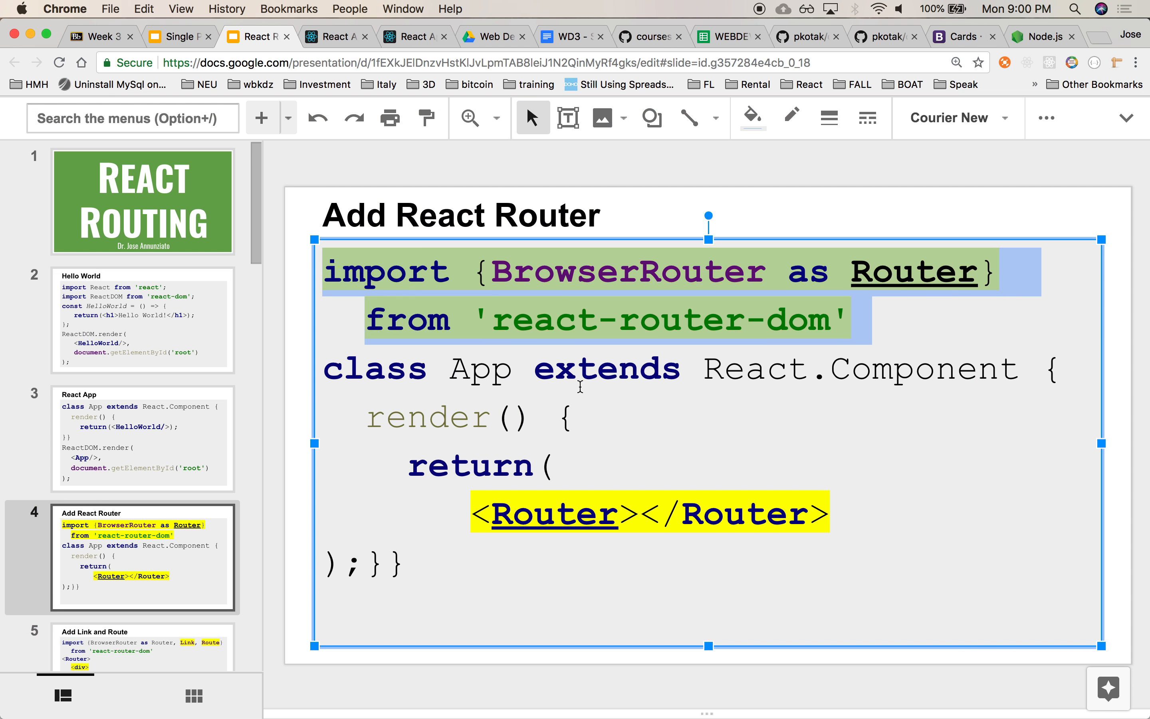
pyautogui.click(143, 9)
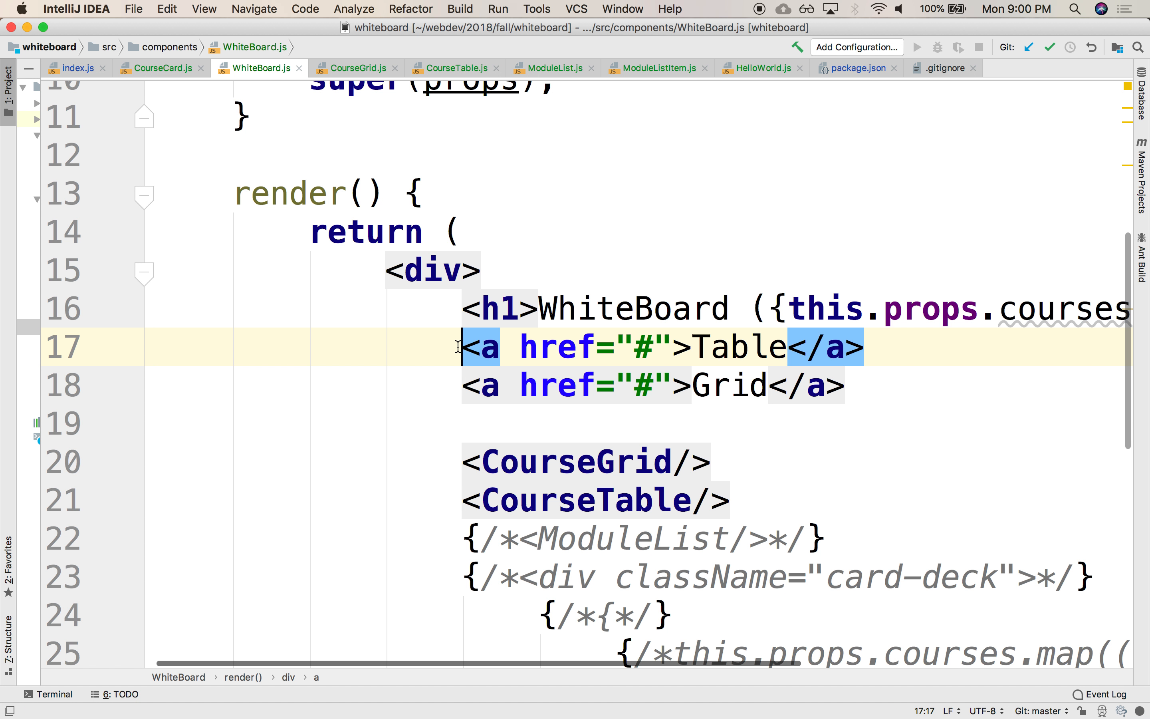
# Step: Wrap the Table/Grid links, CourseGrid and CourseTable in a div inside <Router>
pyautogui.write('<Router>')
pyautogui.press('Enter')
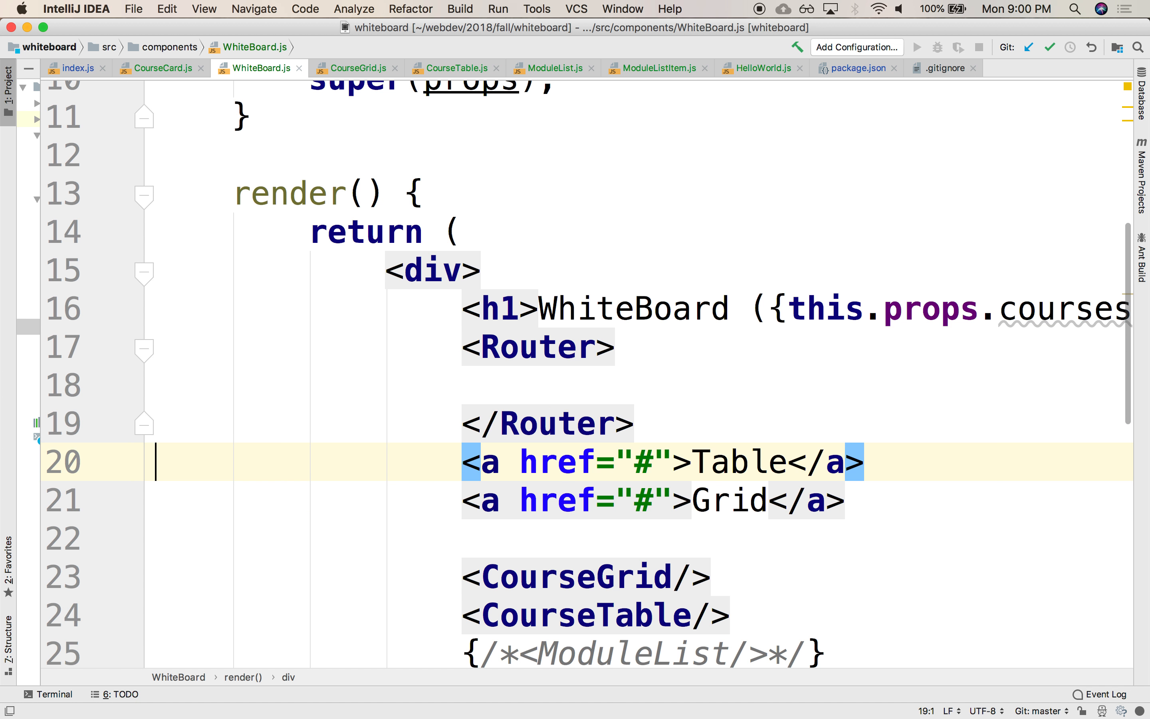
pyautogui.write('<div></div>')
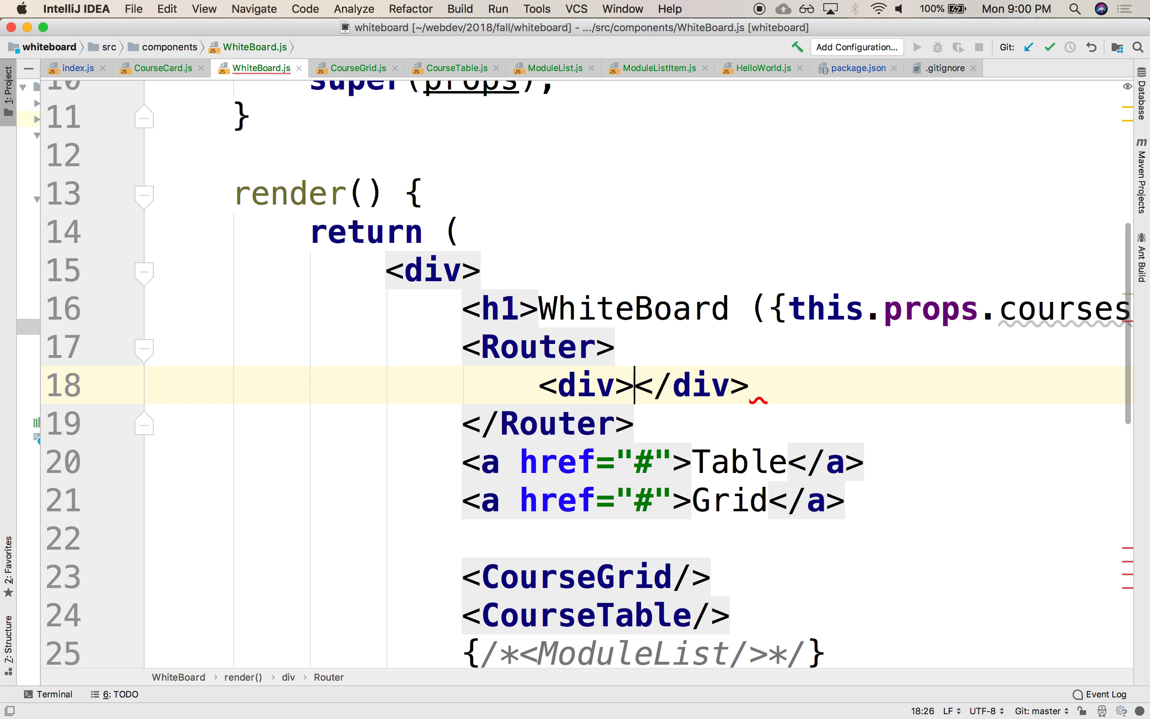
pyautogui.press('Return')
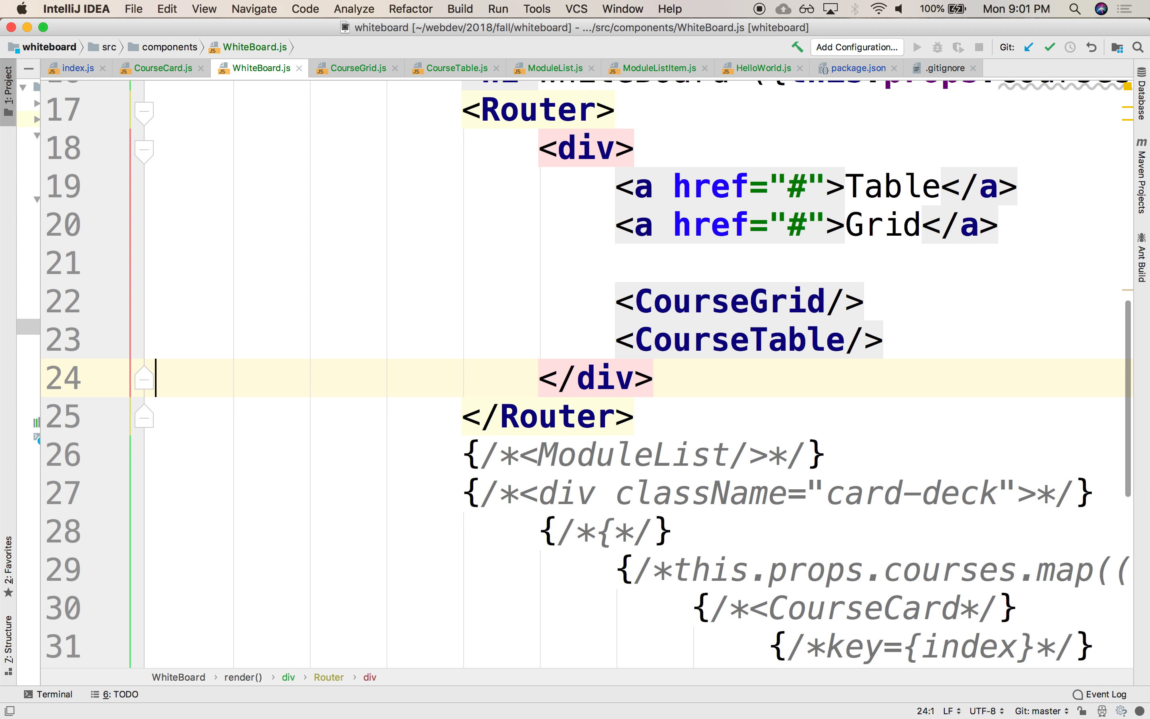
pyautogui.scroll(3)
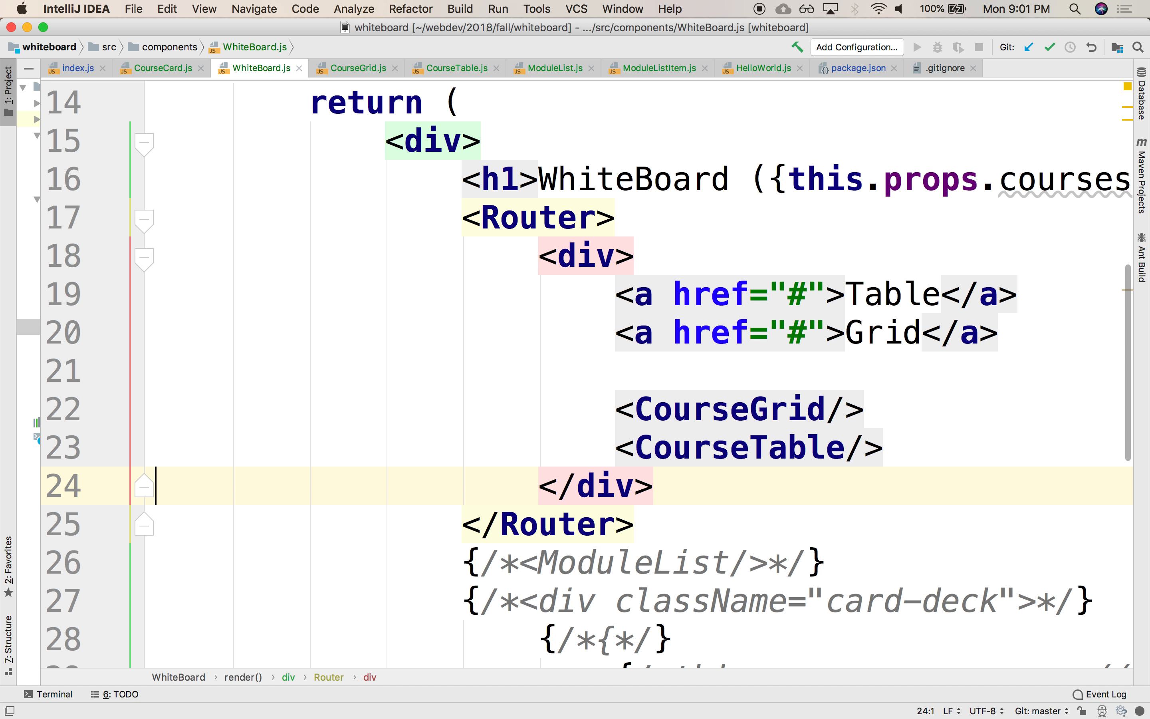
pyautogui.click(615, 293)
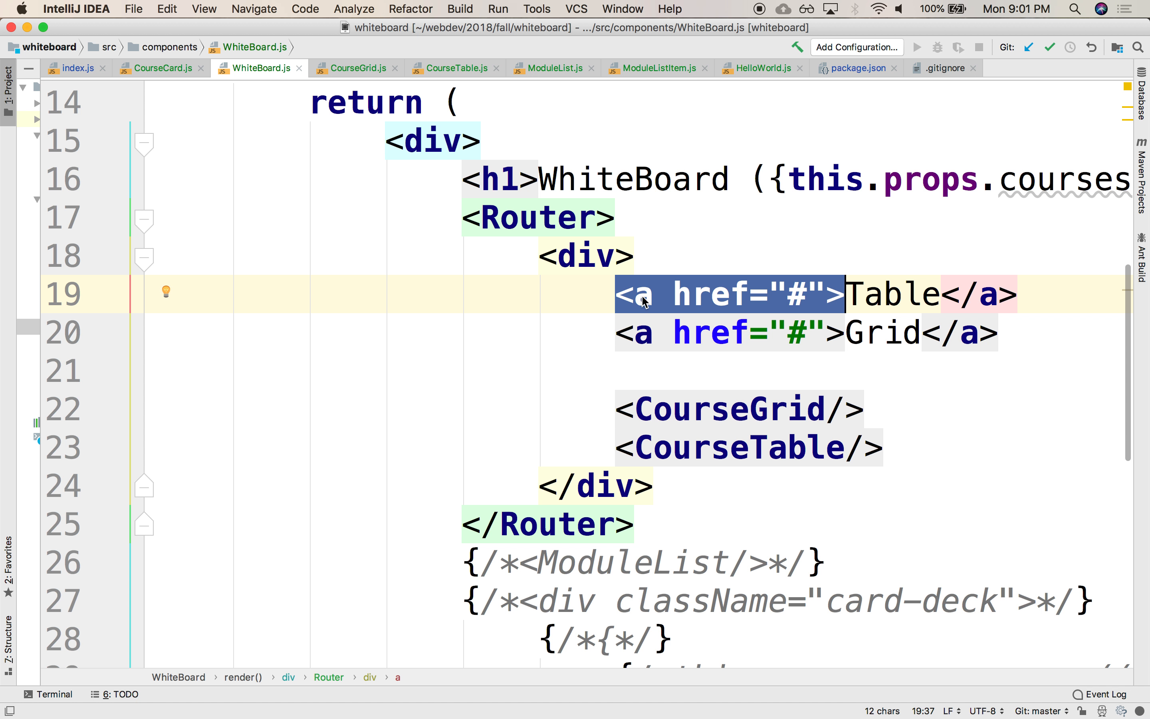
# Step: Add Link alongside Router in the react-router-dom import of WhiteBoard.js
pyautogui.scroll(3)
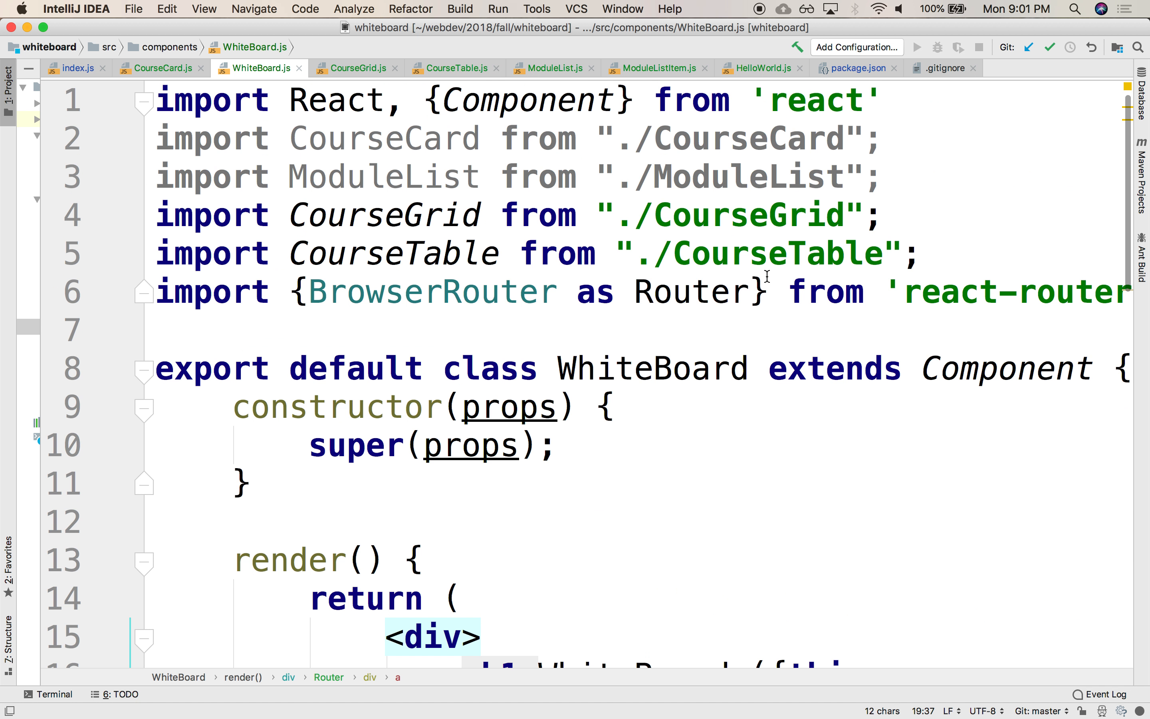
pyautogui.write(',')
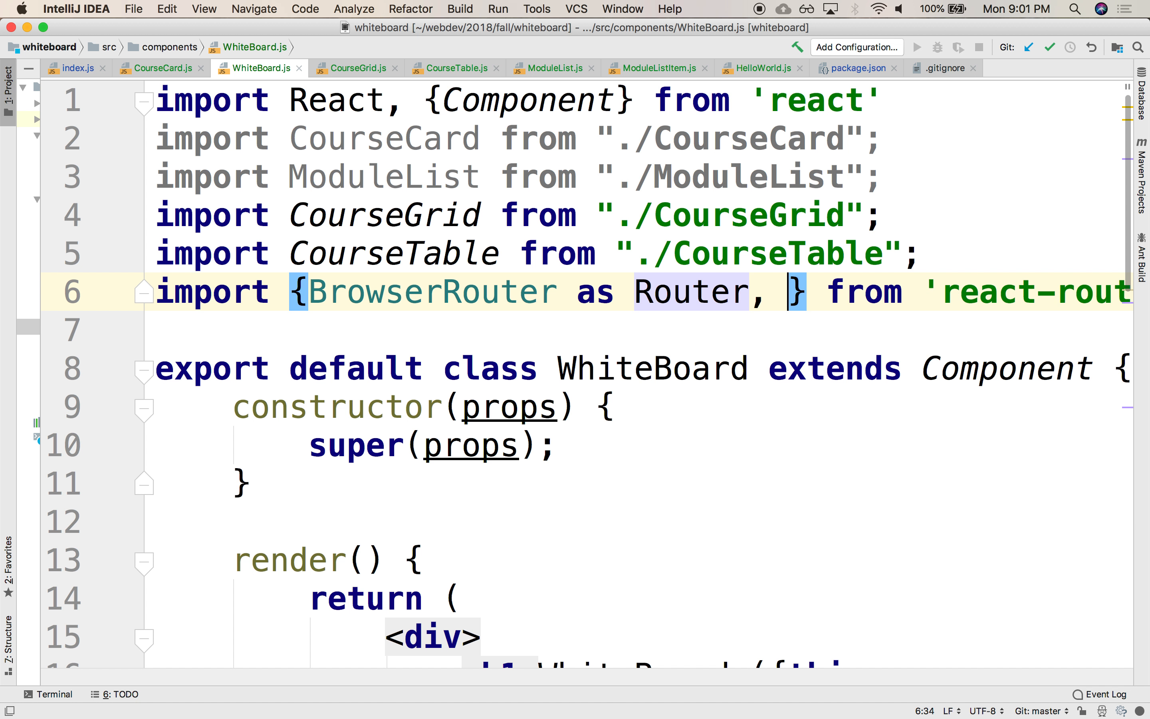
pyautogui.write('Link')
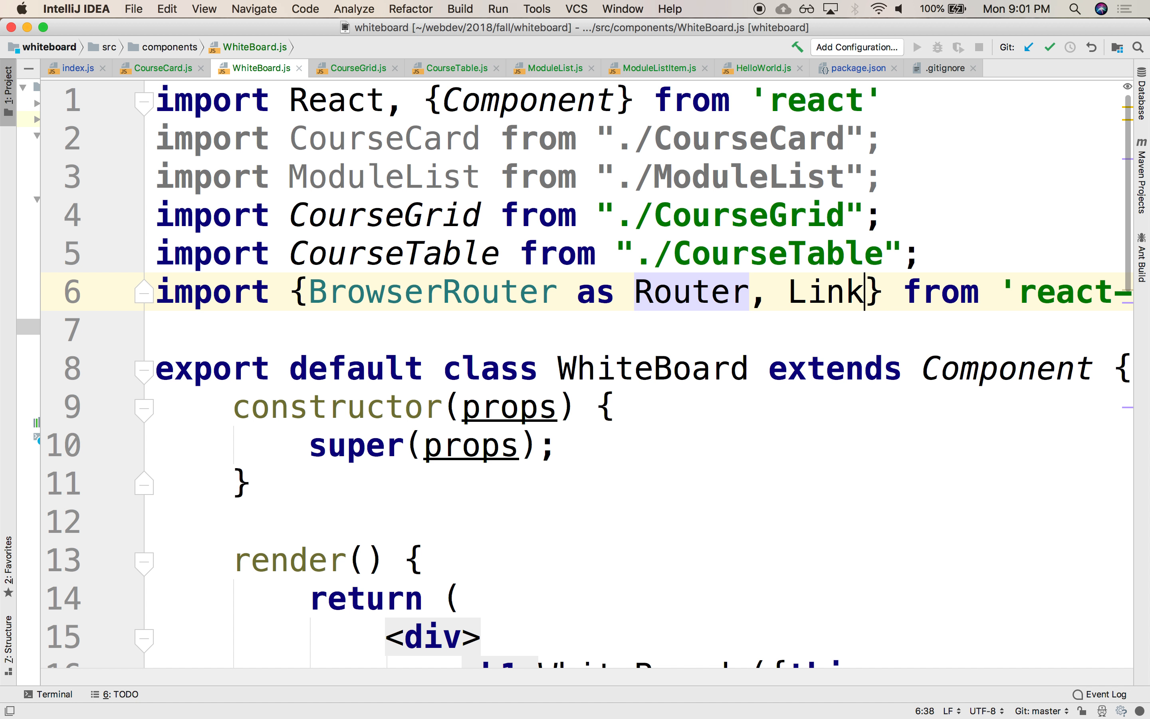
pyautogui.doubleClick(825, 291)
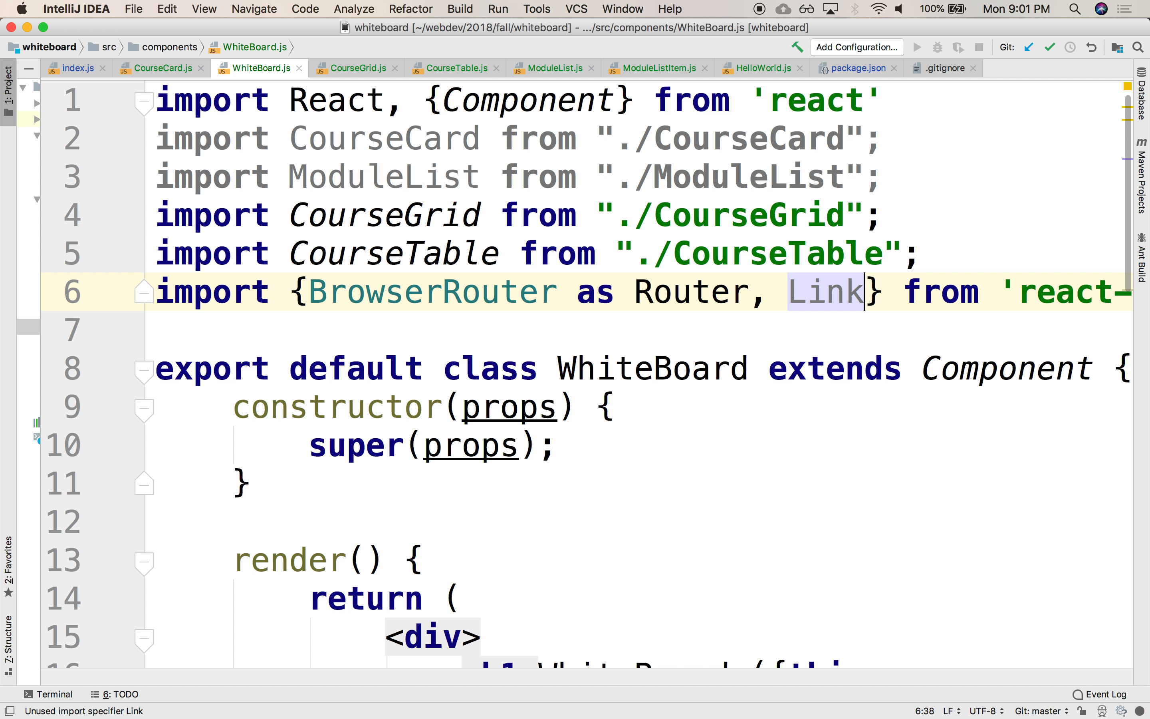
pyautogui.doubleClick(824, 292)
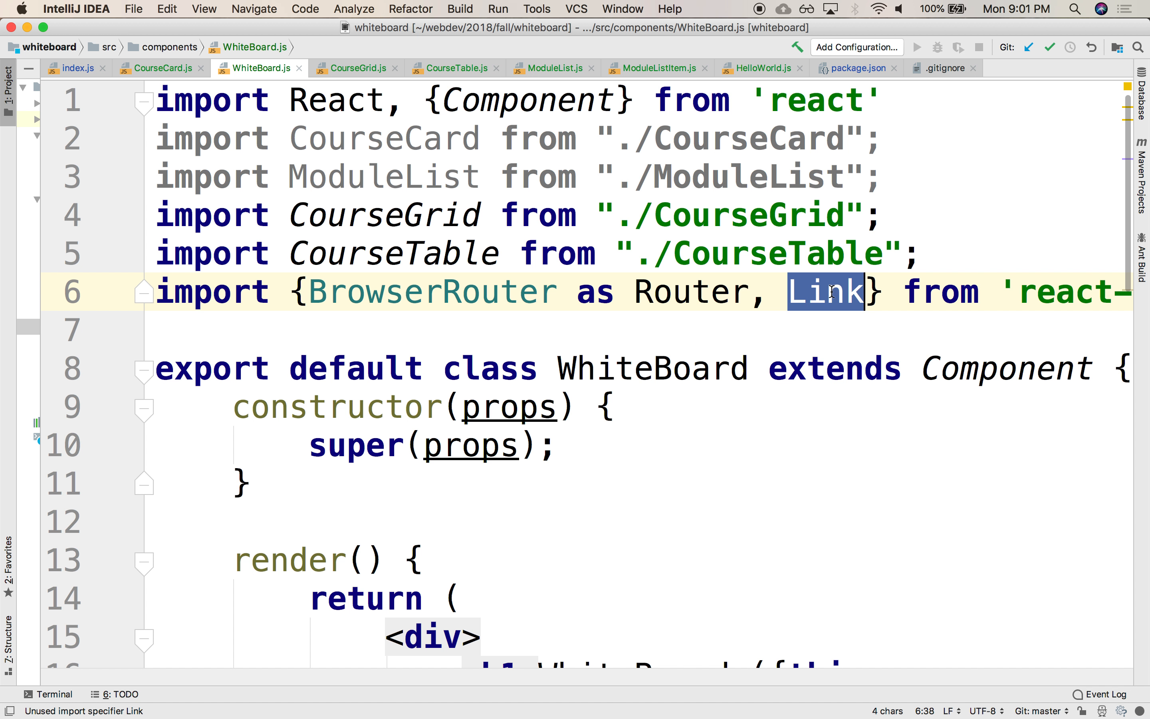
# Step: Turn the Table and Grid anchors into Link elements with to="/courses/table" and to="/courses/grid"
pyautogui.scroll(-3)
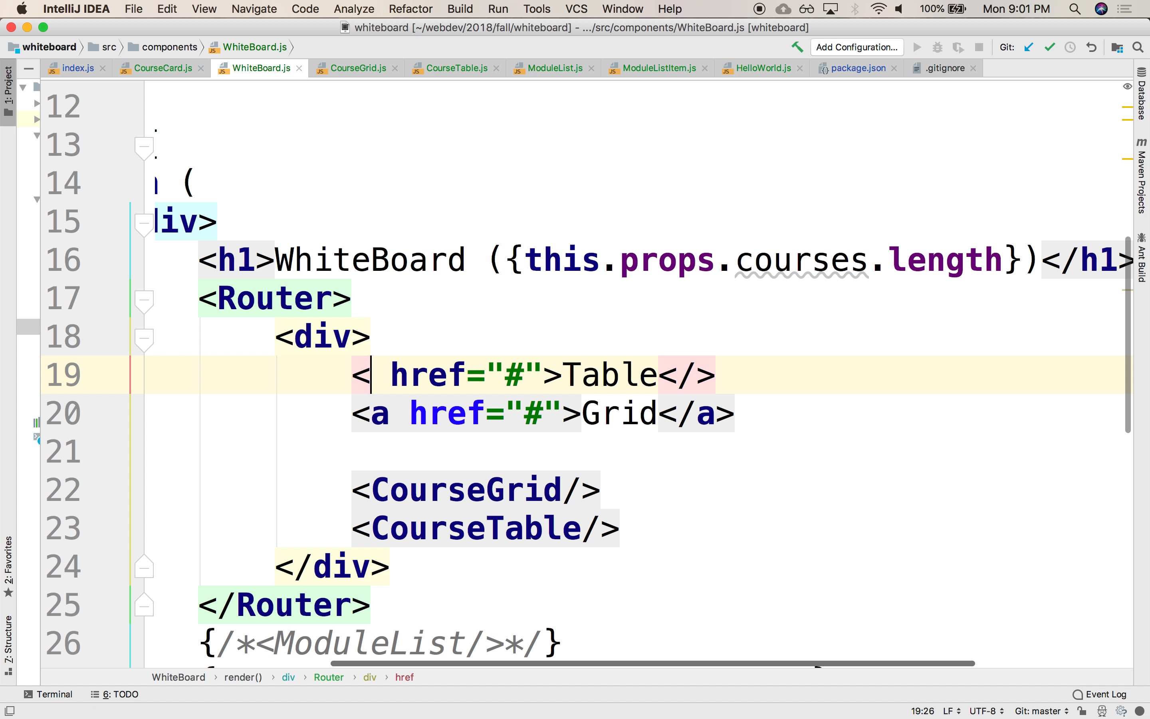
pyautogui.write('Link')
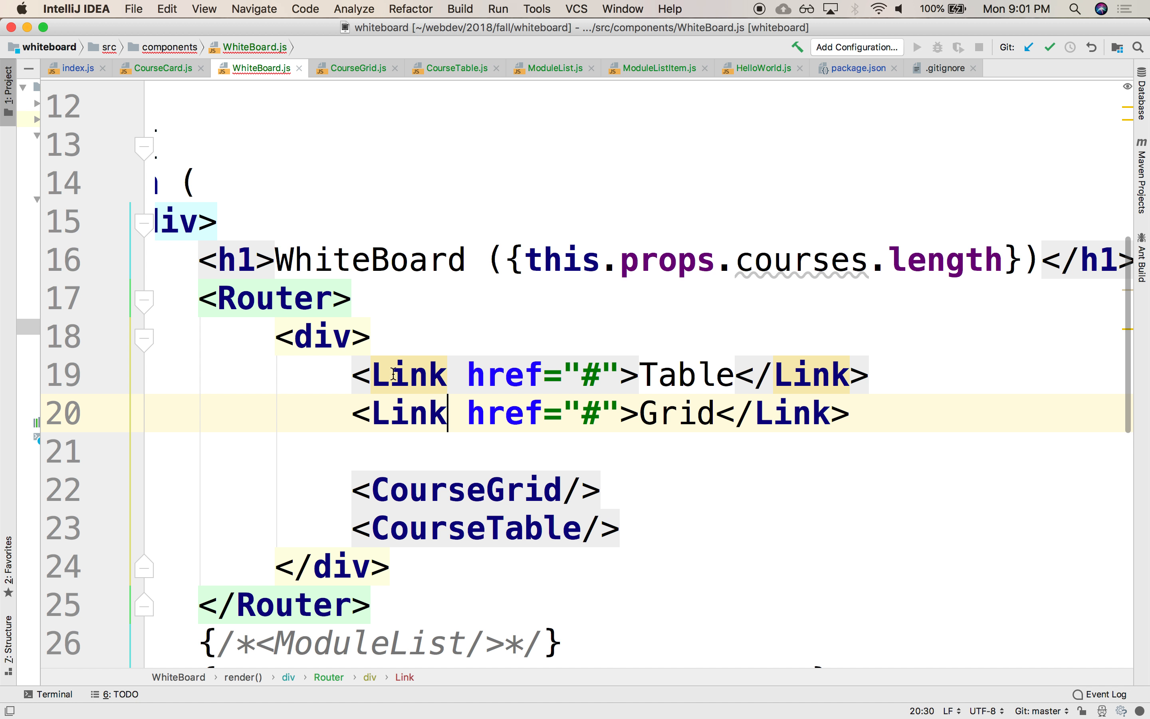
pyautogui.doubleClick(502, 374)
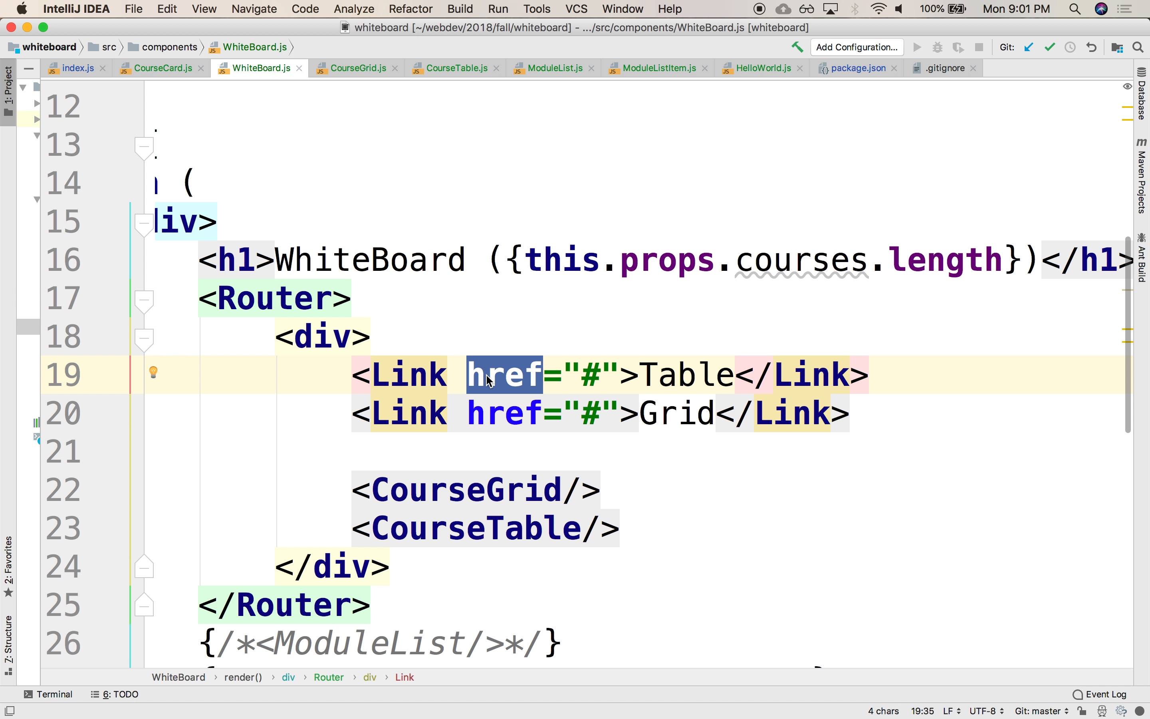
pyautogui.write('to')
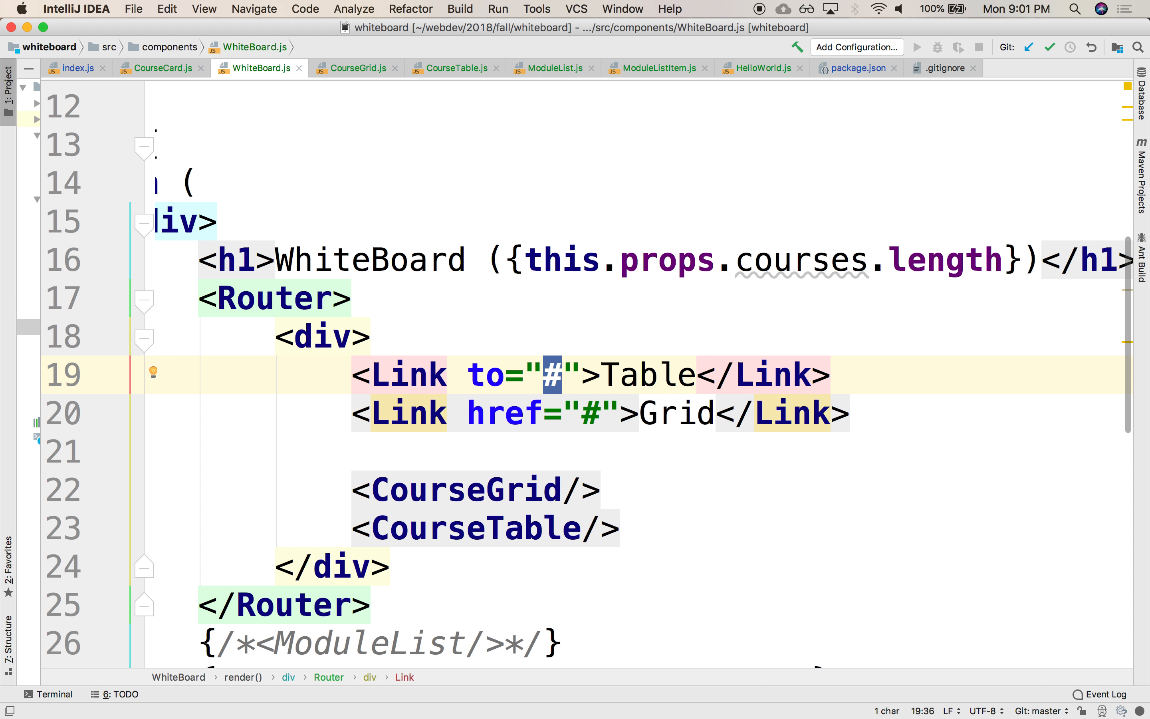
pyautogui.write('/')
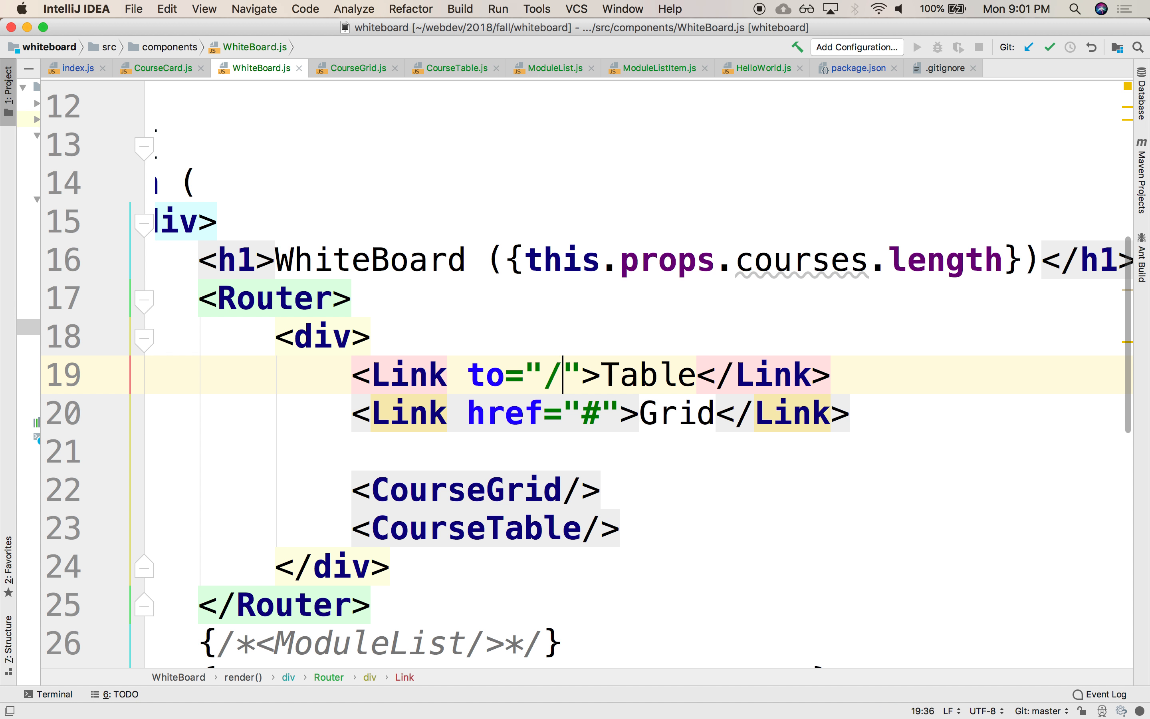
pyautogui.write('courses/')
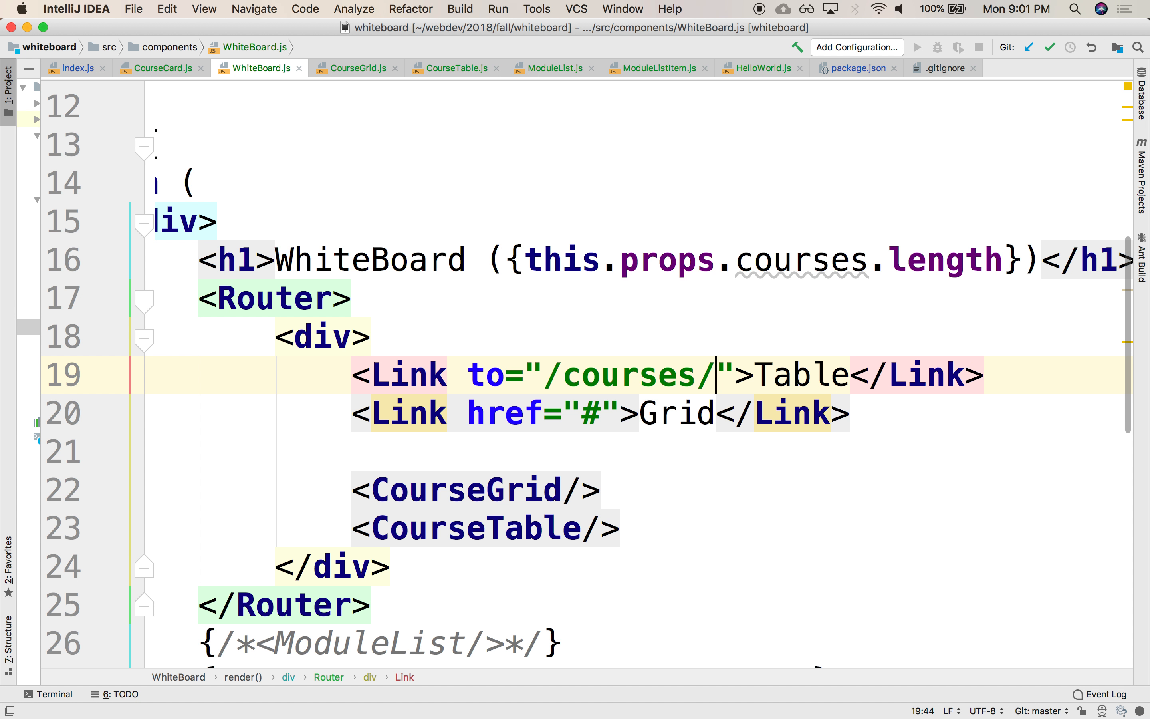
pyautogui.write('table')
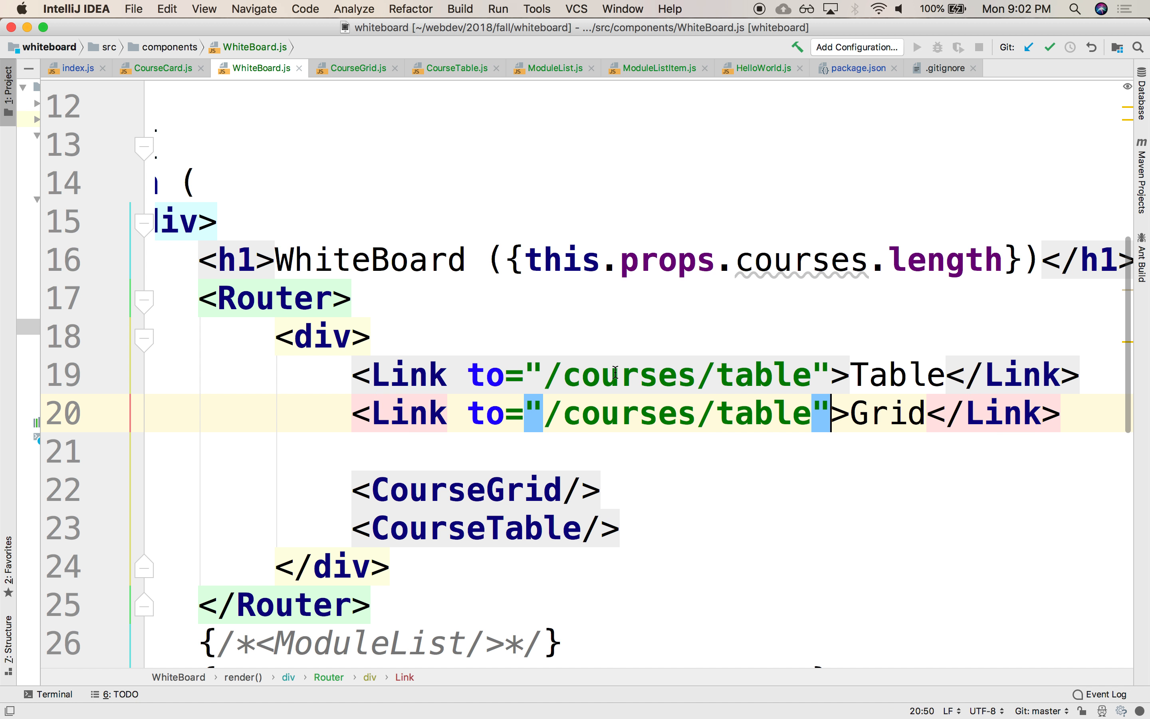
pyautogui.write('grid')
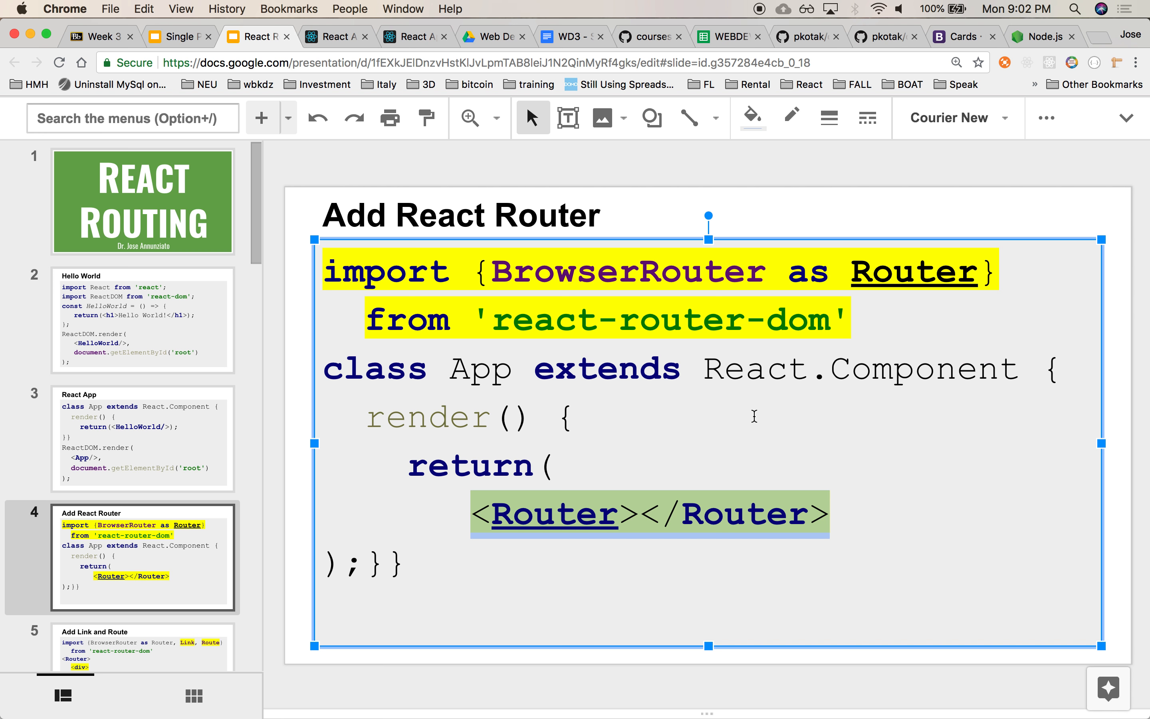
pyautogui.click(336, 37)
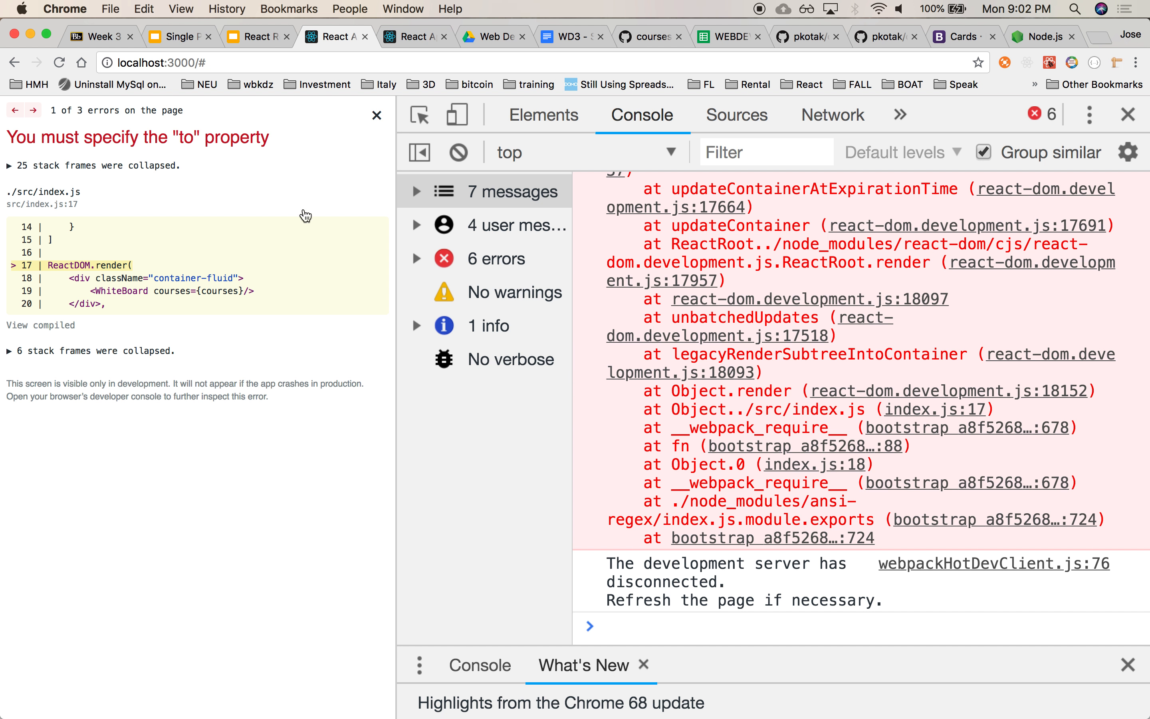
pyautogui.click(253, 37)
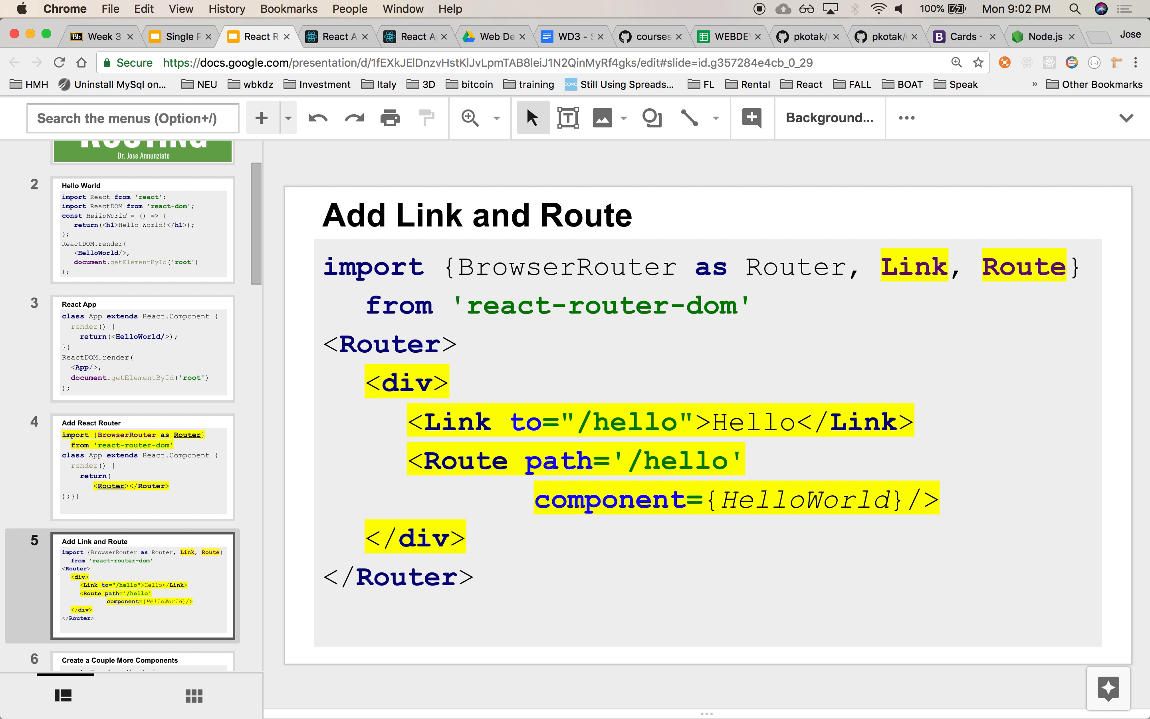
pyautogui.moveTo(581, 416)
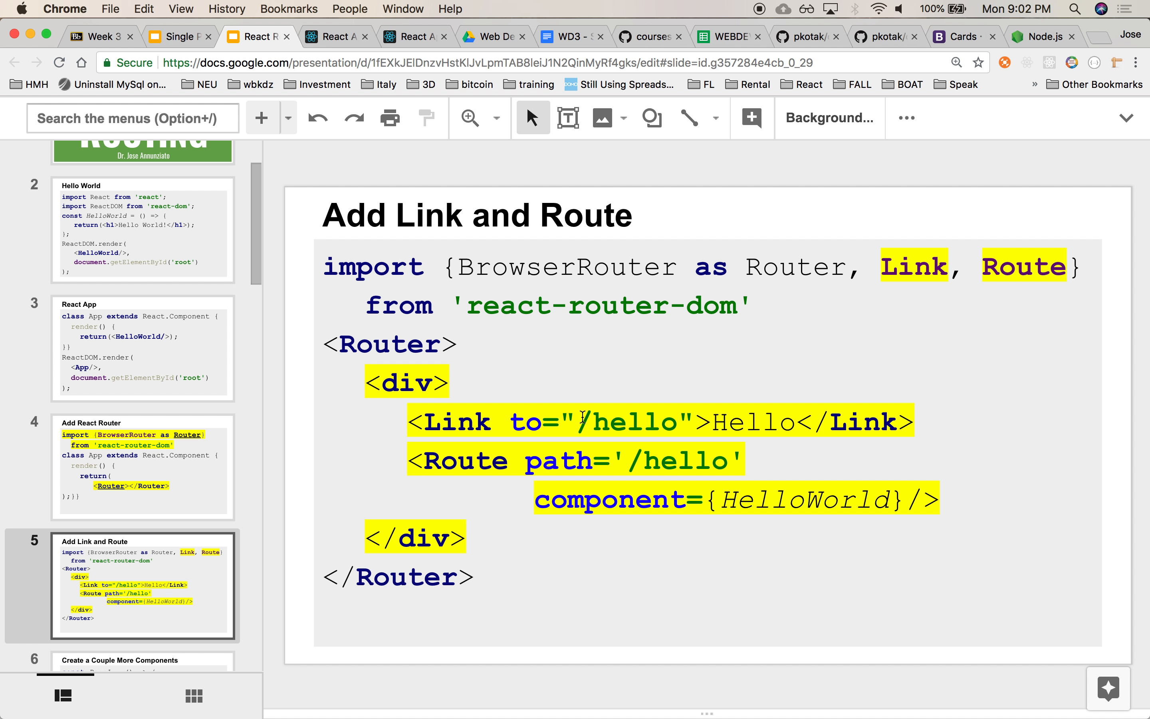
pyautogui.moveTo(619, 421)
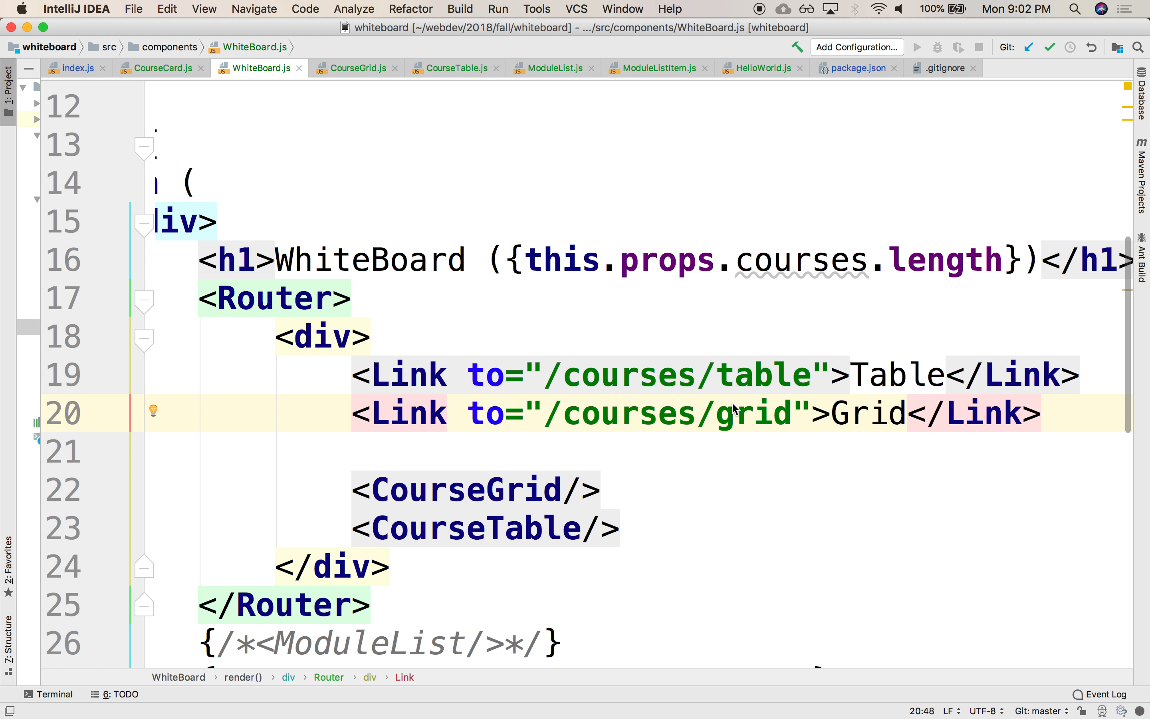
pyautogui.moveTo(634, 370)
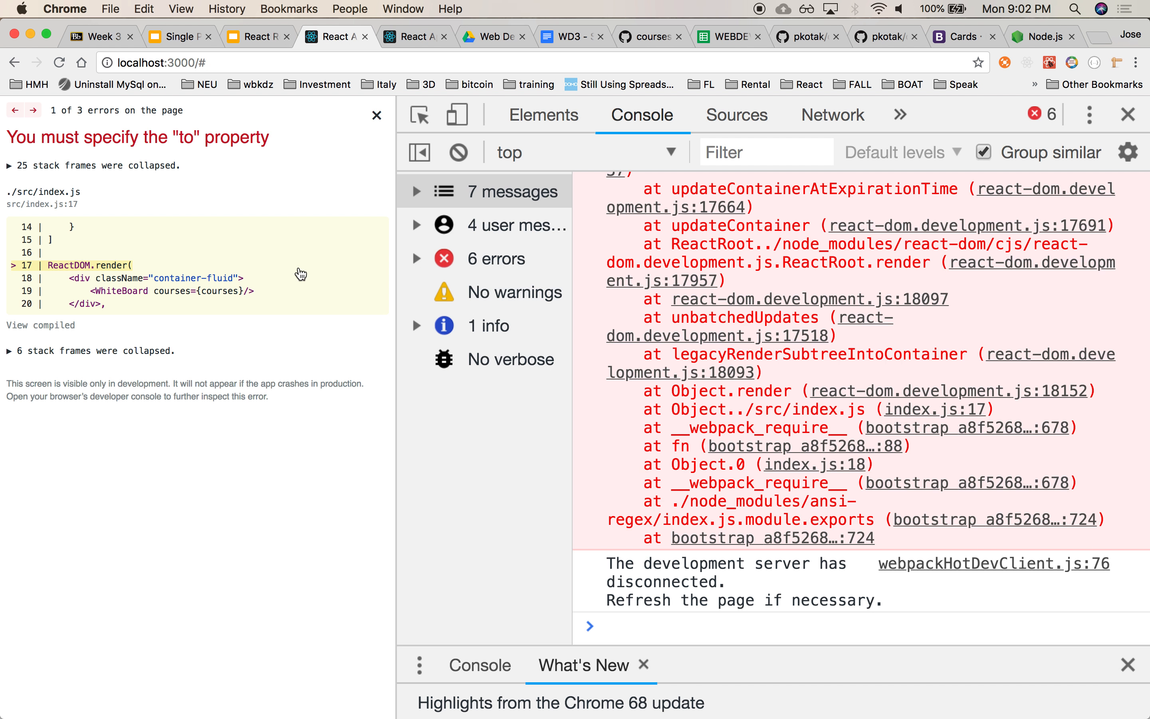
pyautogui.moveTo(194, 141)
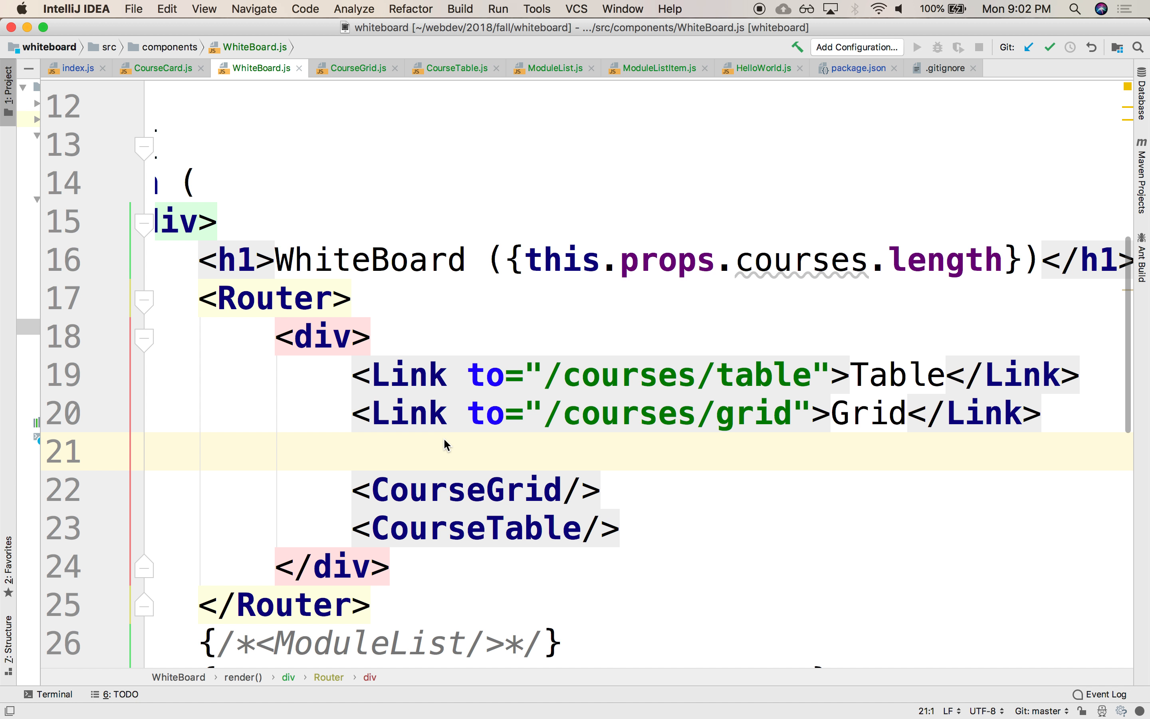
pyautogui.moveTo(502, 391)
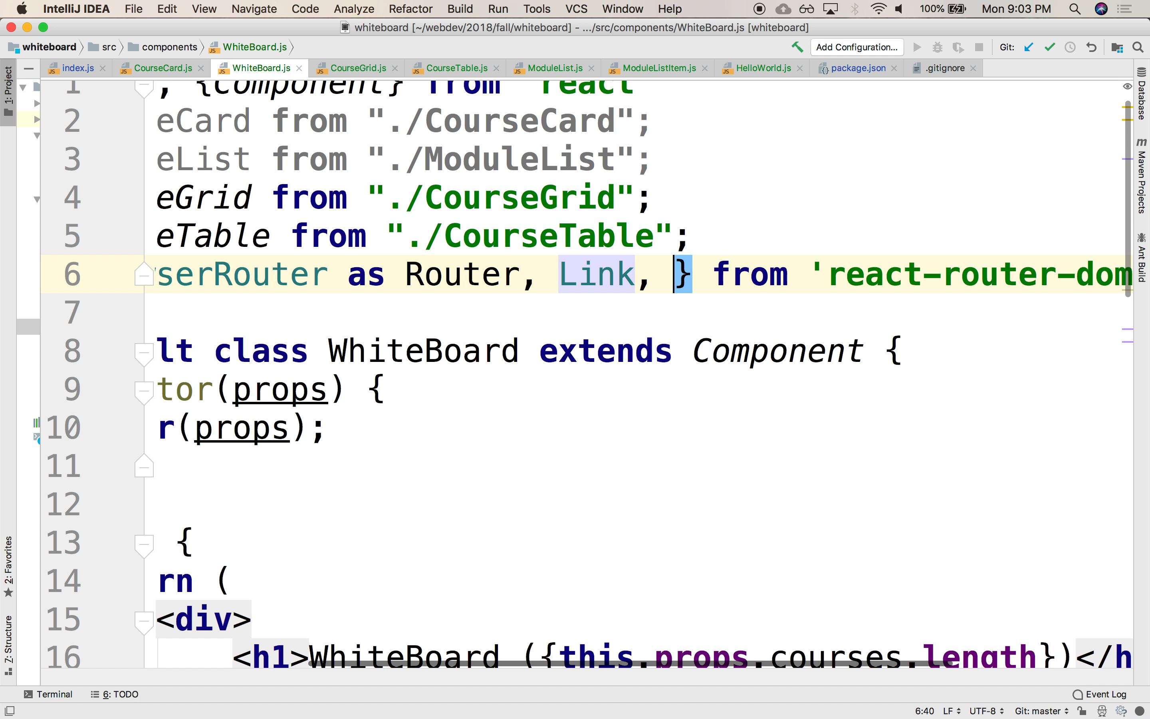
# Step: Add Route to the import and a Route with path /course/table and component CourseTable
pyautogui.write('Route')
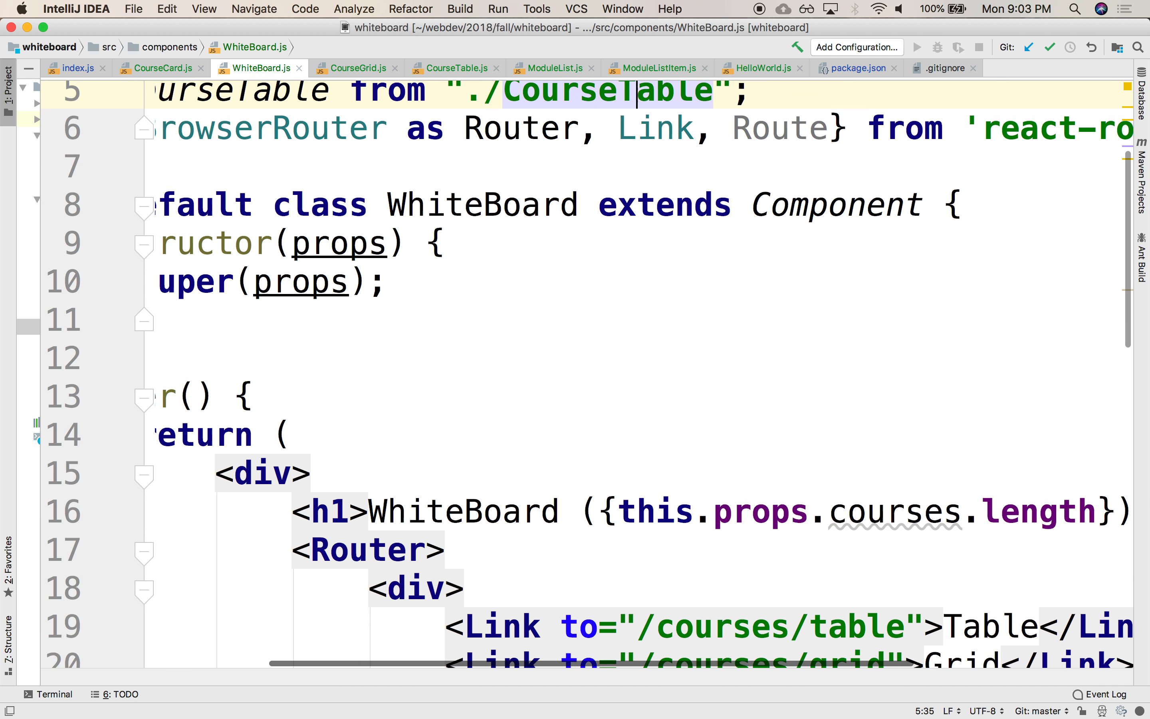
pyautogui.scroll(-3)
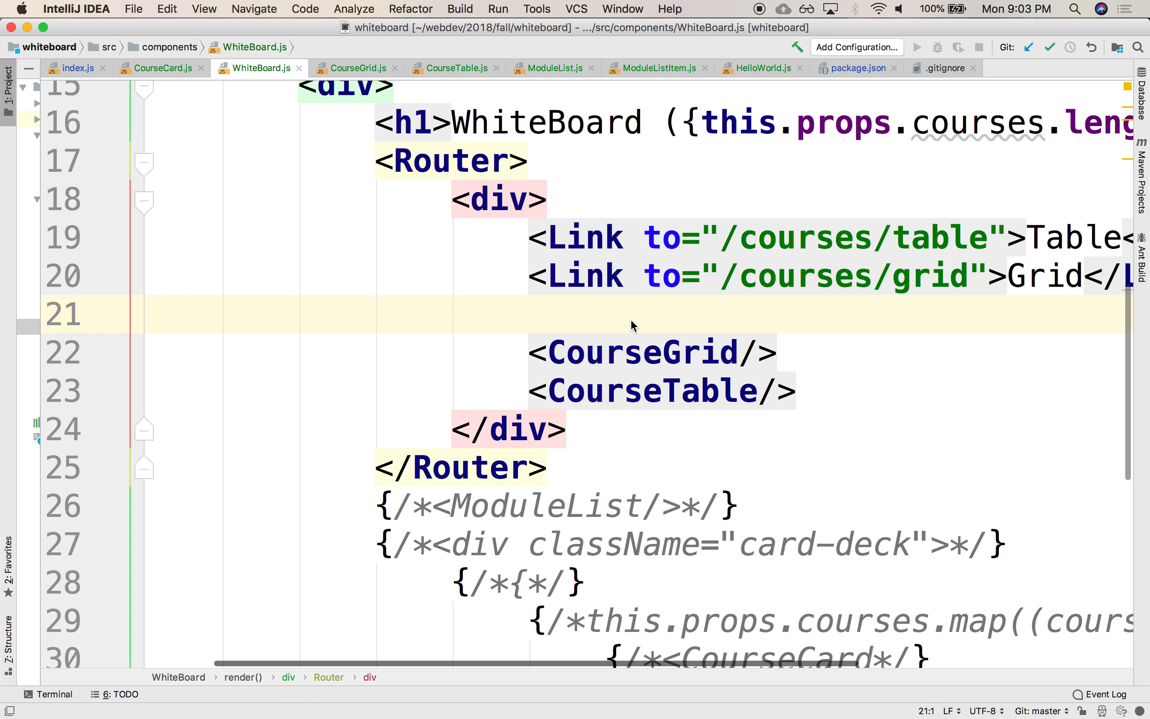
pyautogui.click(524, 313)
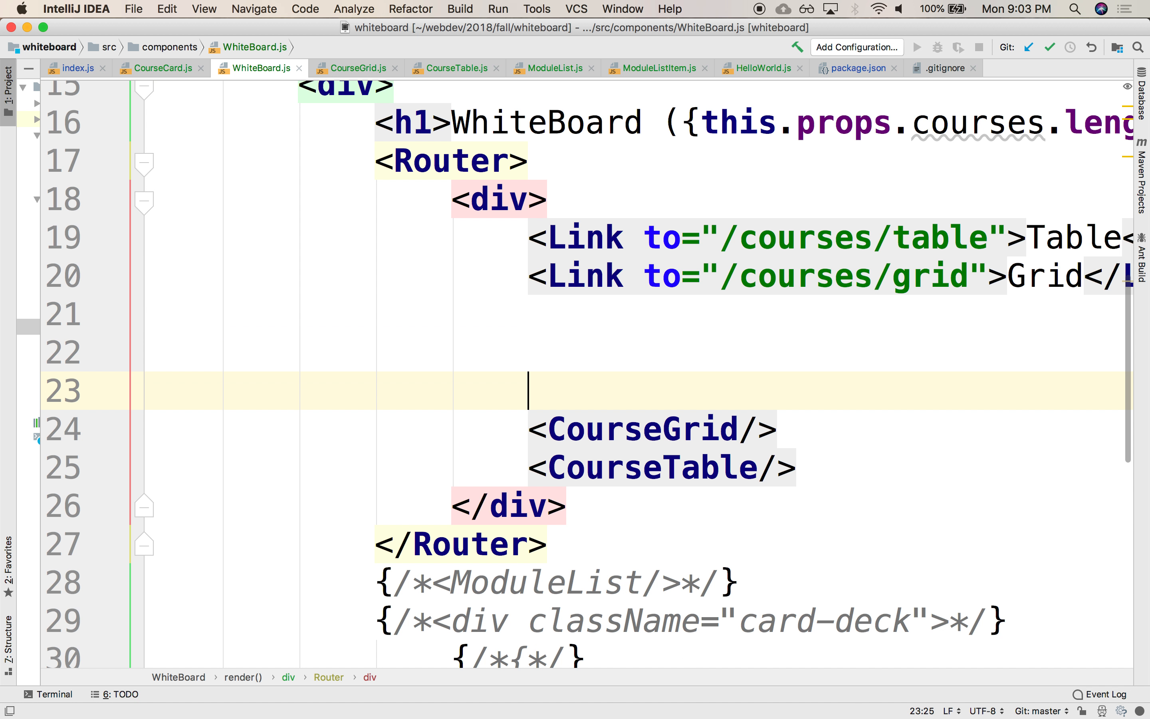
pyautogui.write('<Route pa')
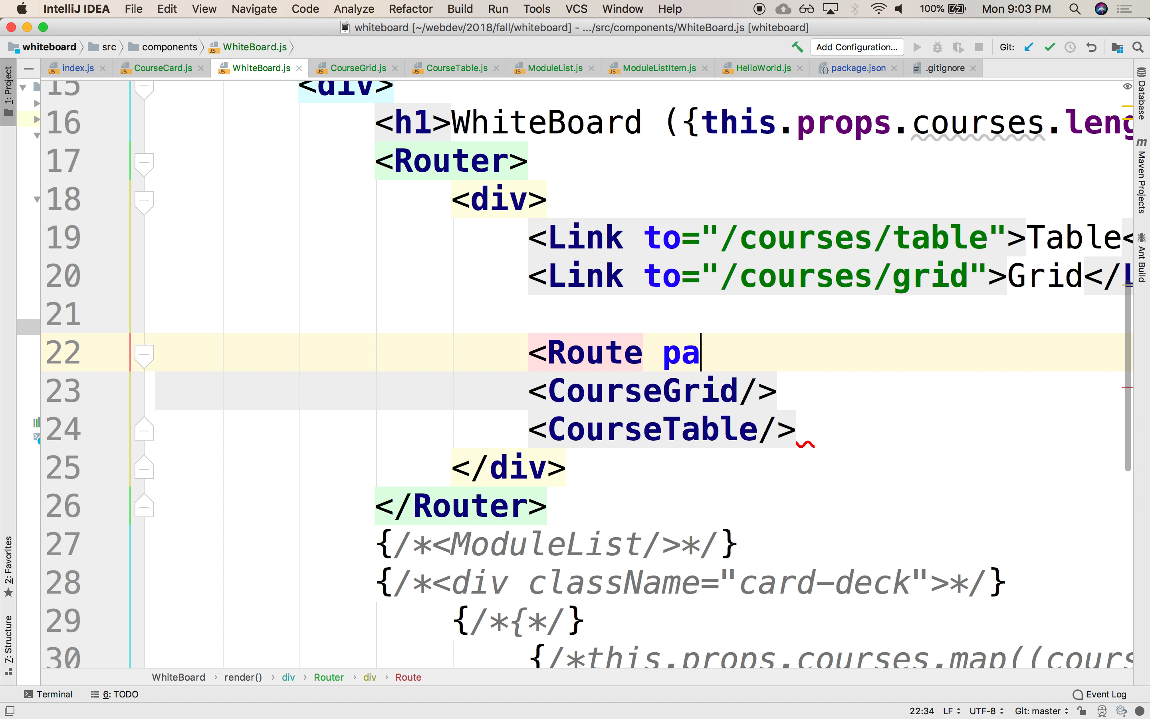
pyautogui.write('th="')
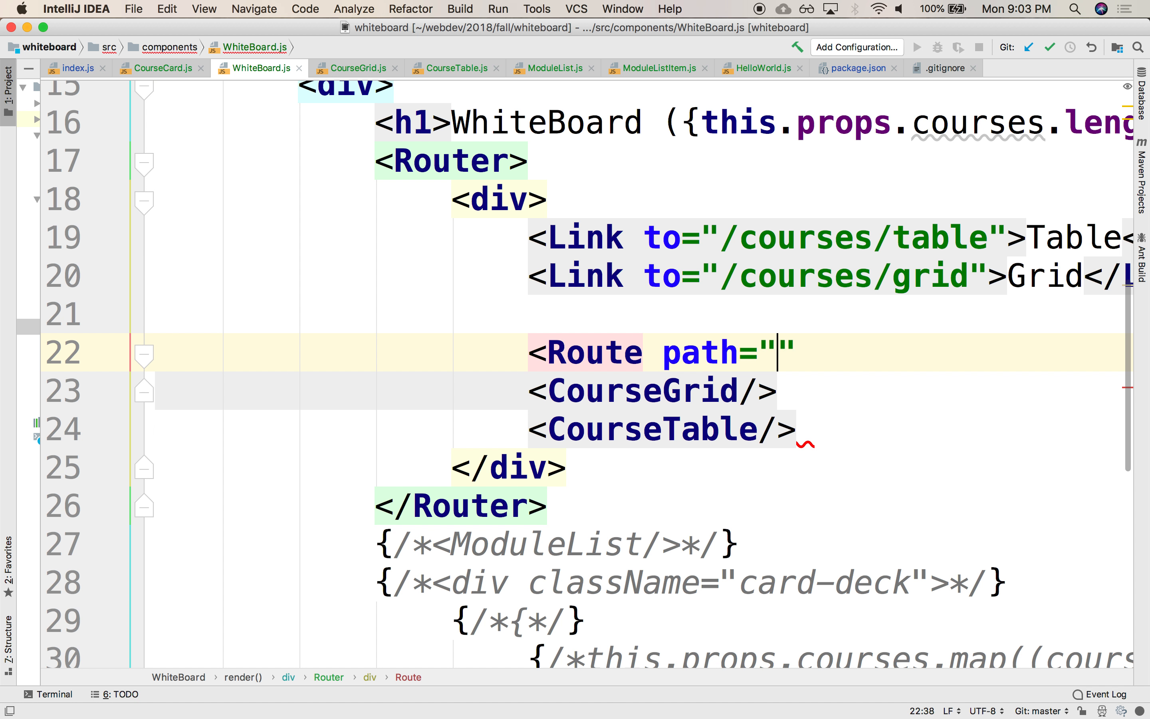
pyautogui.write('/course.')
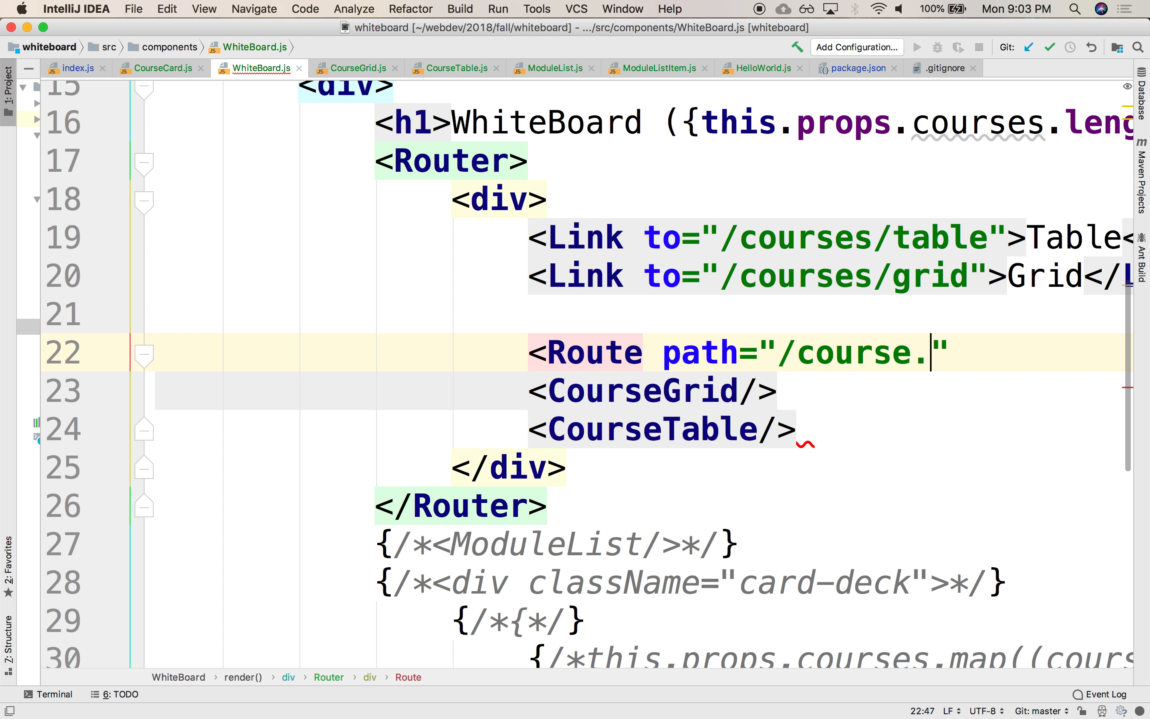
pyautogui.write('/tabke')
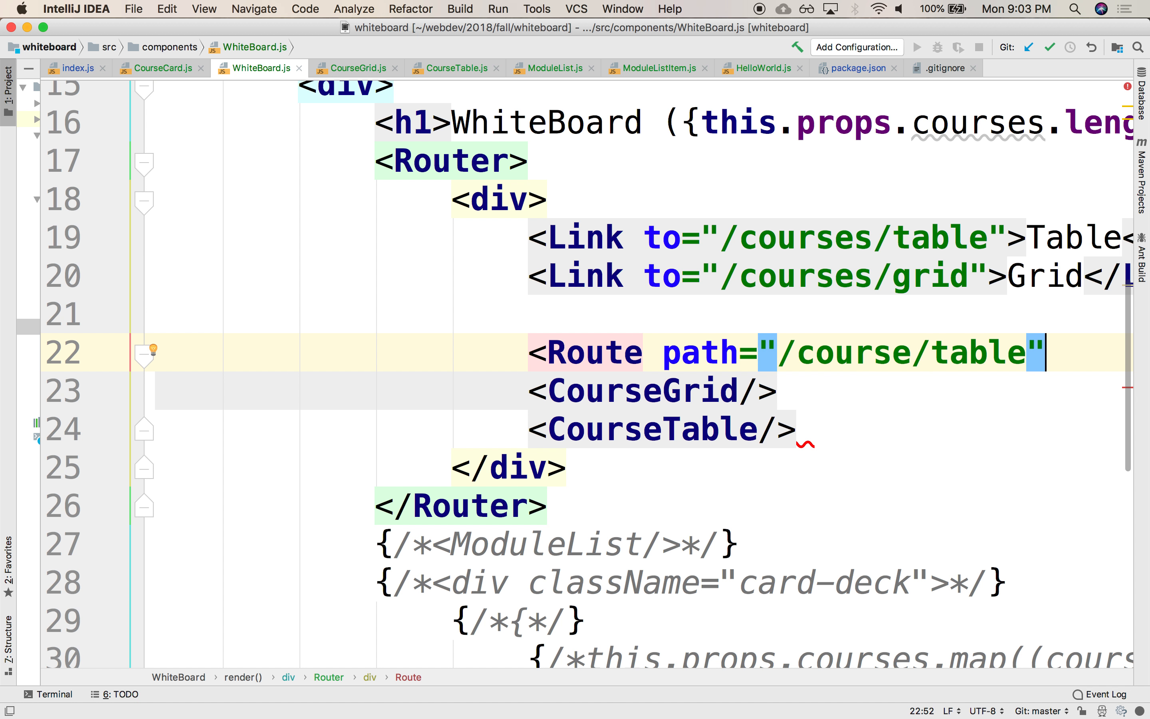
pyautogui.write('component={')
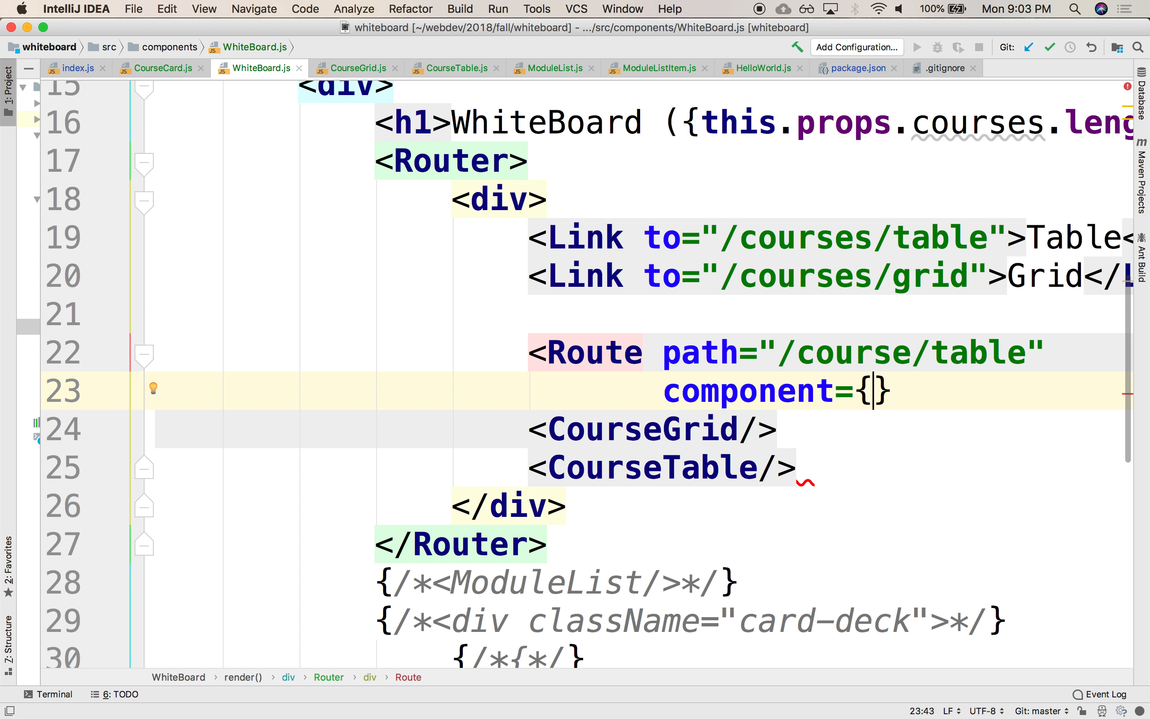
pyautogui.write('CourseTab')
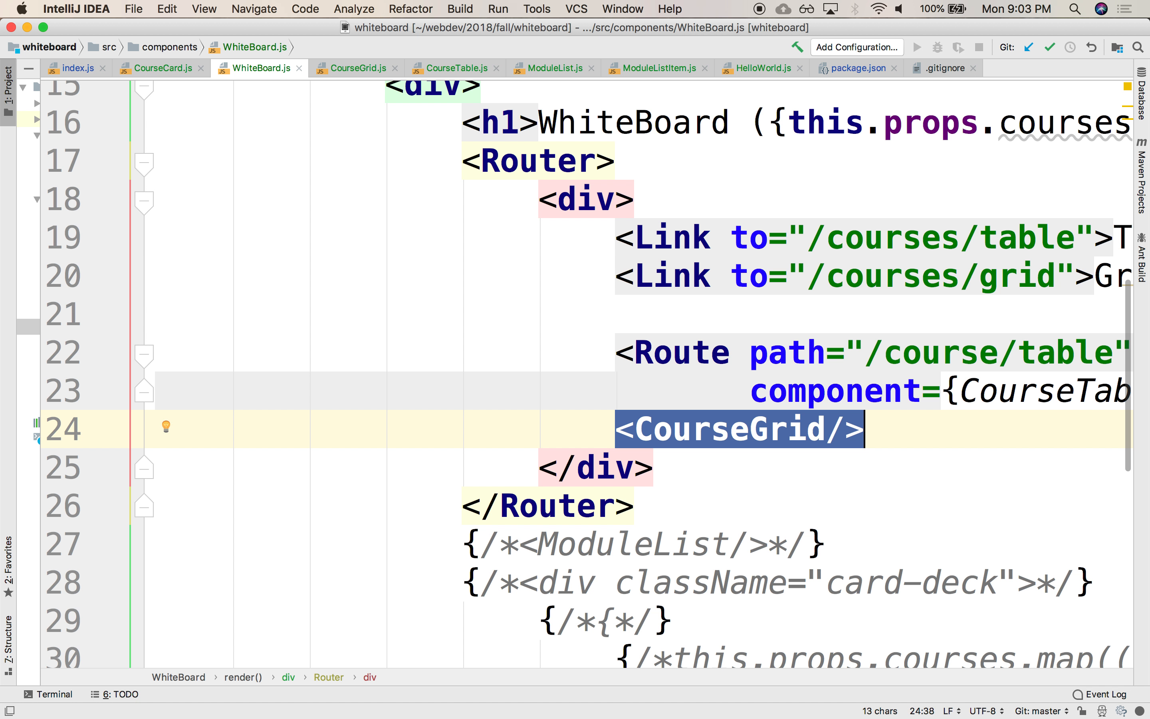
# Step: Add a second Route with path /course/grid and component CourseGrid
pyautogui.write('<Route')
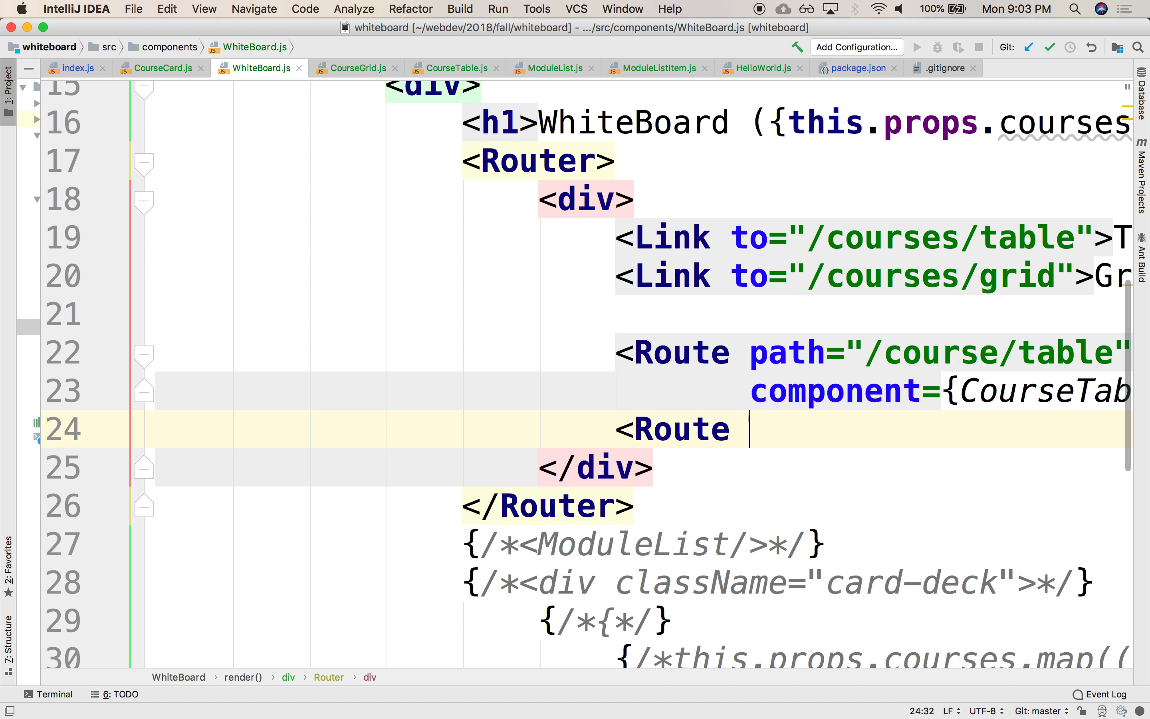
pyautogui.write('path={}')
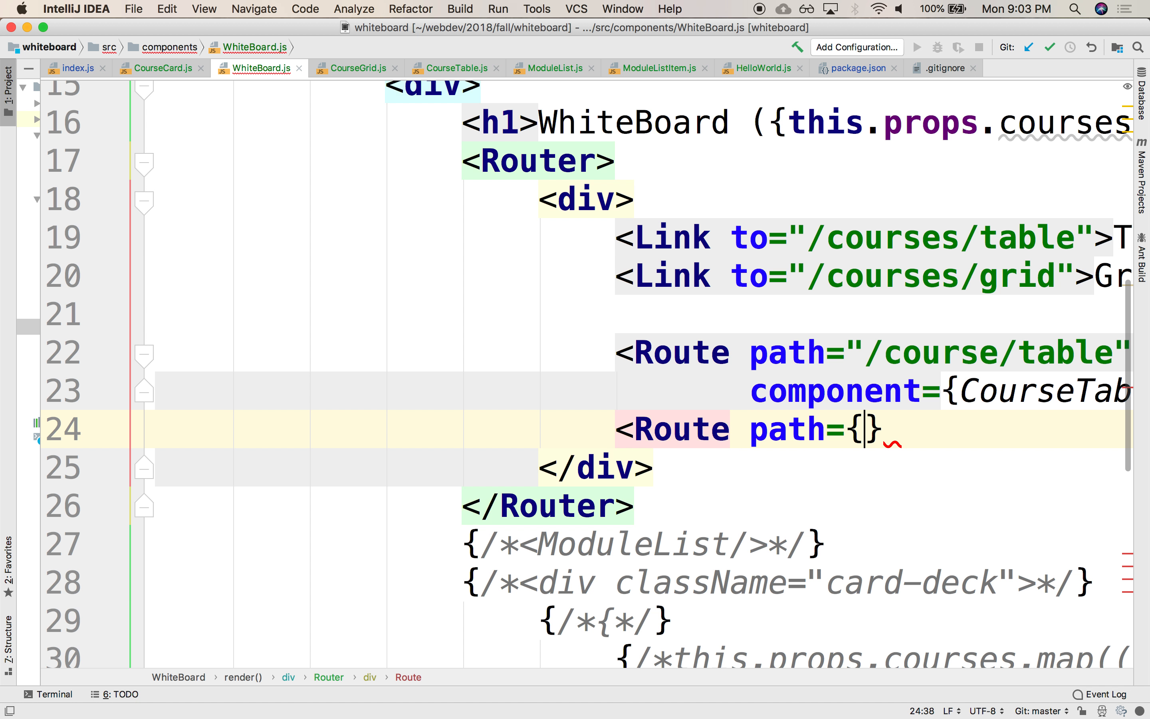
pyautogui.write('"/course/"')
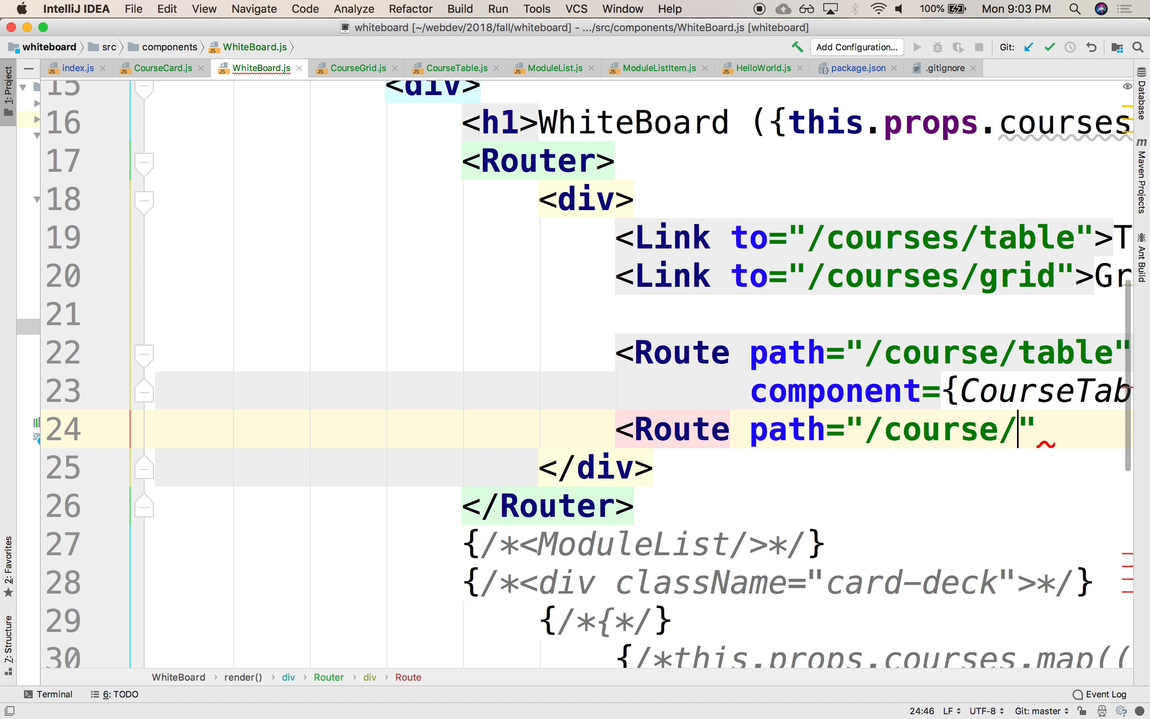
pyautogui.write('grid')
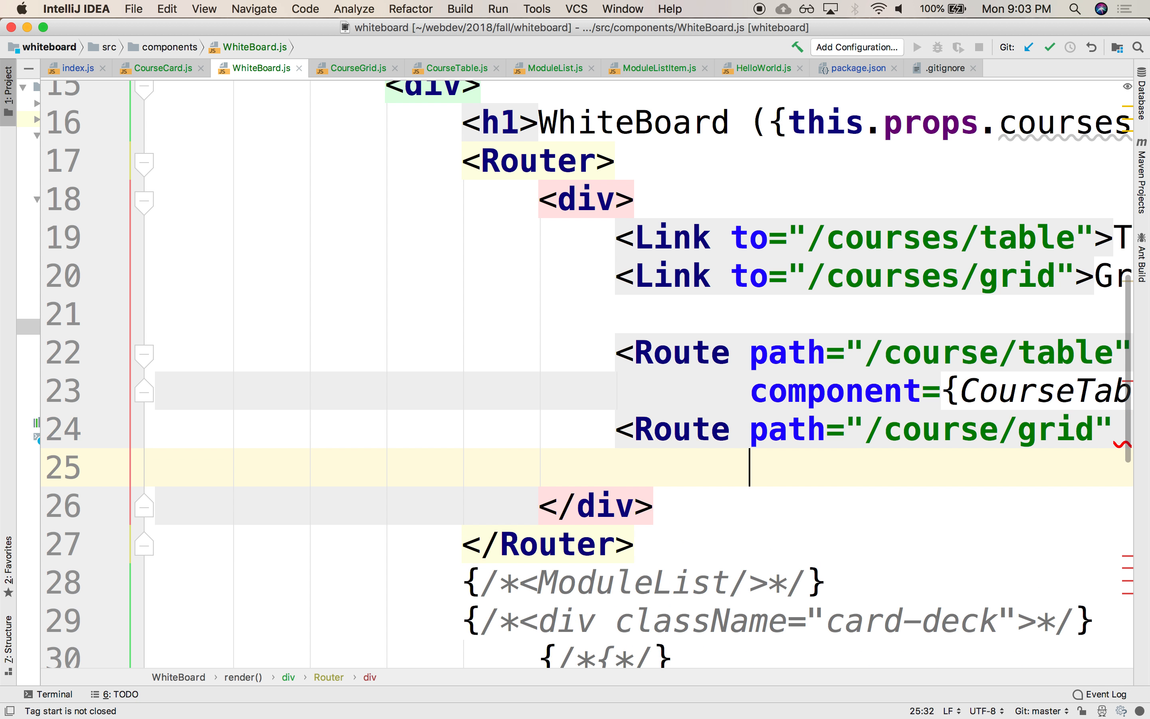
pyautogui.write('component={CourseCard')
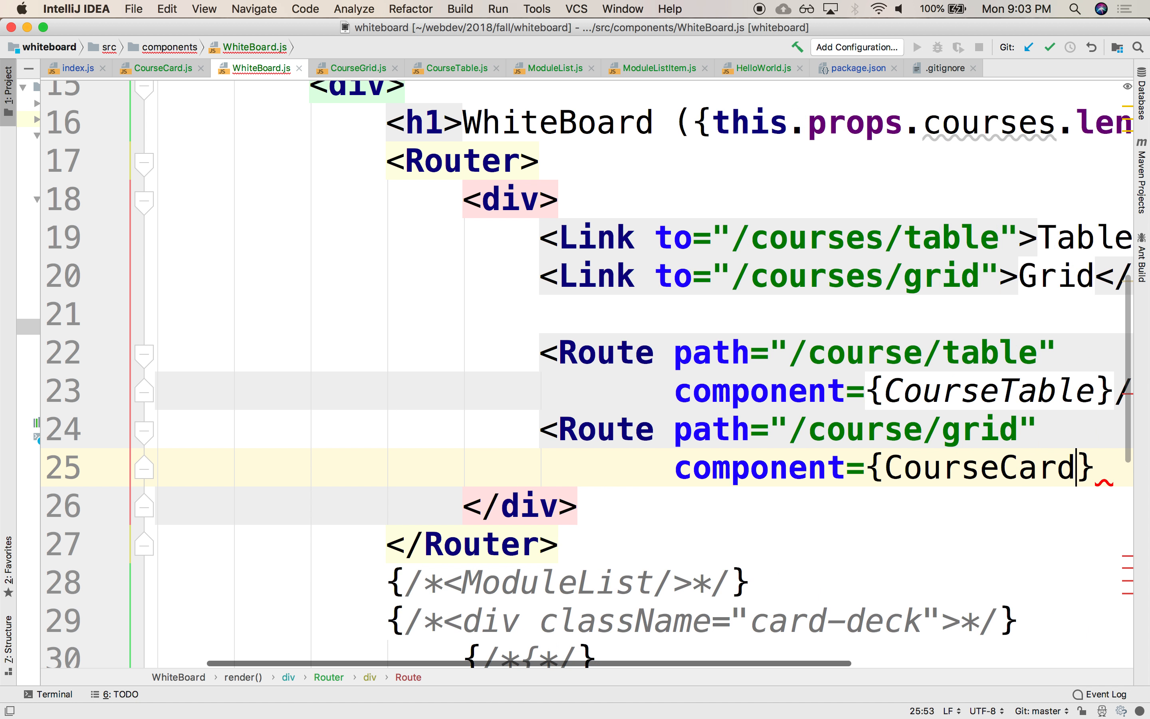
pyautogui.write('CourseG')
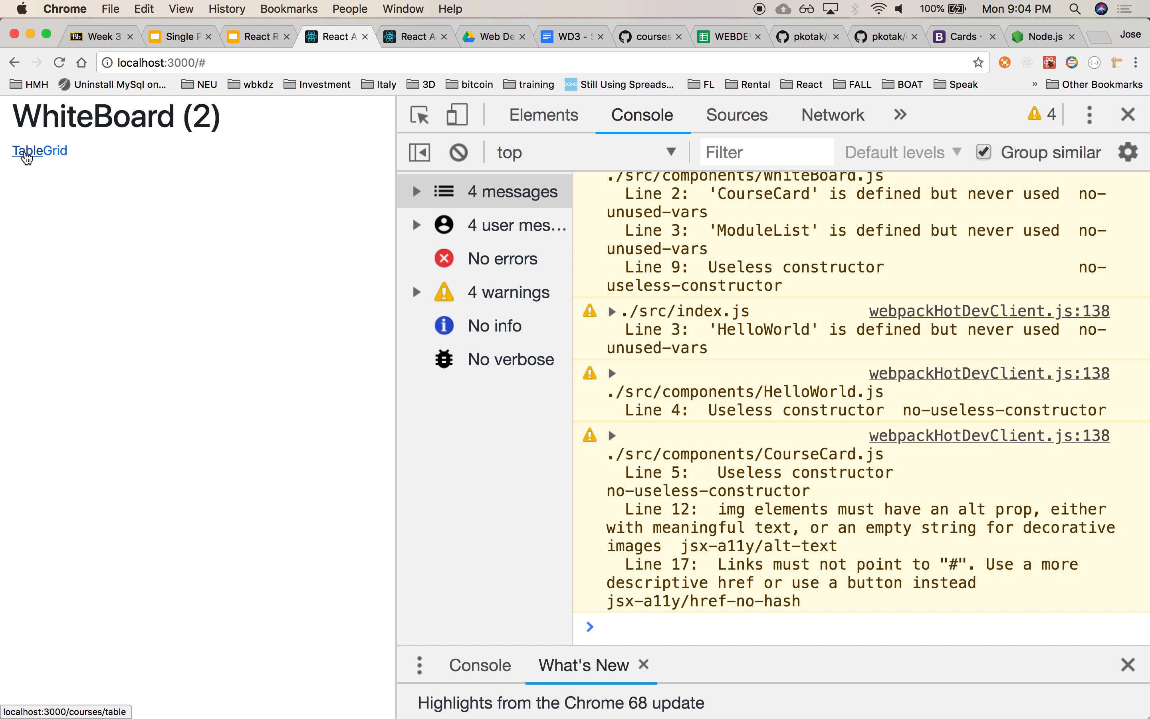
# Step: Follow the Table link in the running app and check the URL and console
pyautogui.click(26, 150)
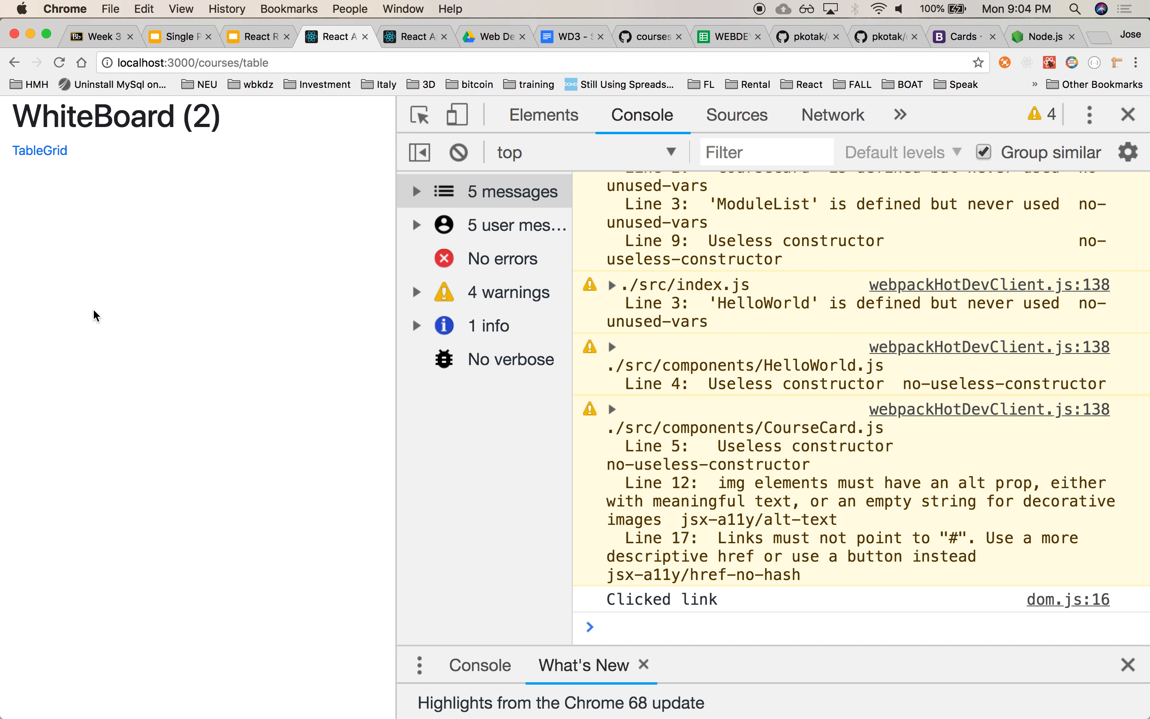
pyautogui.moveTo(77, 209)
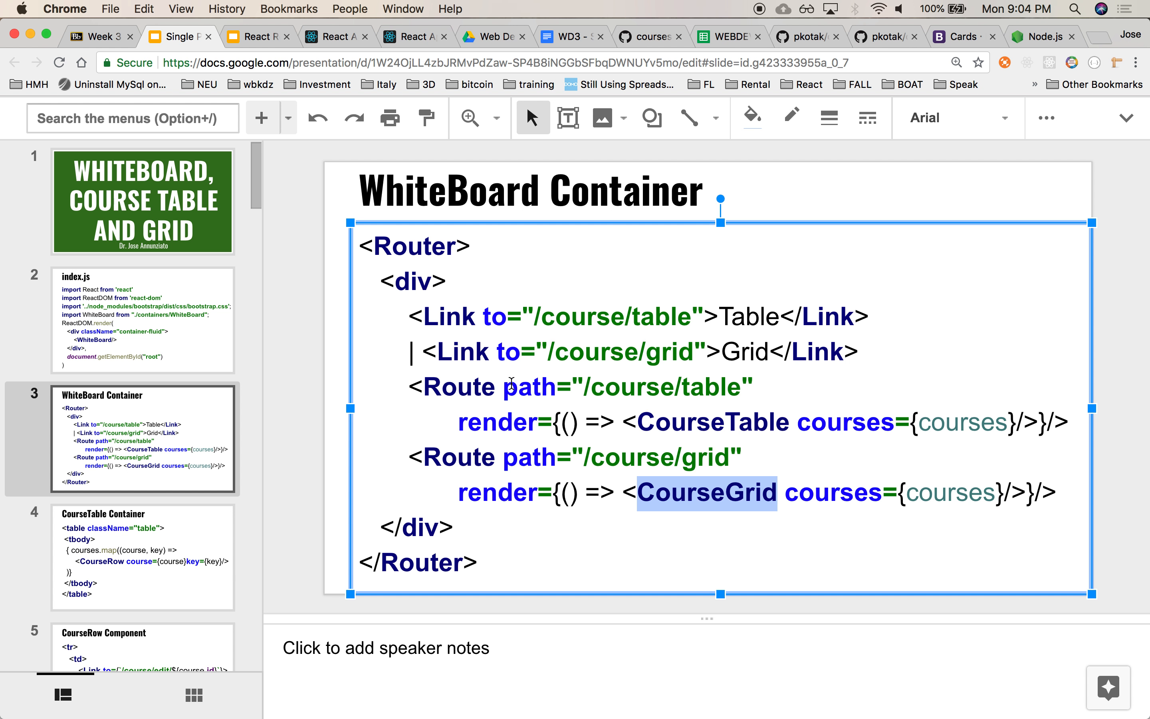
# Step: Switch to the React Router deck and show its Add Link and Route slide
pyautogui.click(477, 422)
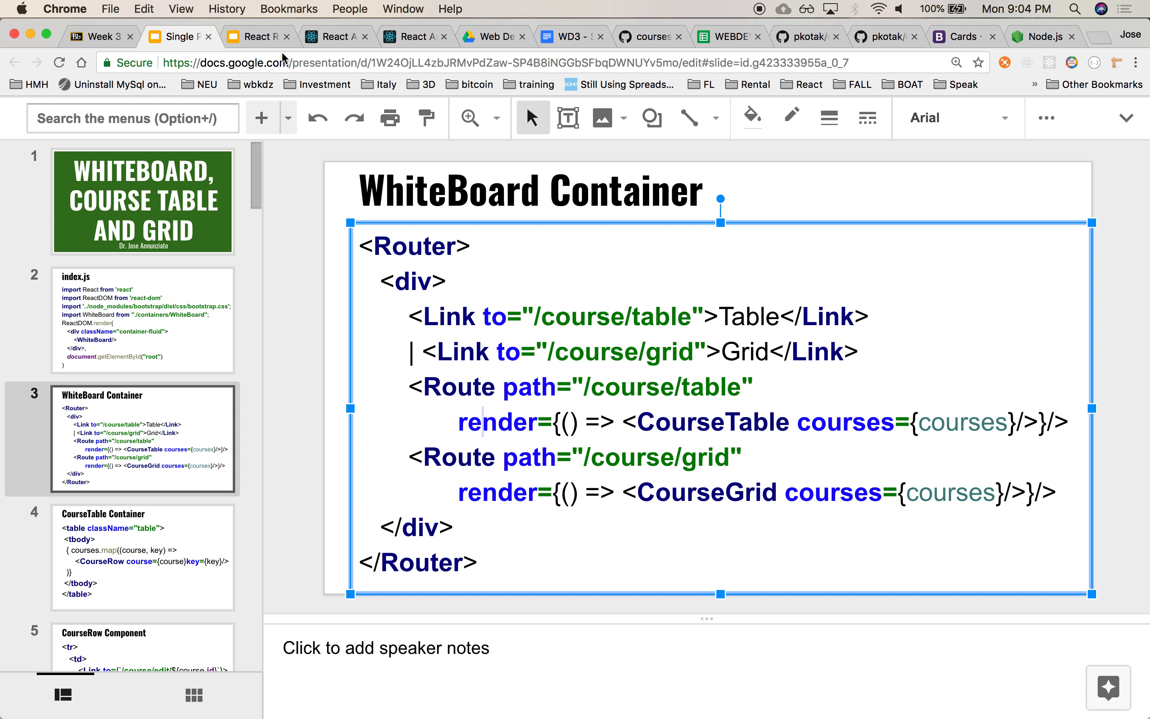
pyautogui.click(252, 36)
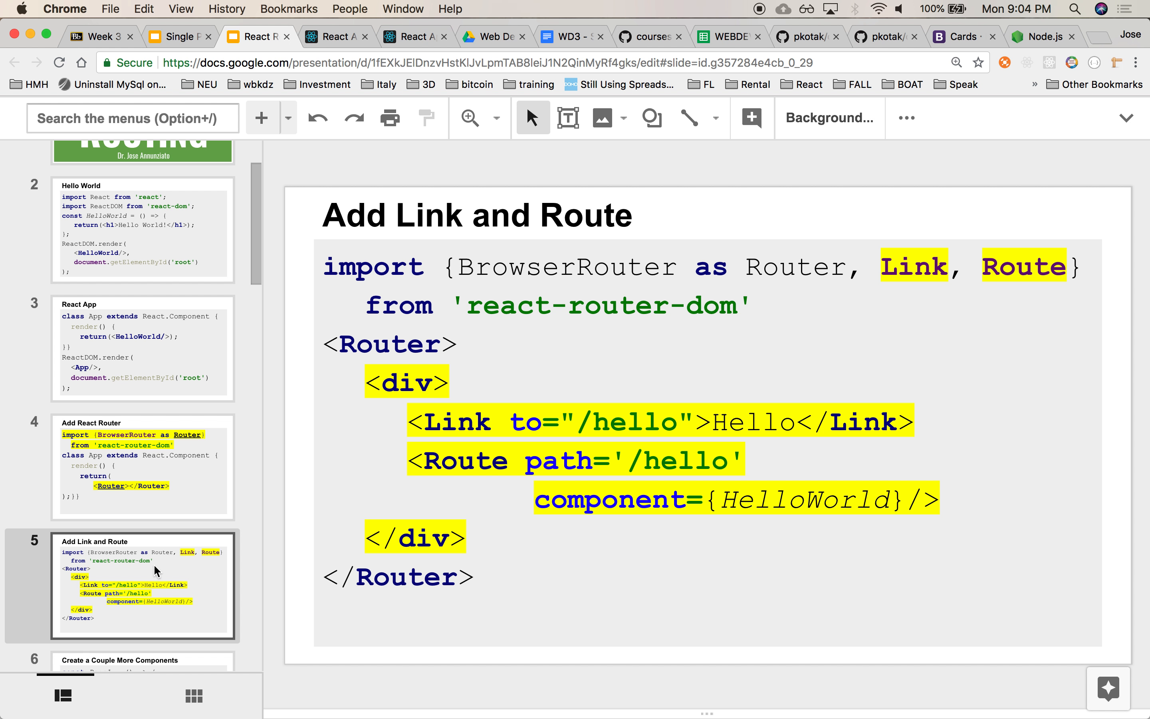
pyautogui.click(142, 584)
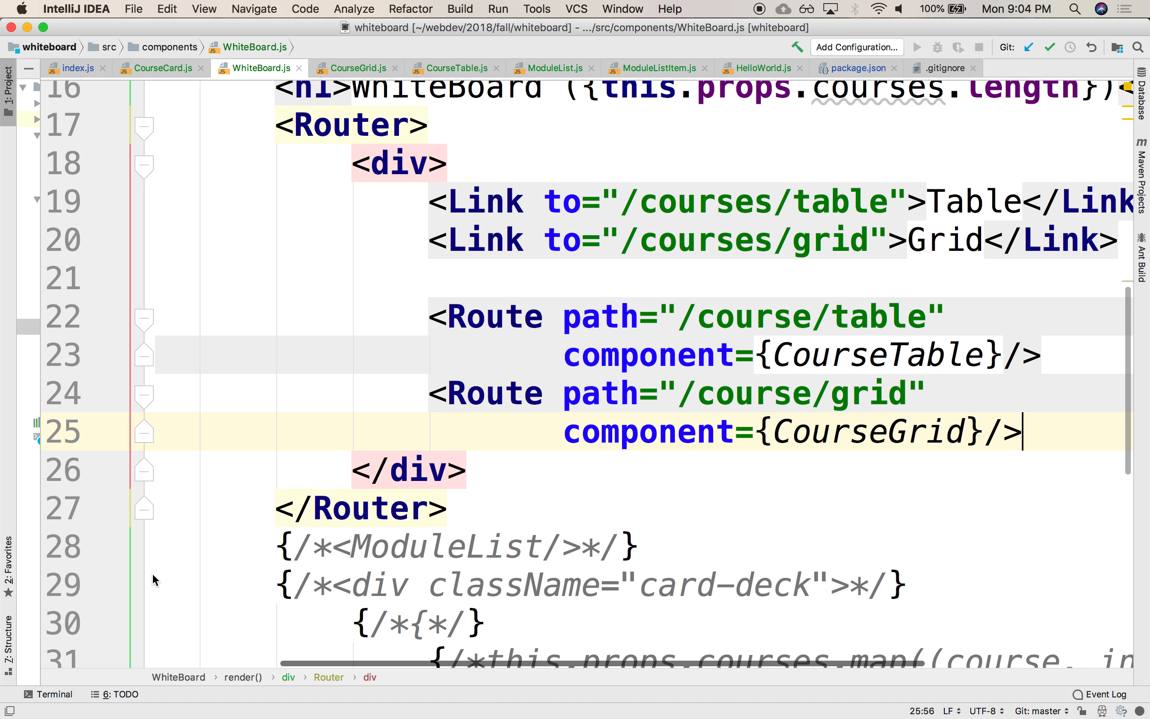
# Step: Change the Grid Link's to path from /courses/grid to /course/grid
pyautogui.scroll(-3)
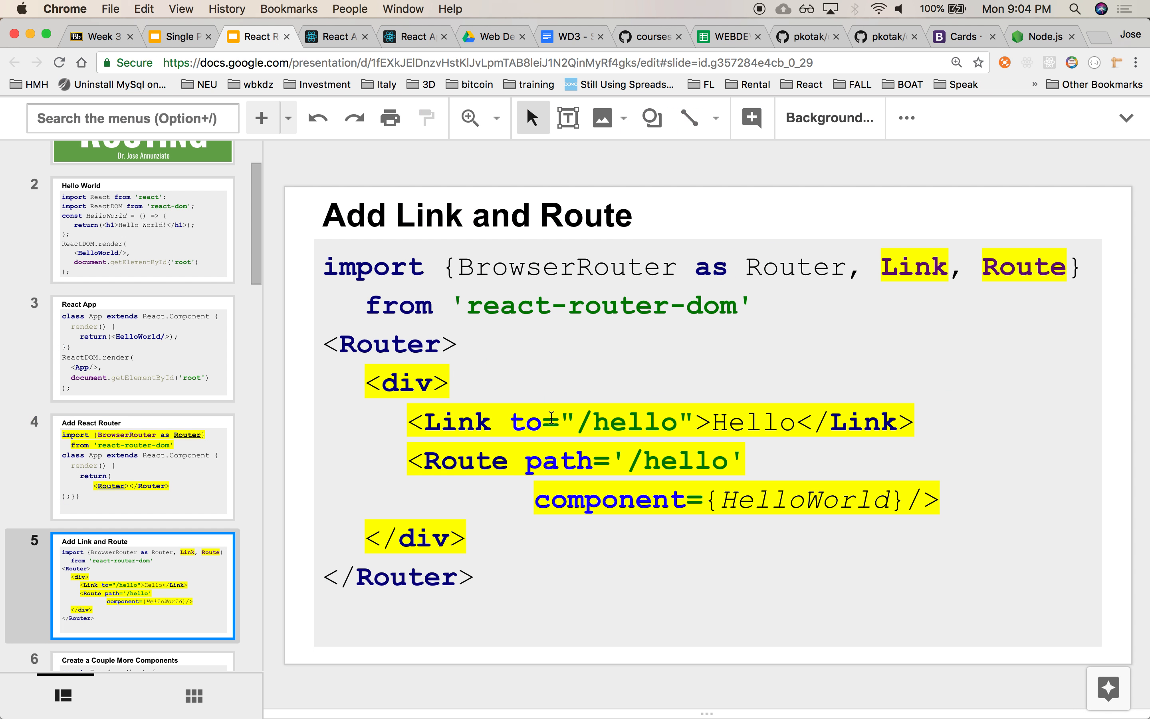
pyautogui.moveTo(603, 447)
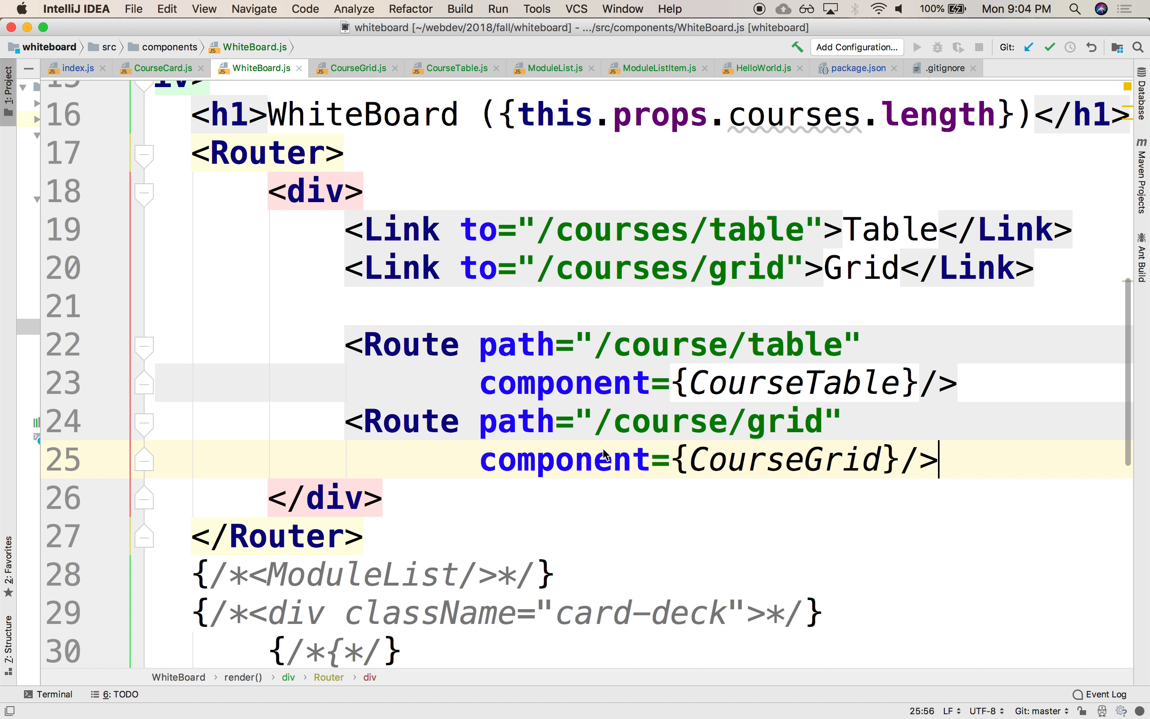
pyautogui.moveTo(762, 331)
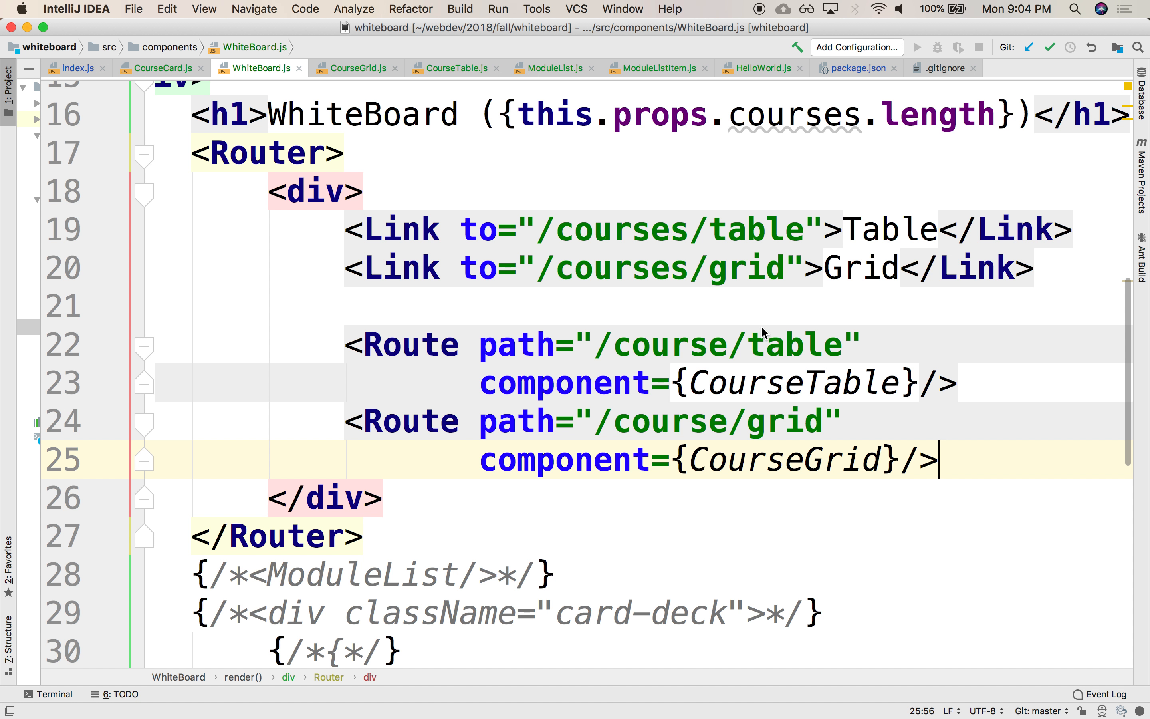
pyautogui.moveTo(884, 315)
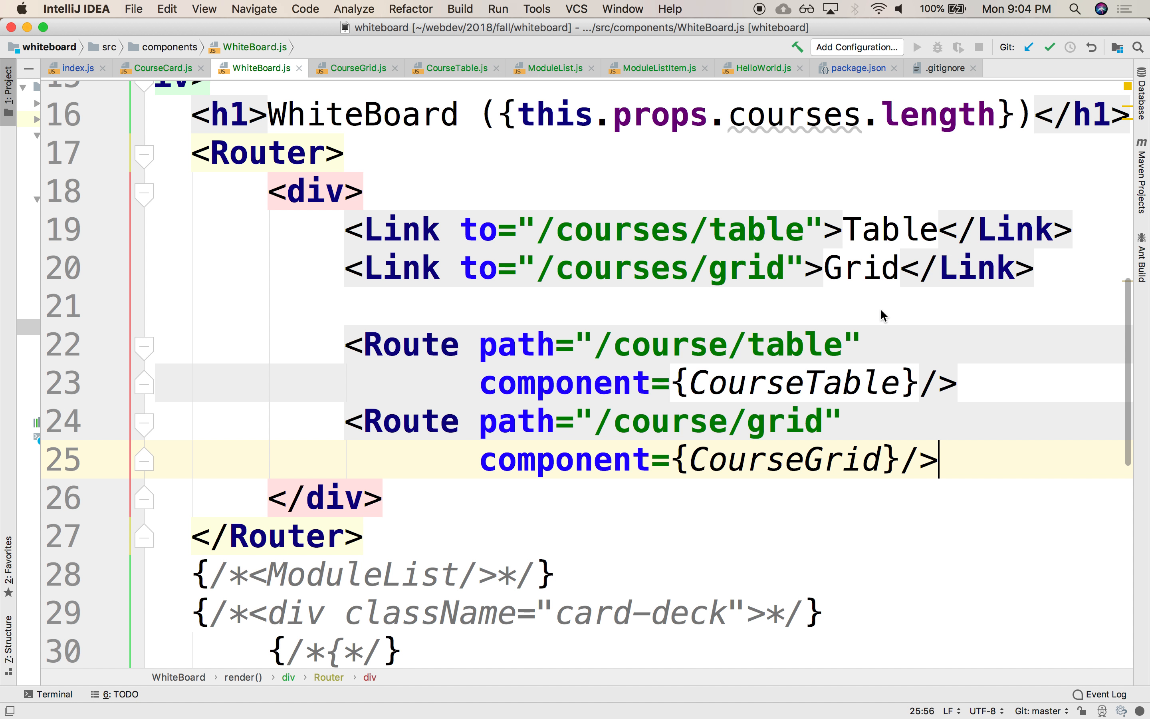
pyautogui.moveTo(970, 364)
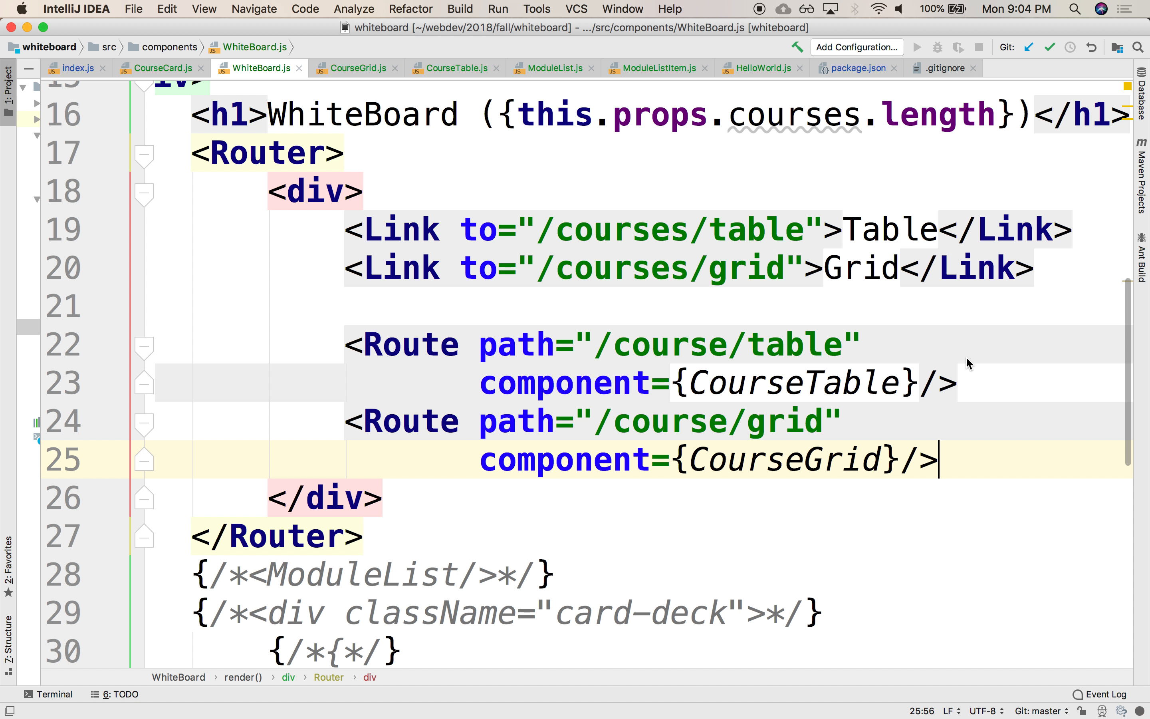
pyautogui.moveTo(885, 284)
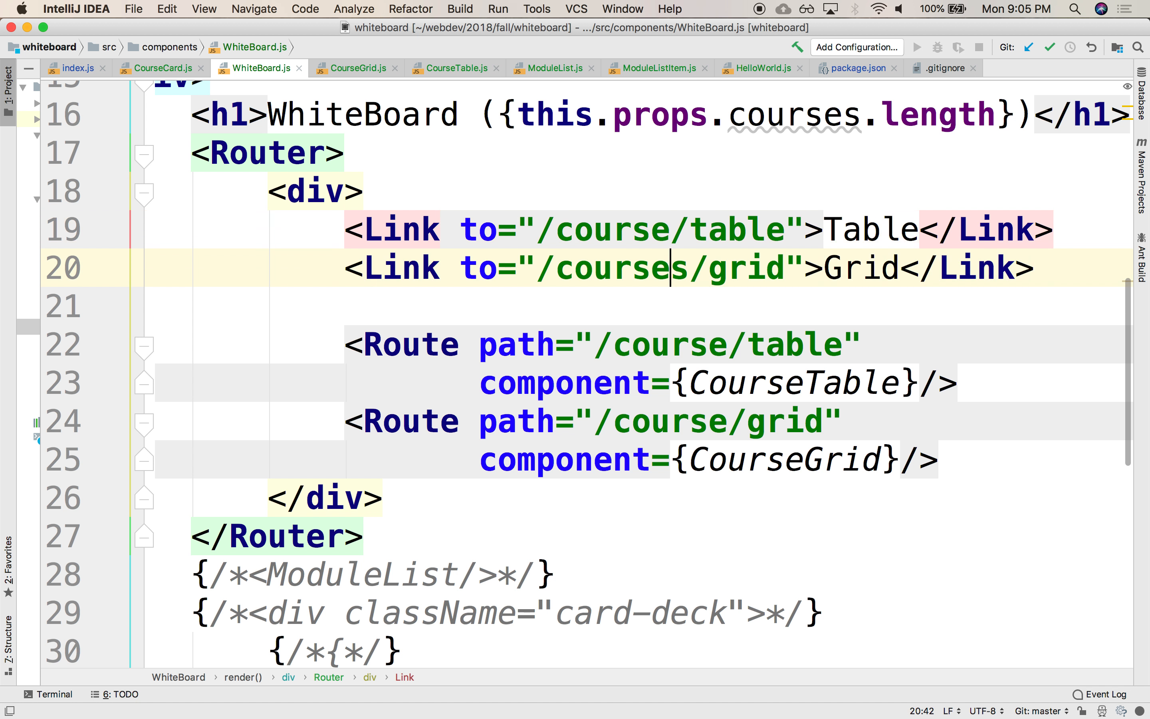
pyautogui.press('Backspace')
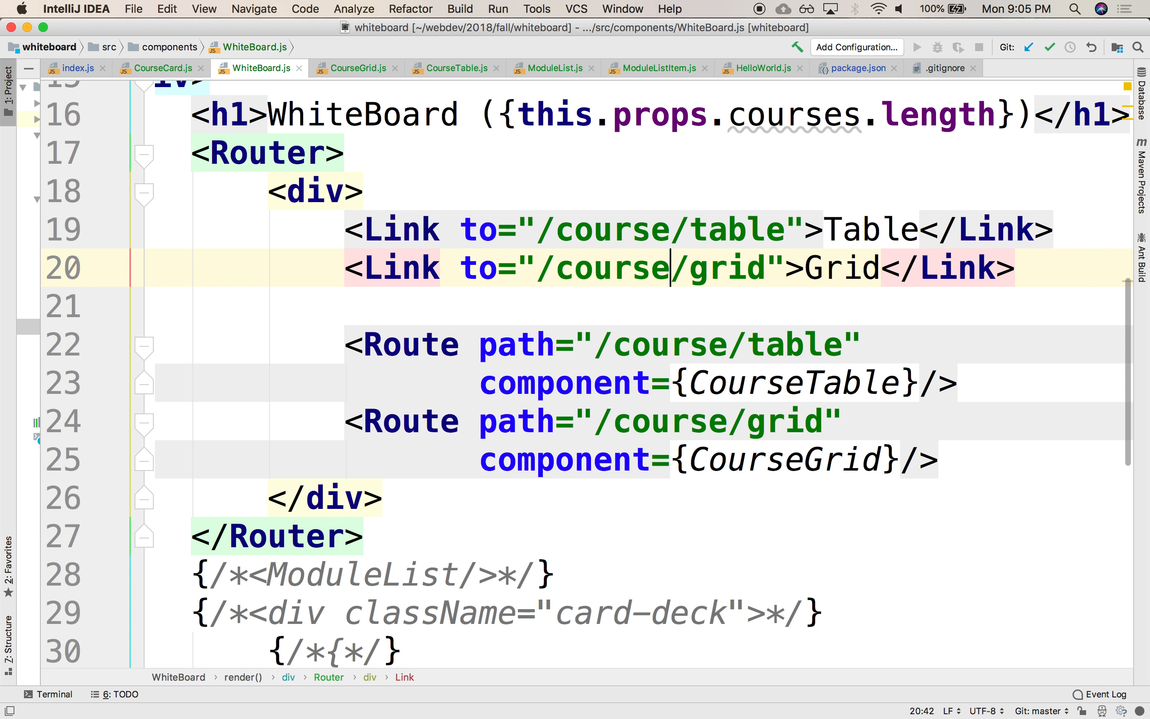
# Step: In the running app, switch between the Grid and Table links to confirm both views render
pyautogui.click(334, 36)
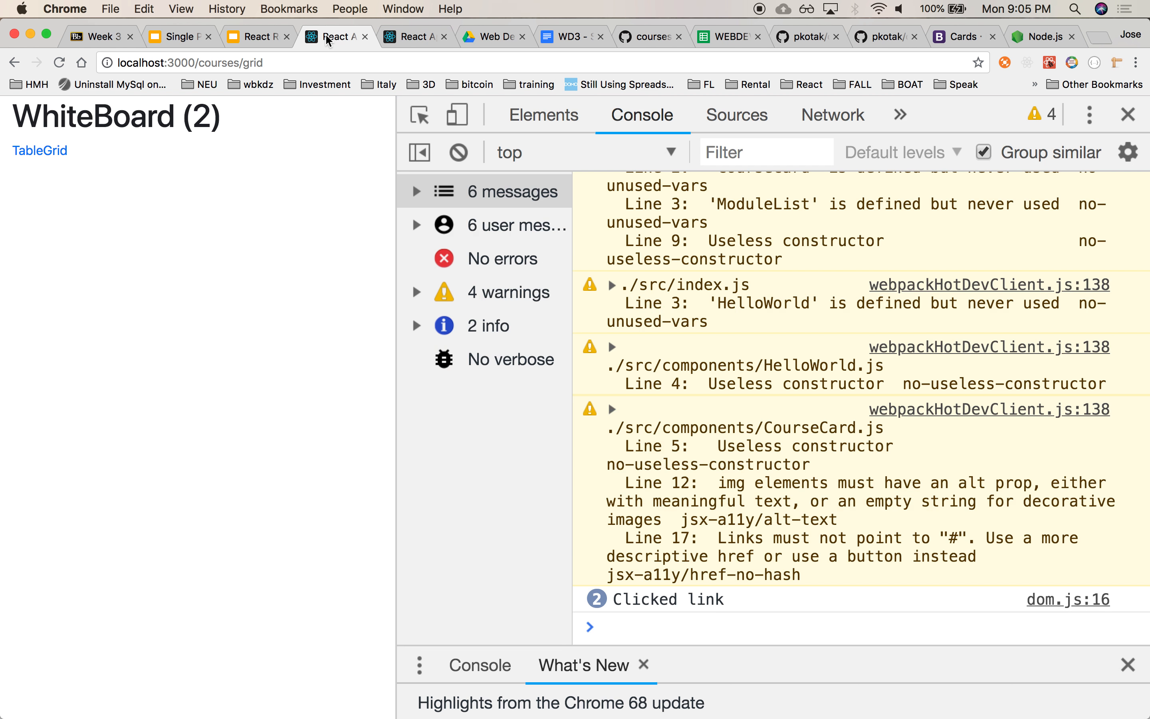
pyautogui.click(53, 150)
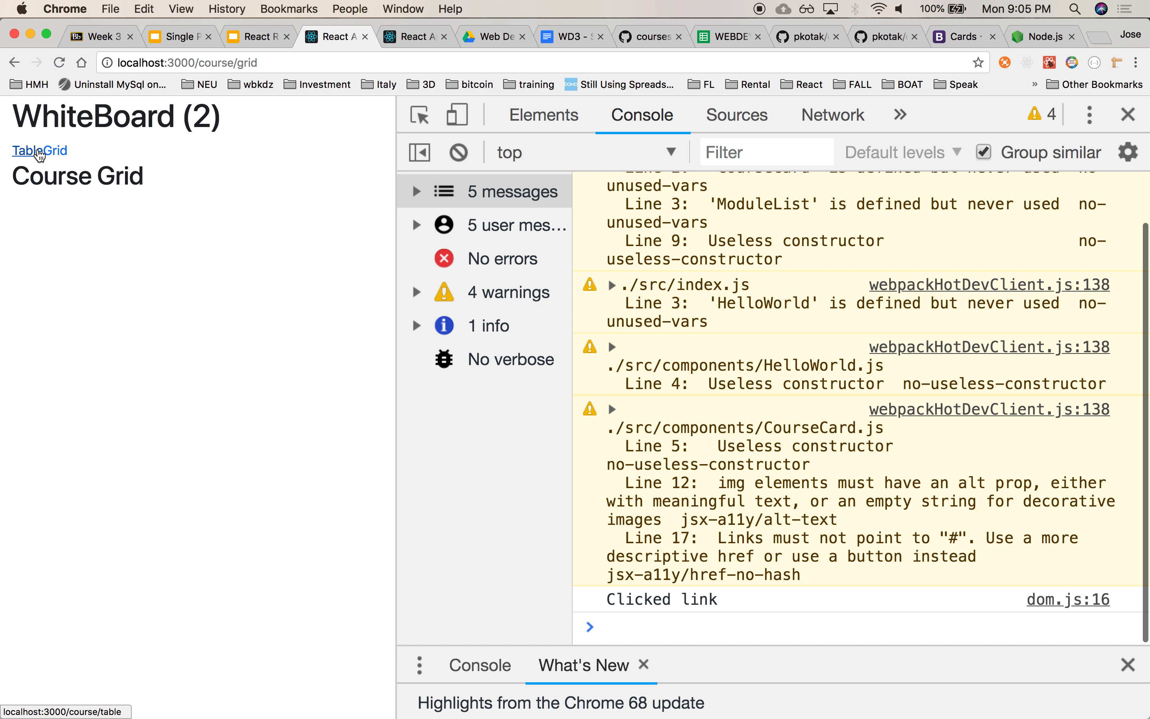
pyautogui.click(26, 151)
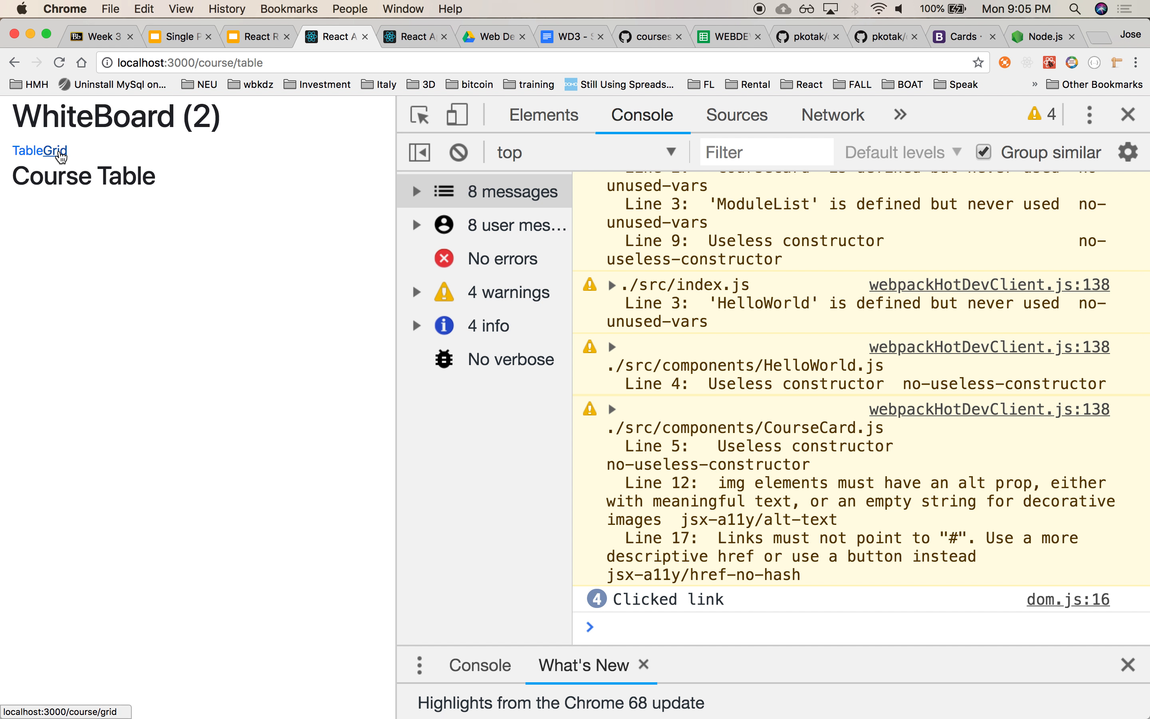
pyautogui.click(59, 151)
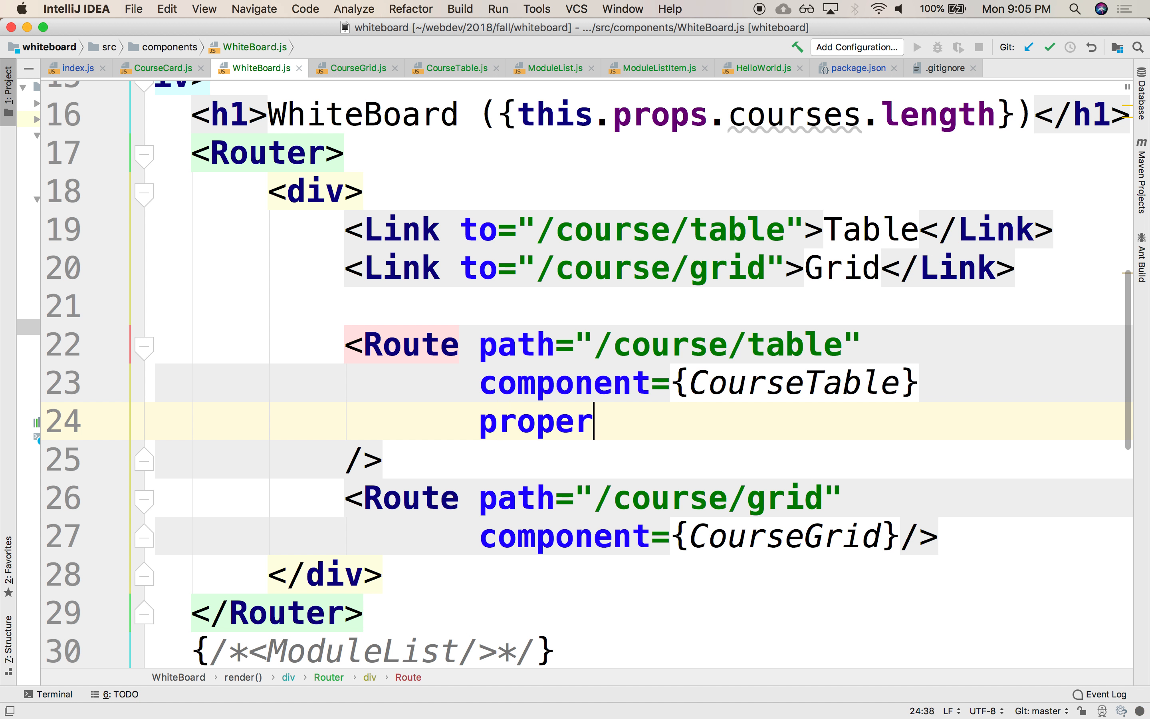
# Step: Replace component={CourseTable} on the /course/table route with render={() => <CourseTable/>}
pyautogui.write('tis={}')
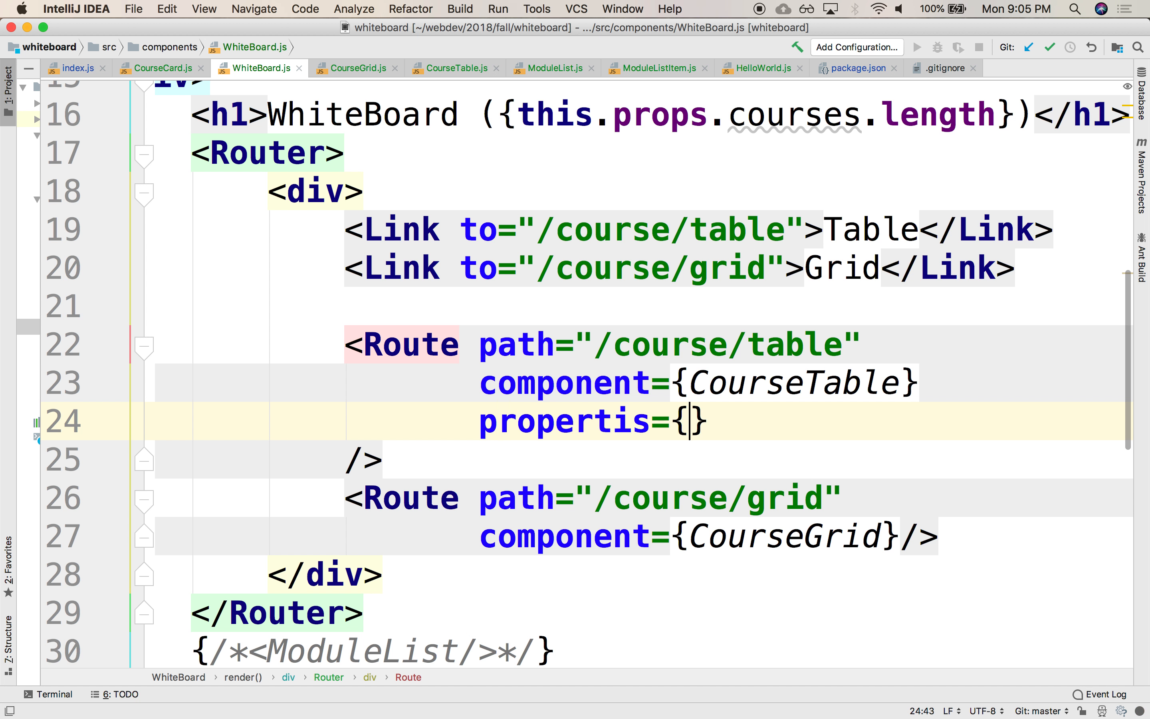
pyautogui.doubleClick(557, 115)
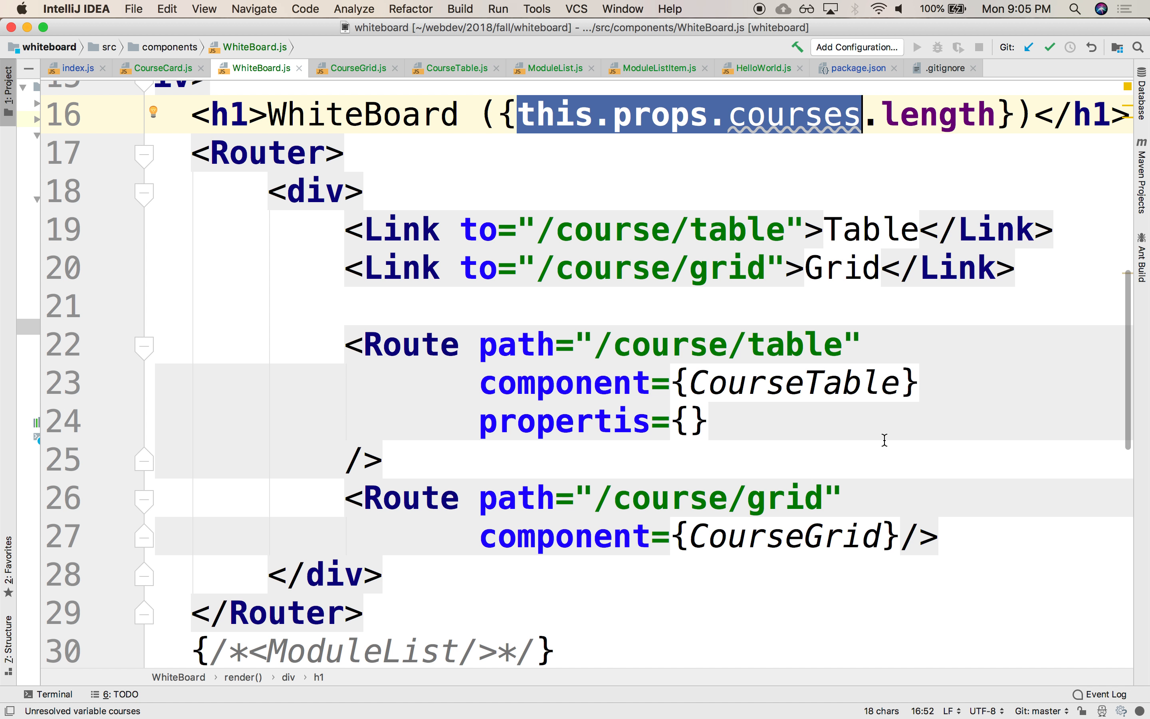
pyautogui.click(364, 460)
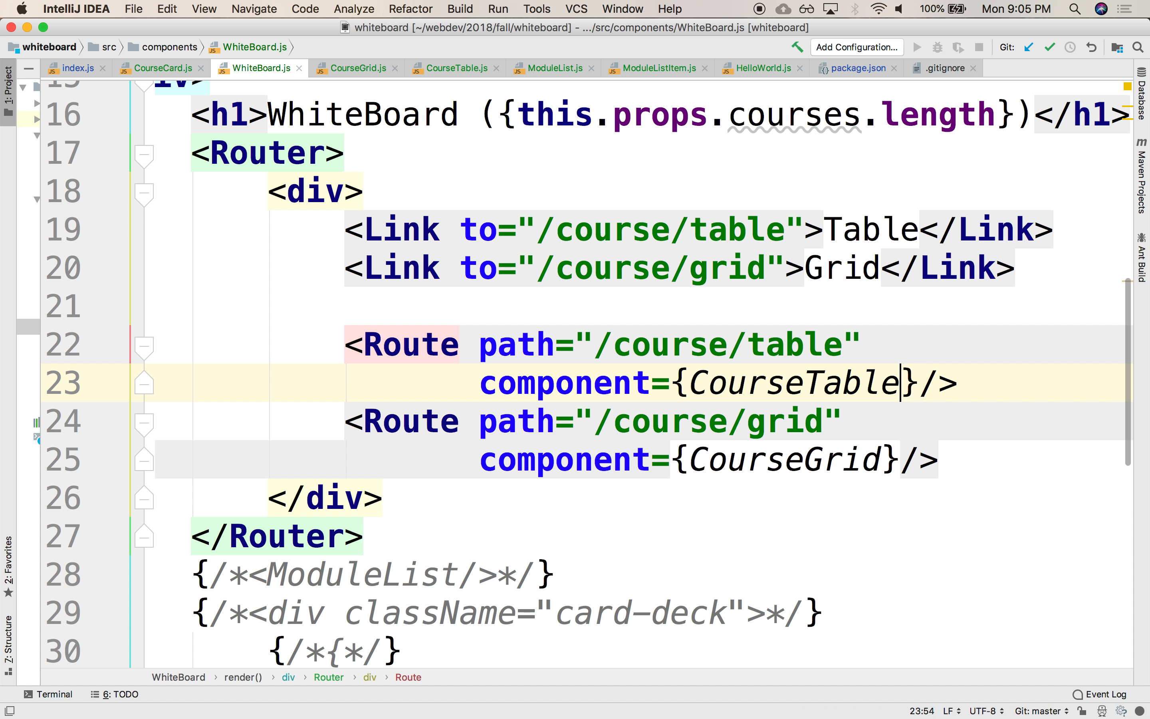
pyautogui.doubleClick(563, 382)
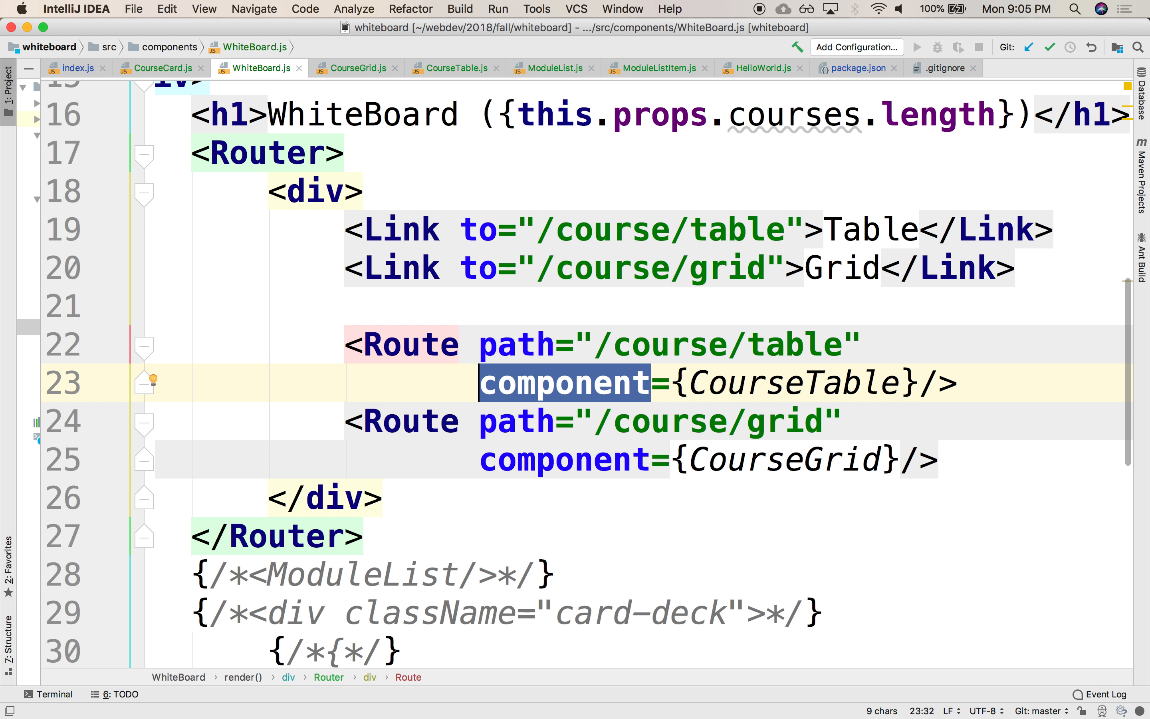
pyautogui.write('render')
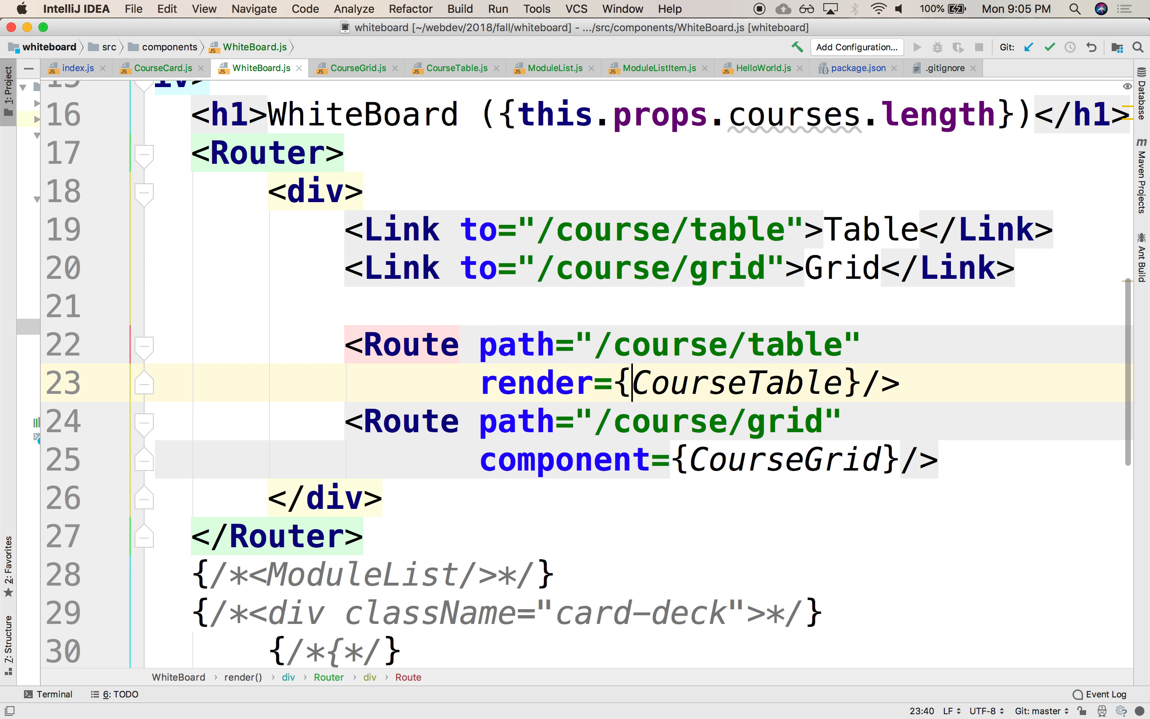
pyautogui.write('()')
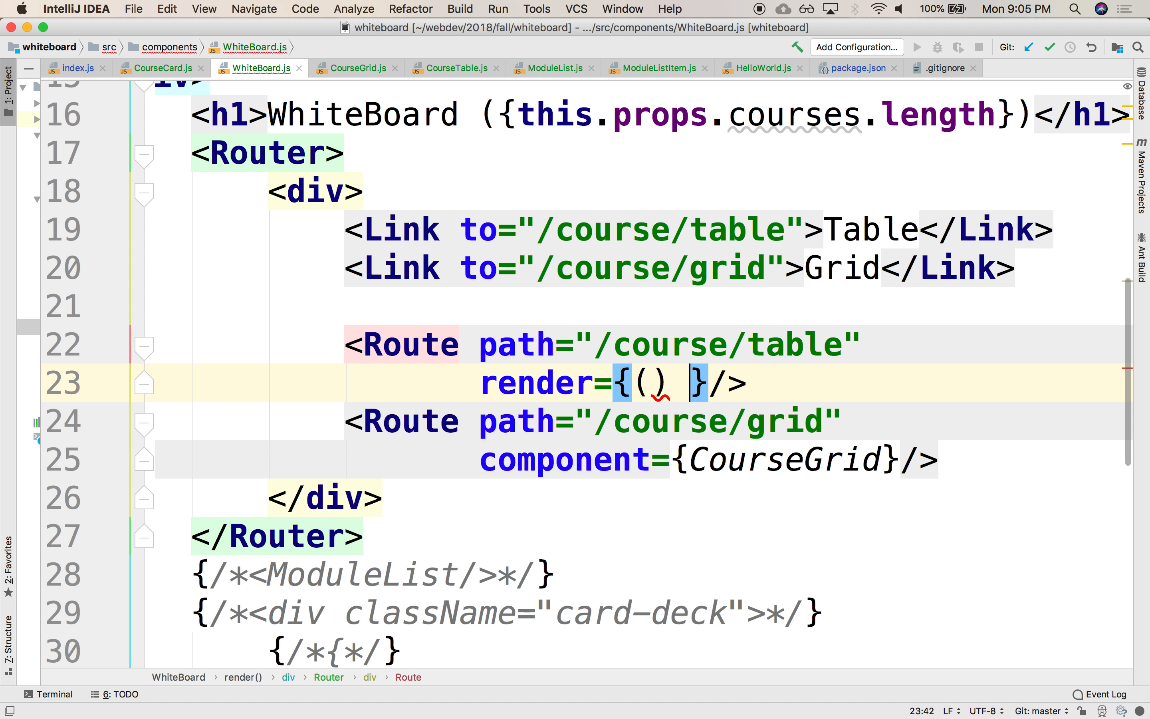
pyautogui.write('=>')
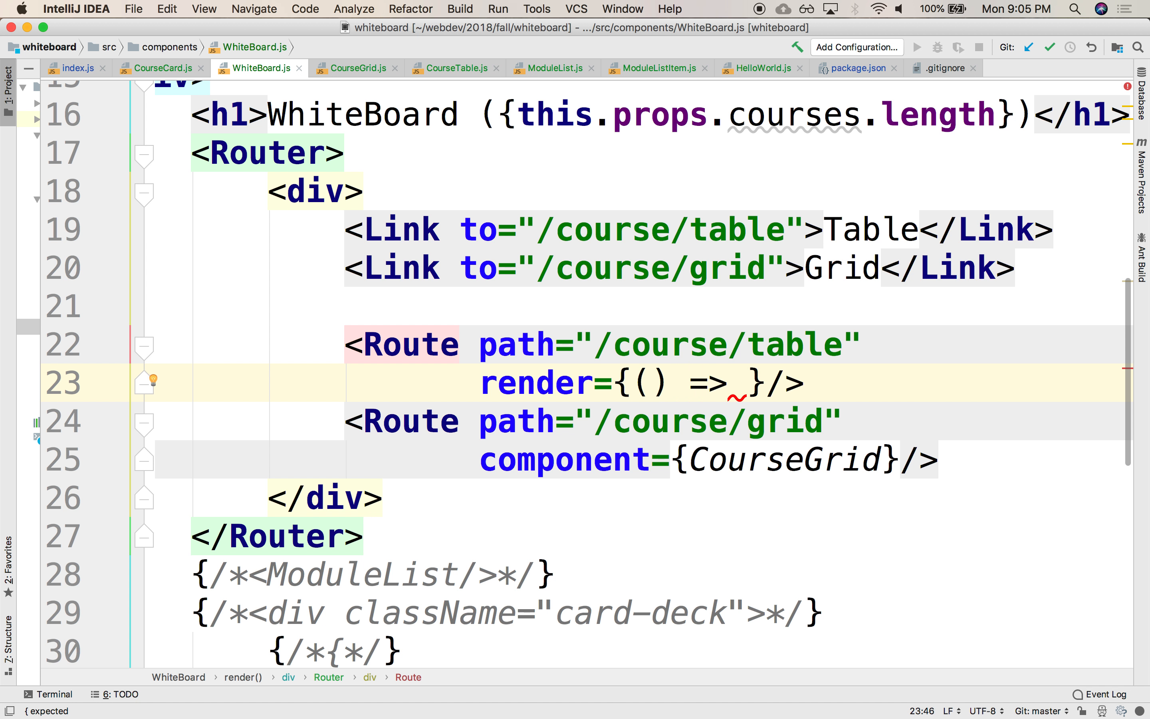
pyautogui.write('<')
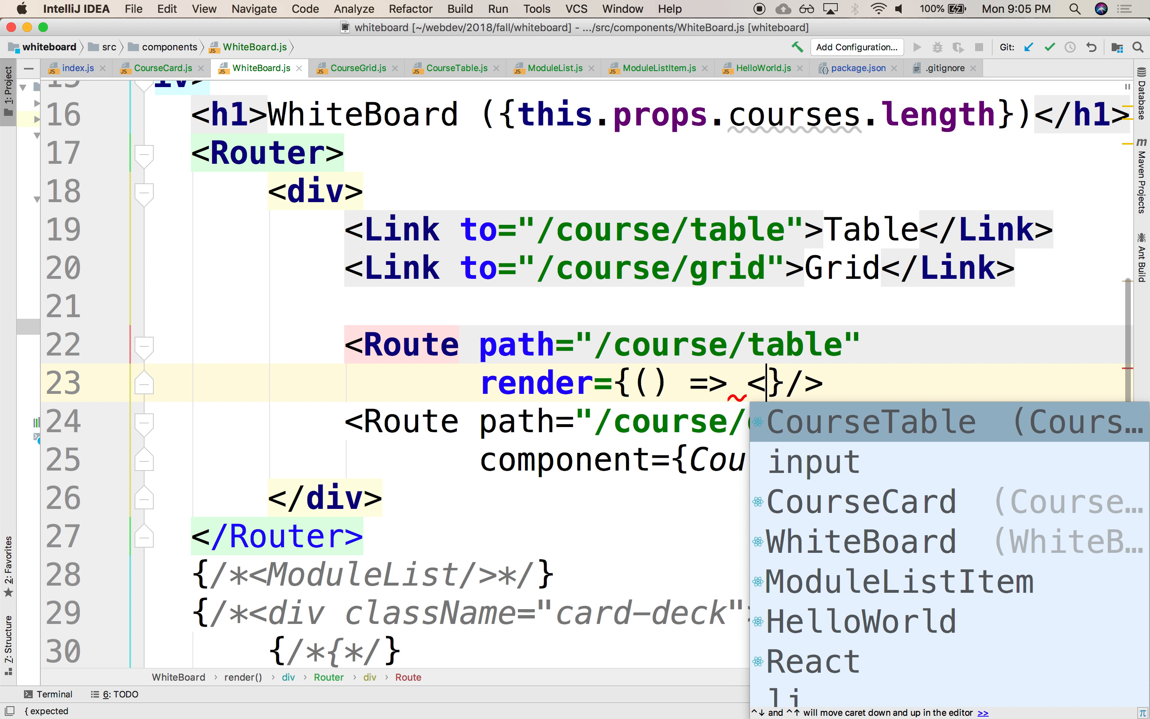
pyautogui.click(869, 420)
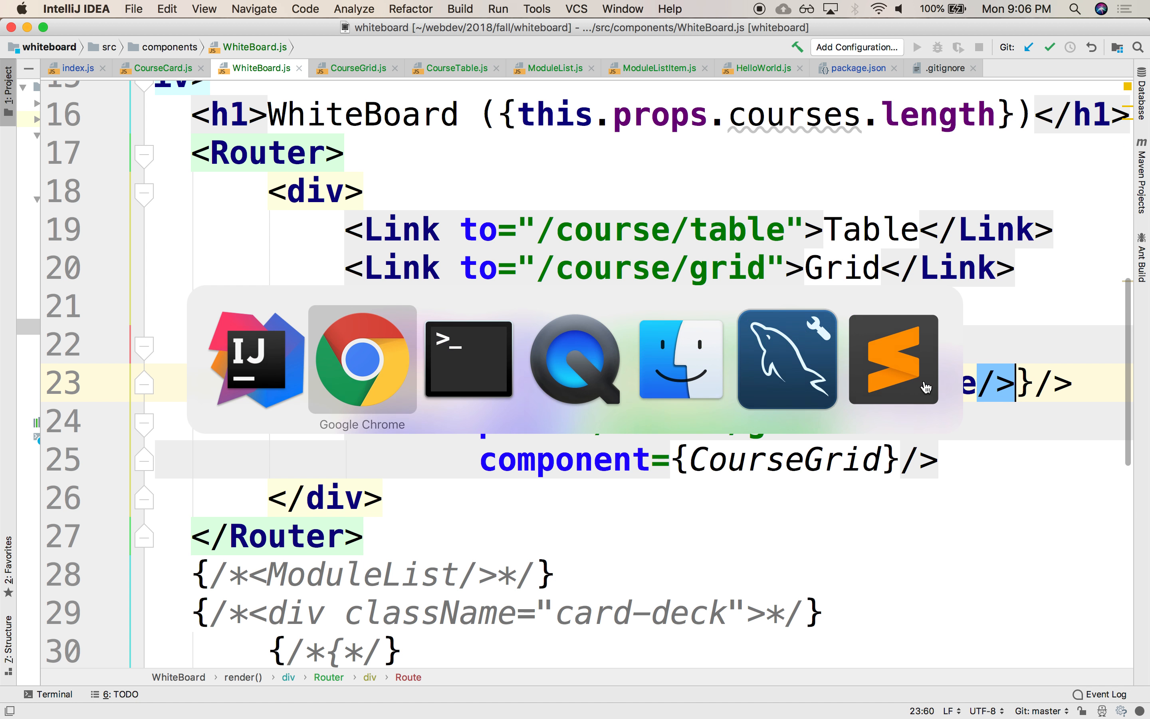
# Step: Check in the browser that the Table link still shows Course Table
pyautogui.click(361, 359)
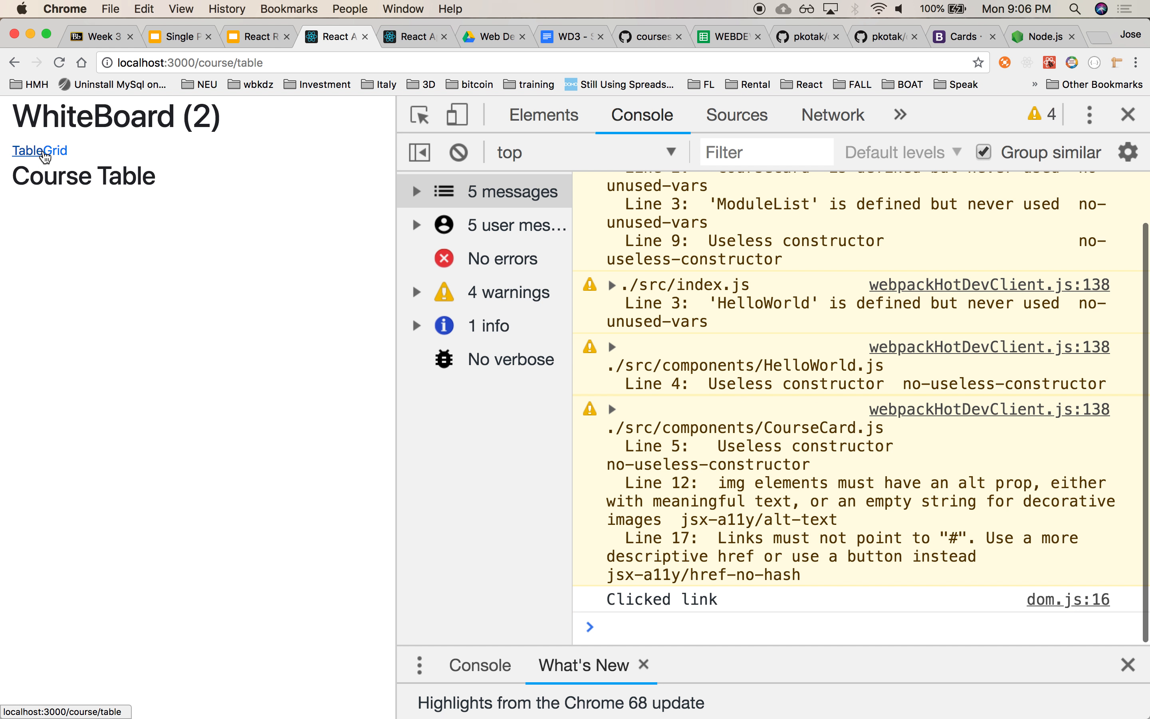
pyautogui.click(25, 150)
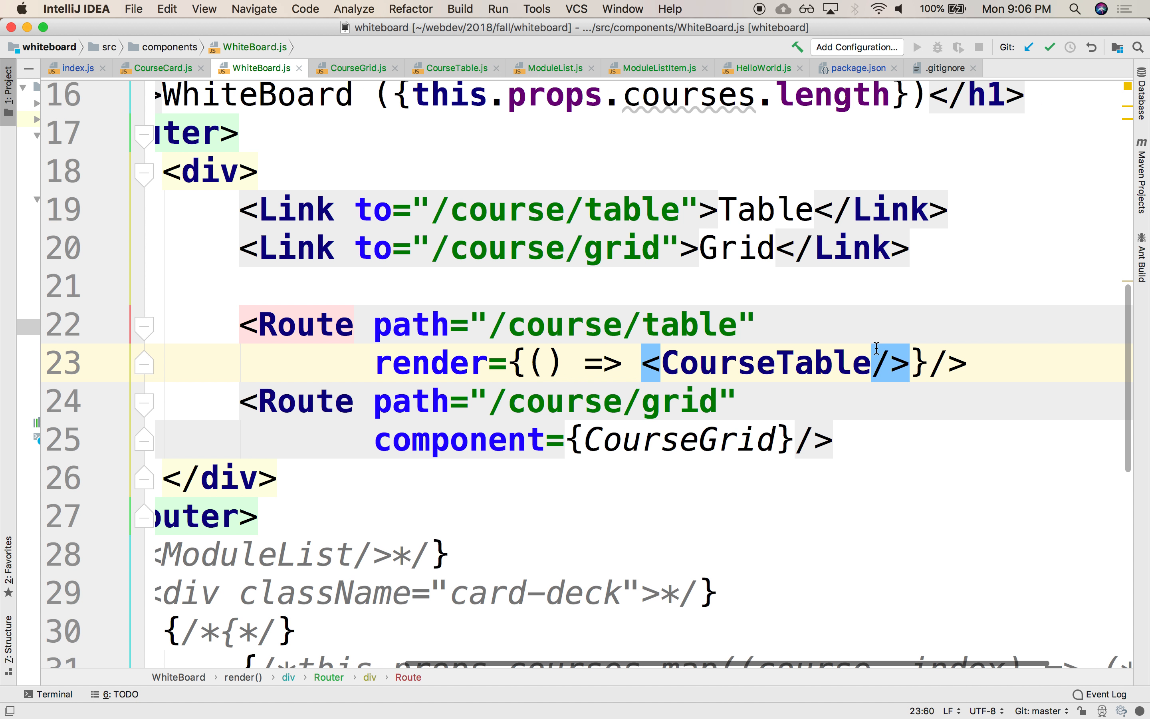
# Step: Pass courses={this.props.courses} to the rendered CourseTable and open CourseTable.js
pyautogui.write('courses={')
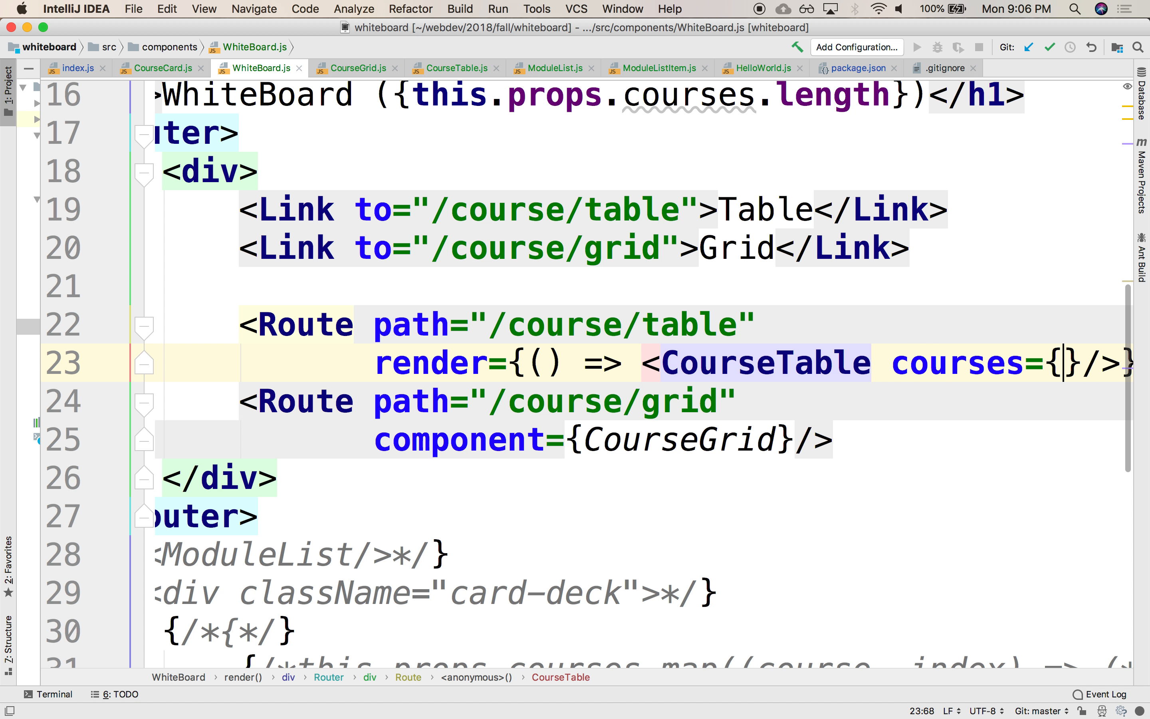
pyautogui.write('this.props.coursess')
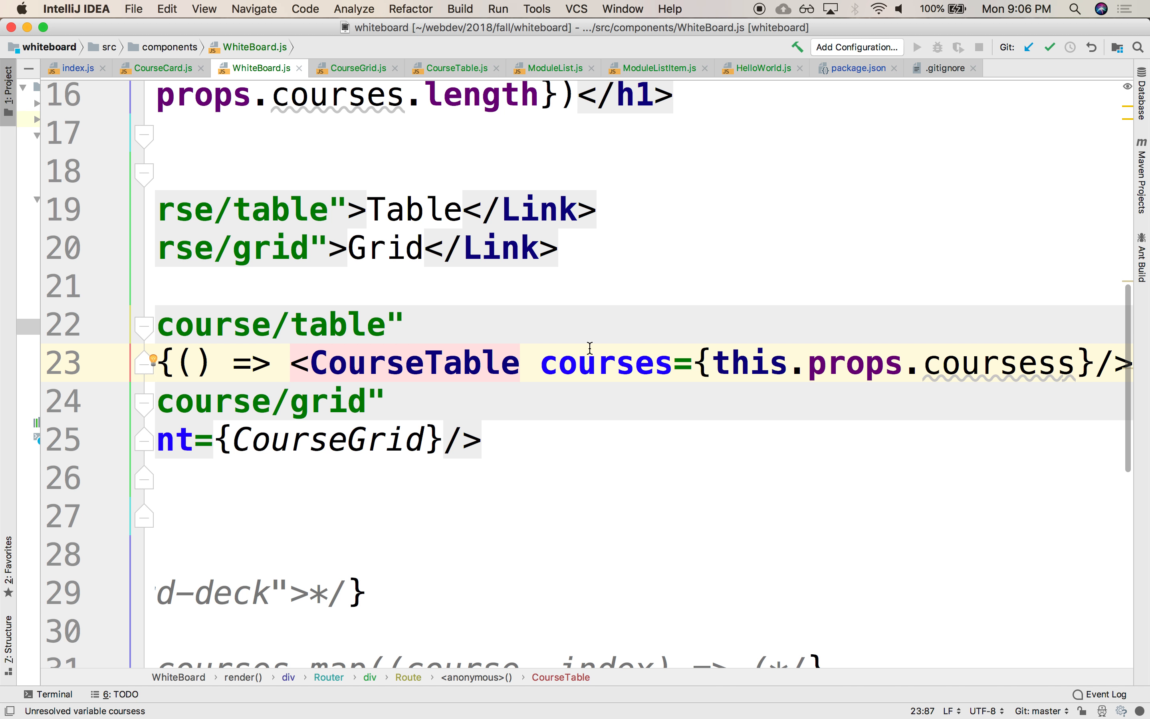
pyautogui.click(454, 67)
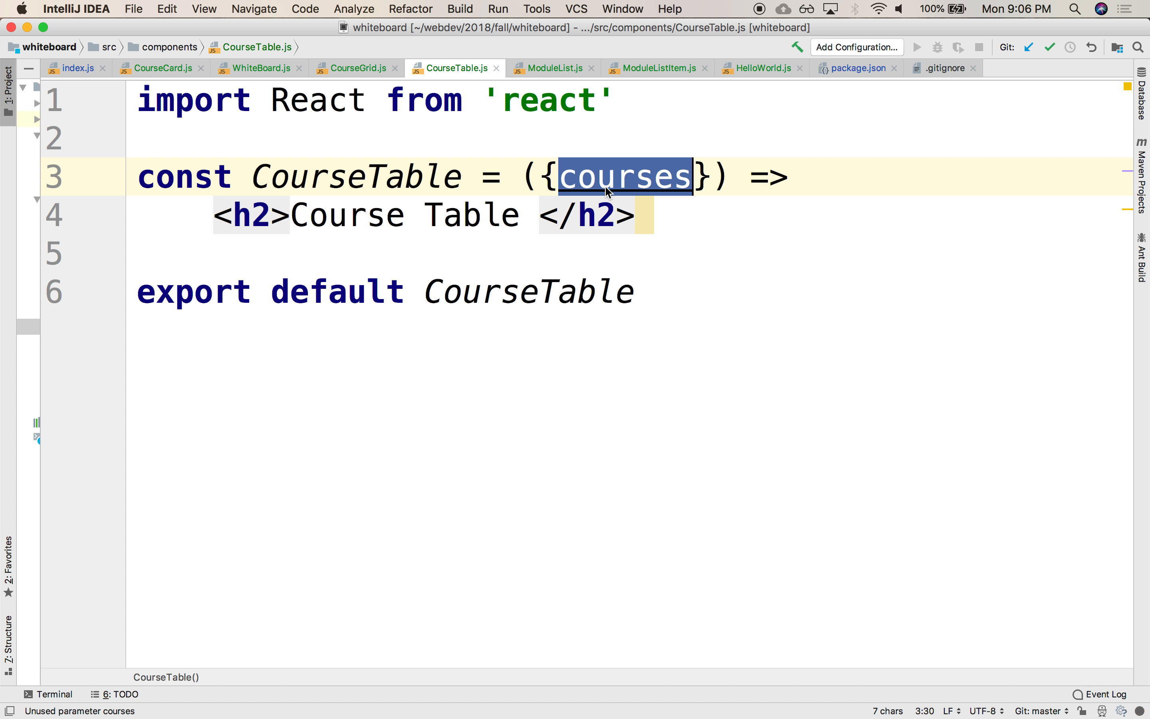
# Step: Show {courses.length} in CourseTable's heading, then select the misspelled coursess prop in WhiteBoard.js
pyautogui.write('{')
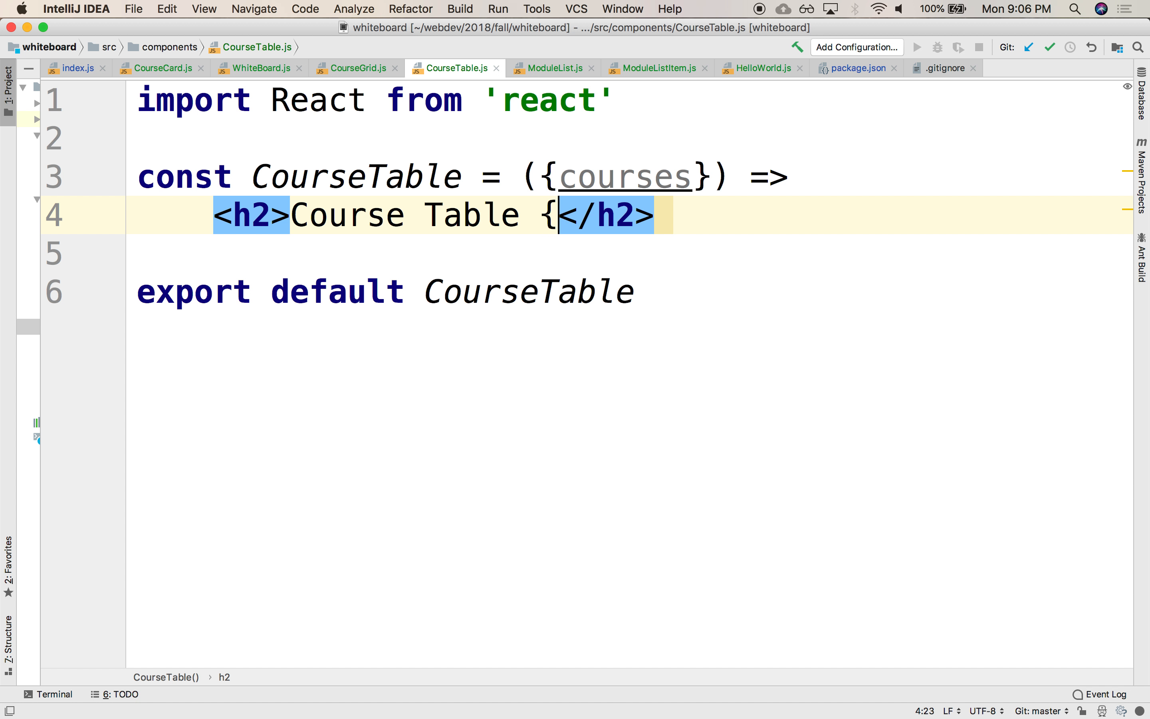
pyautogui.write('courses.length')
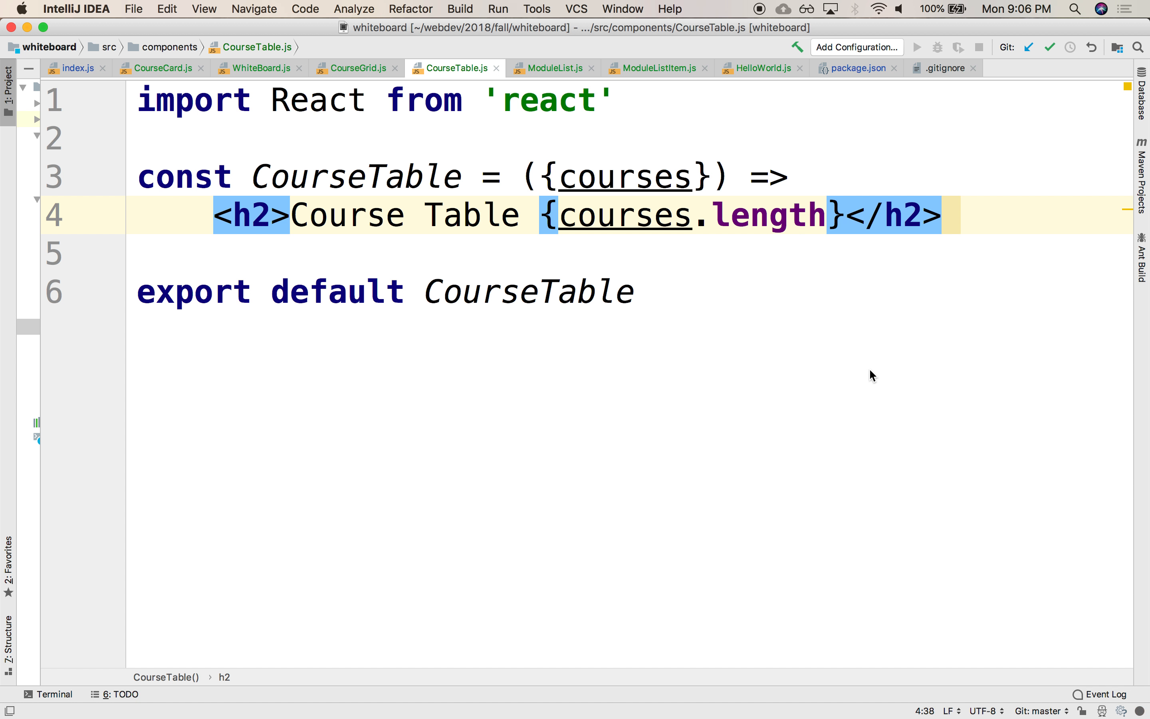
pyautogui.moveTo(743, 314)
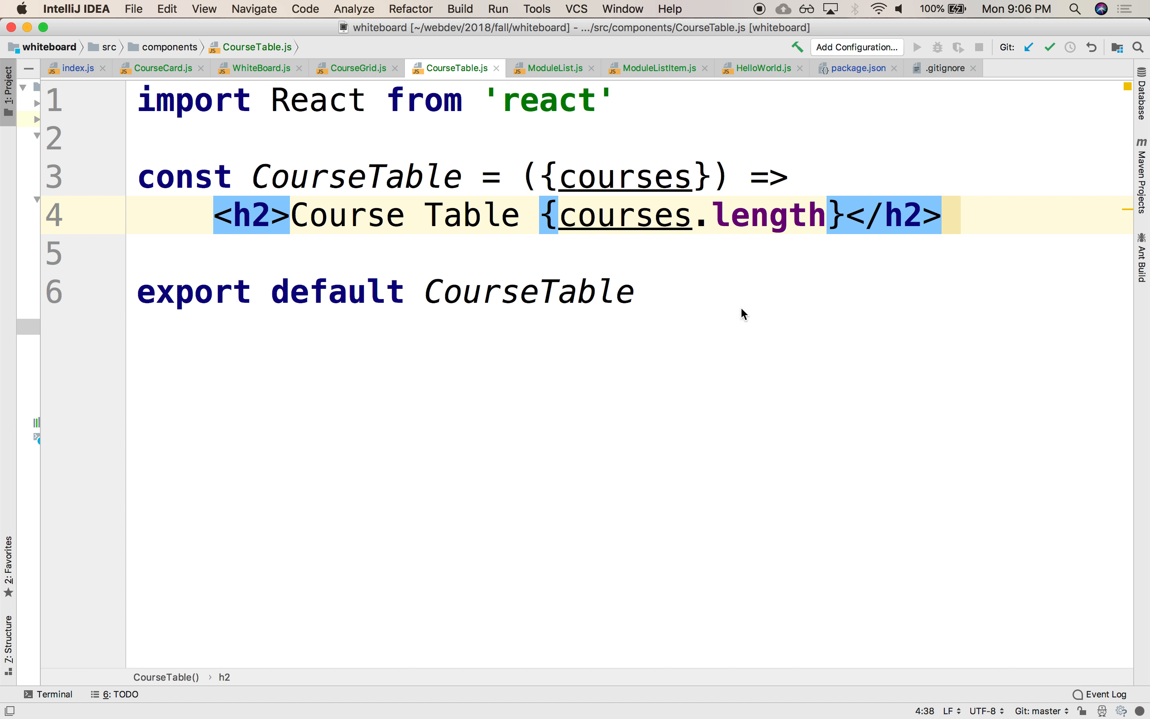
pyautogui.moveTo(695, 219)
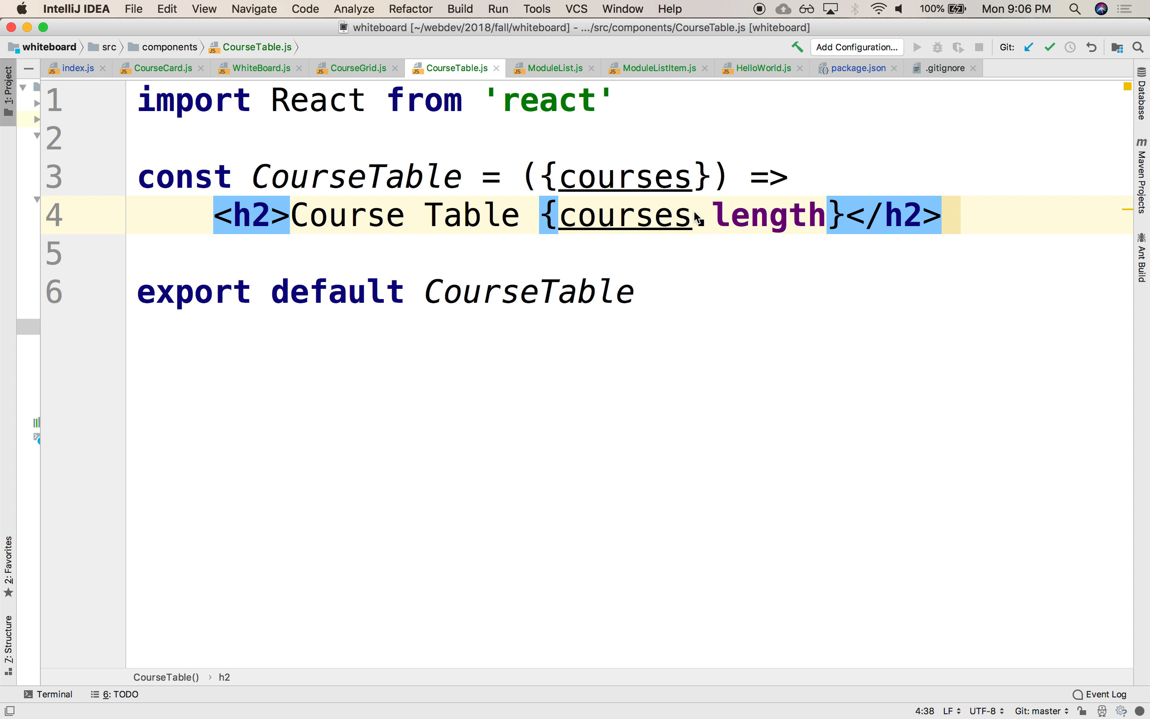
pyautogui.click(258, 67)
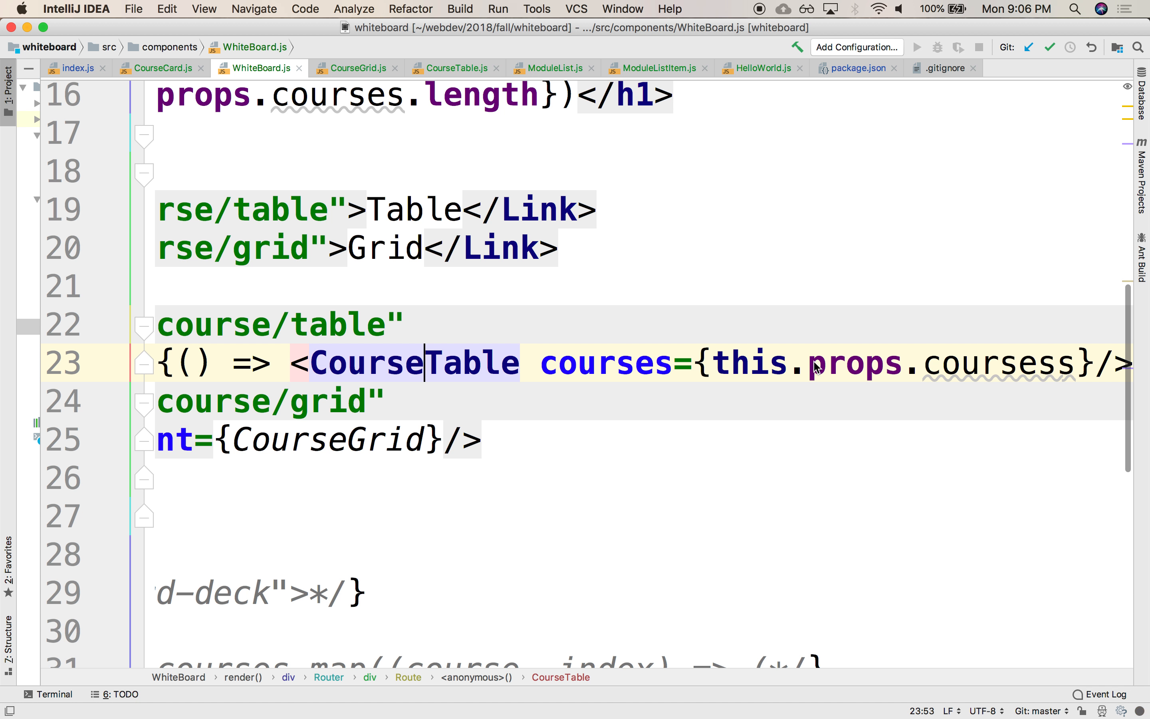
pyautogui.doubleClick(604, 363)
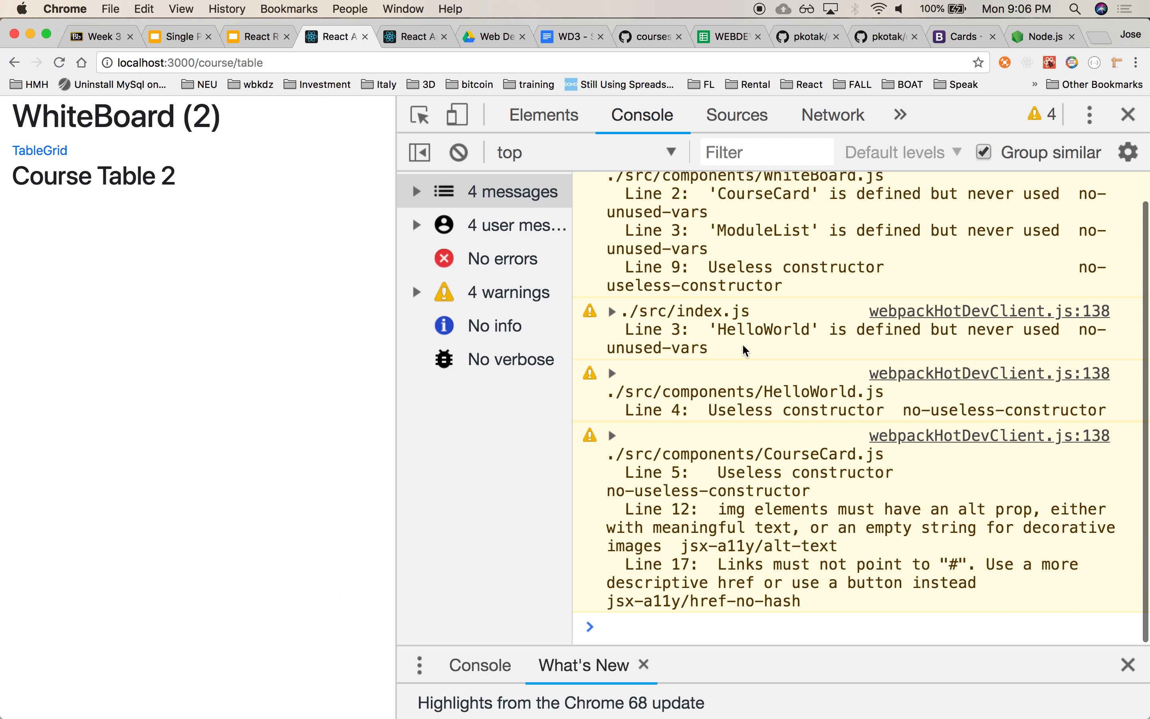
pyautogui.moveTo(176, 207)
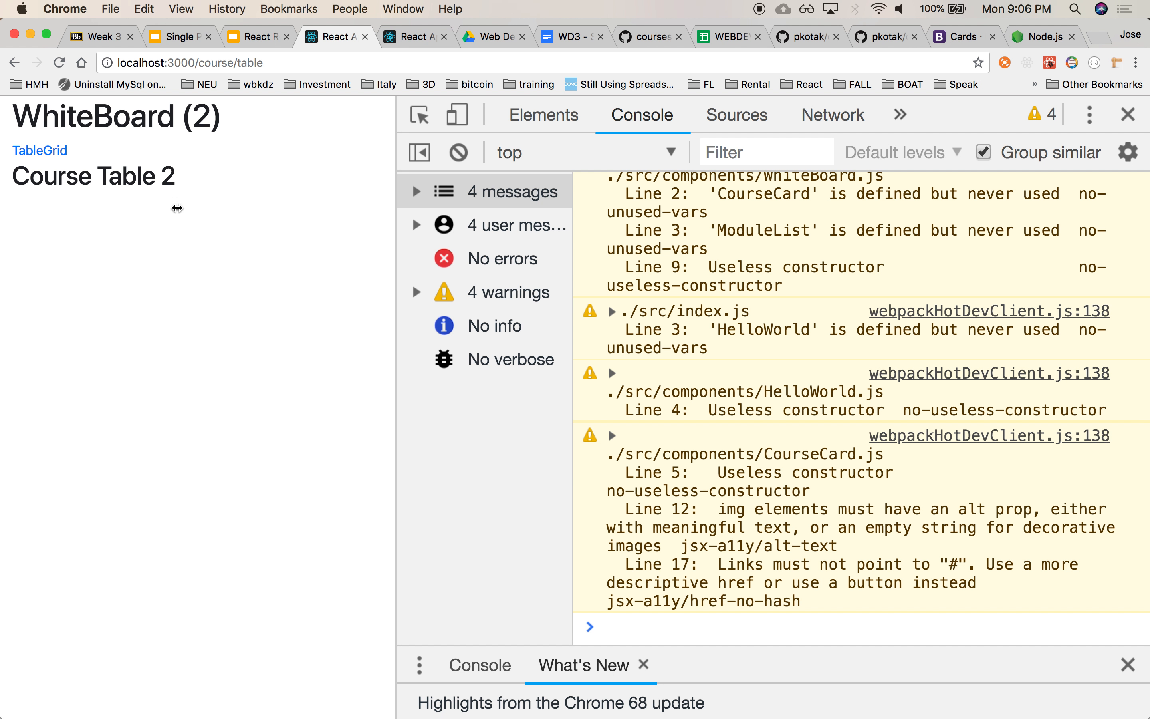
pyautogui.moveTo(185, 181)
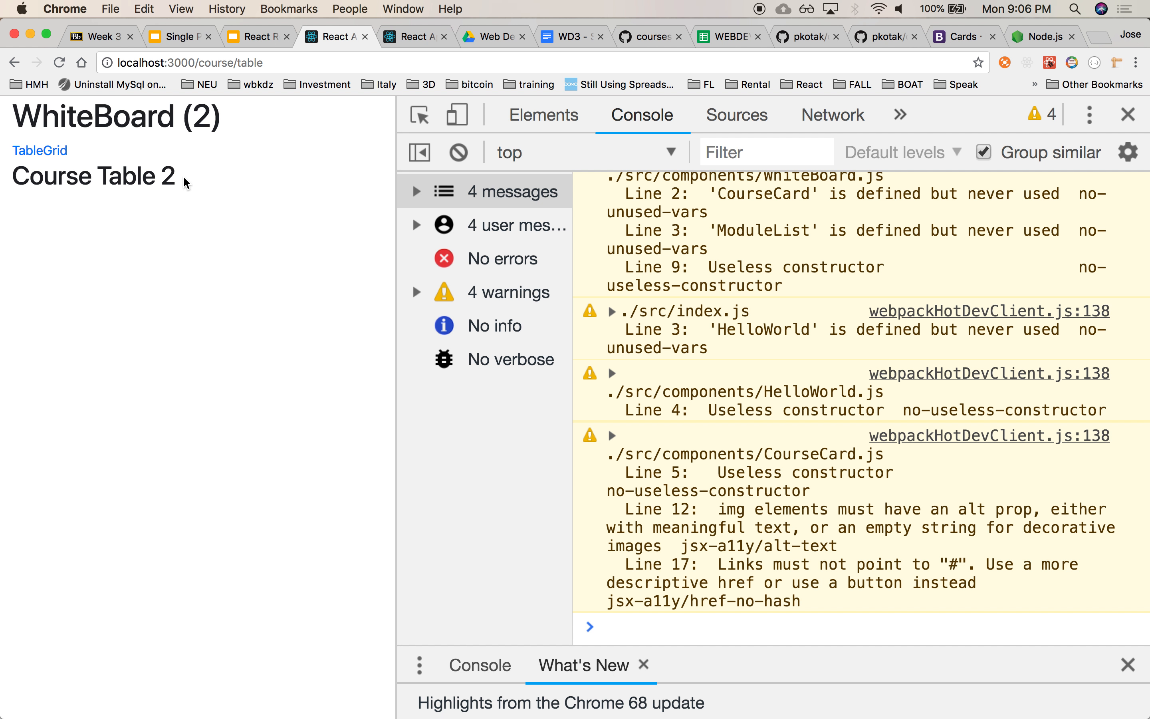